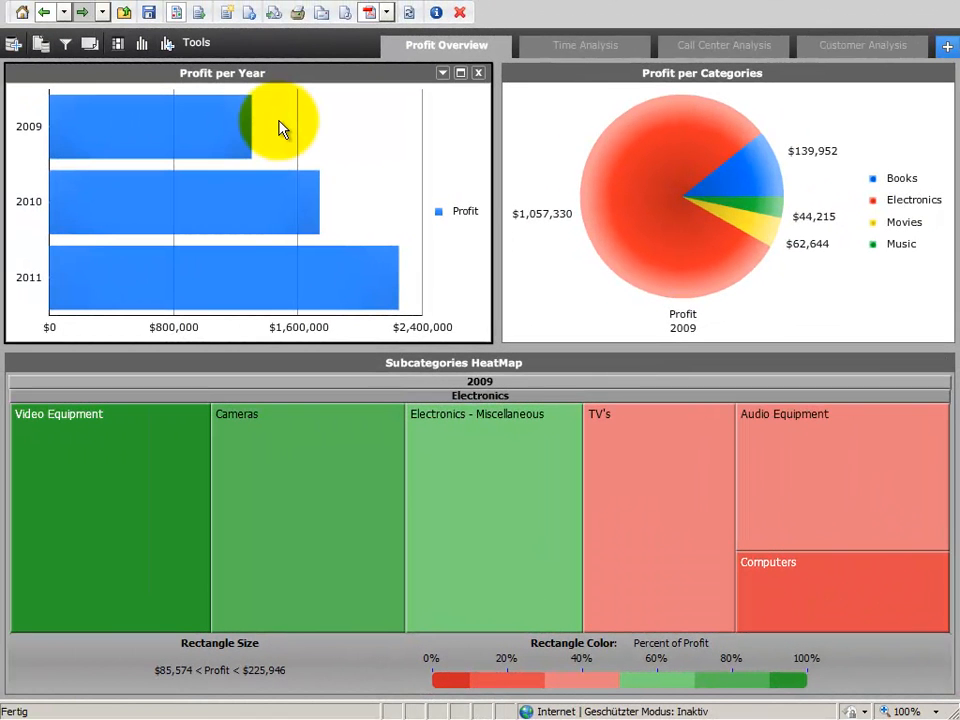
mouse_move(285, 127)
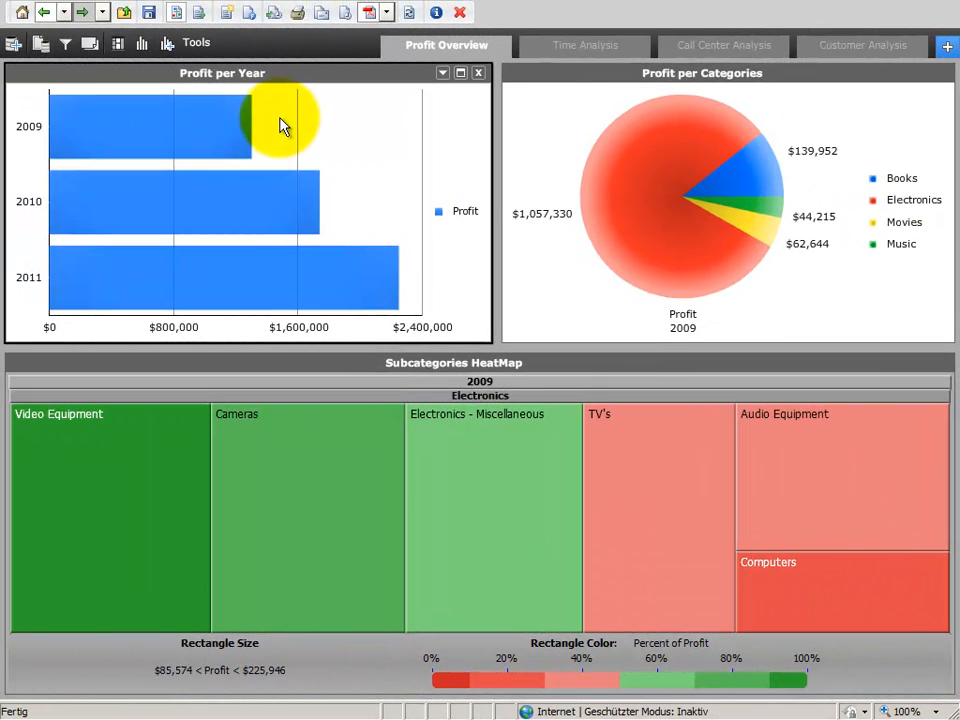
mouse_move(585, 45)
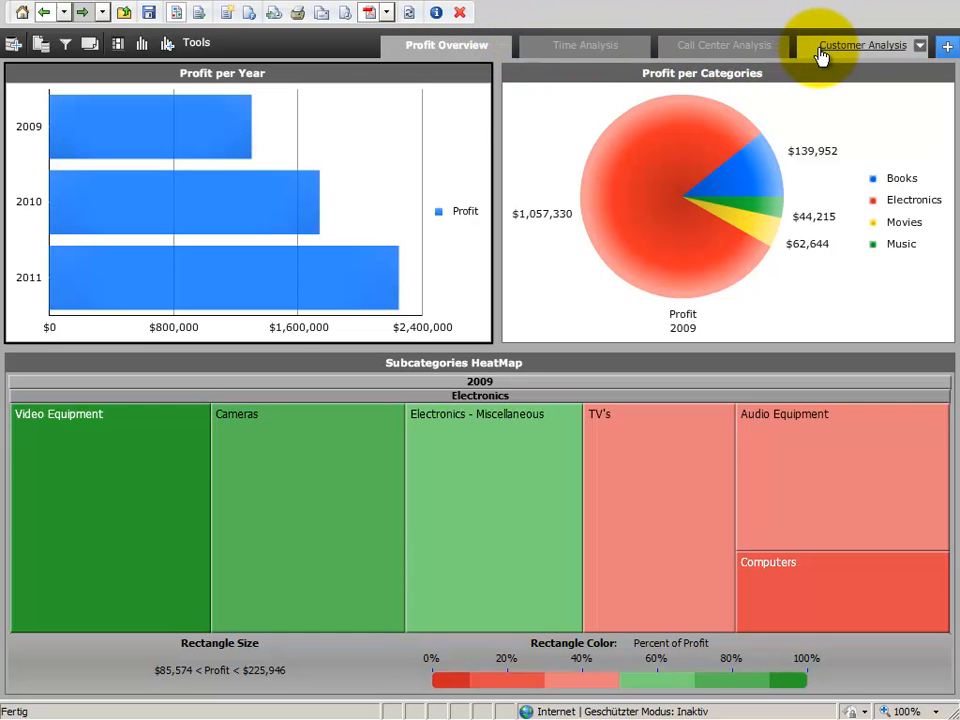
mouse_move(207, 200)
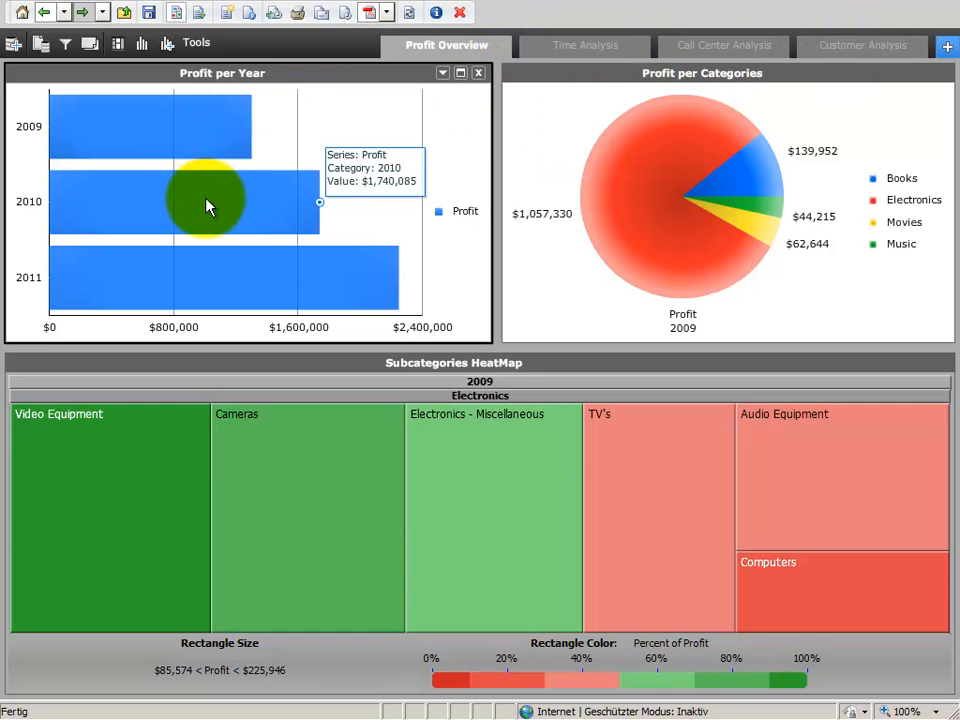
mouse_move(627, 180)
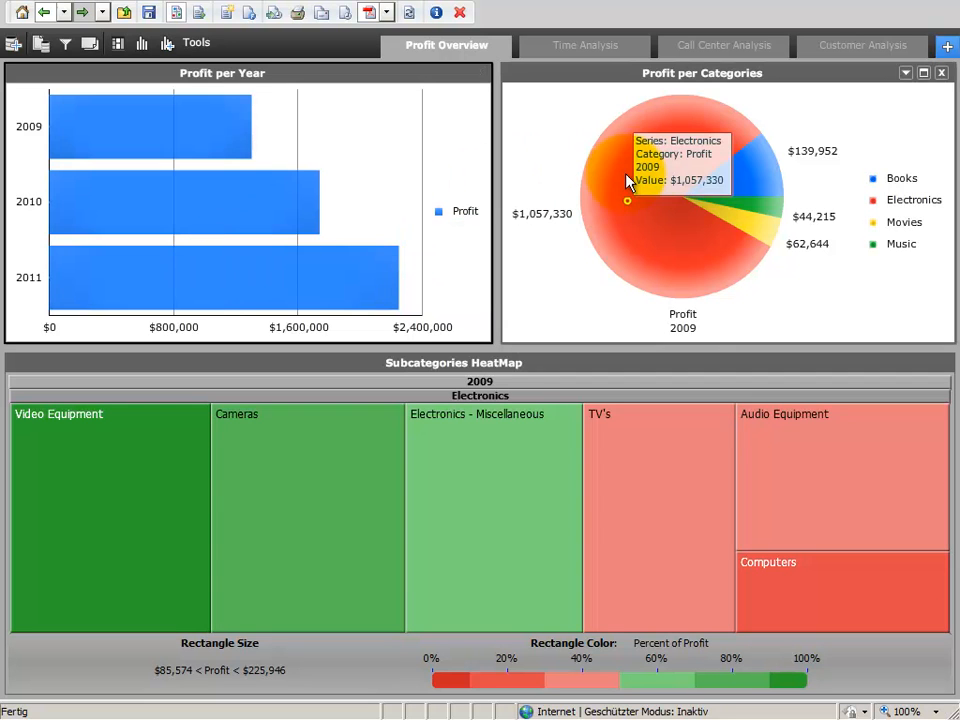
mouse_move(735, 218)
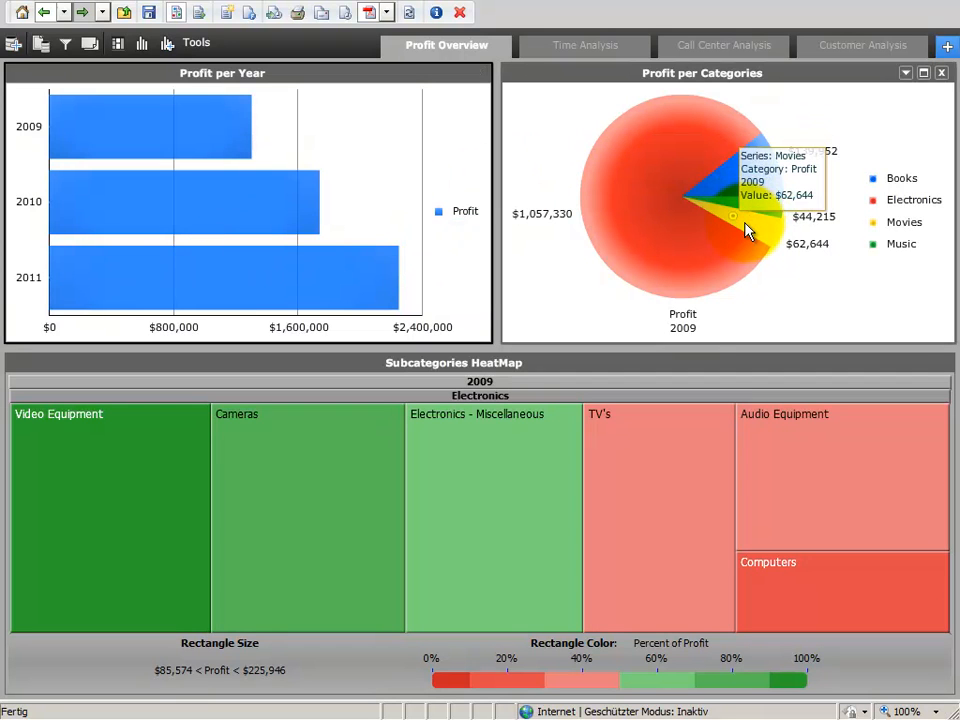
mouse_move(200, 490)
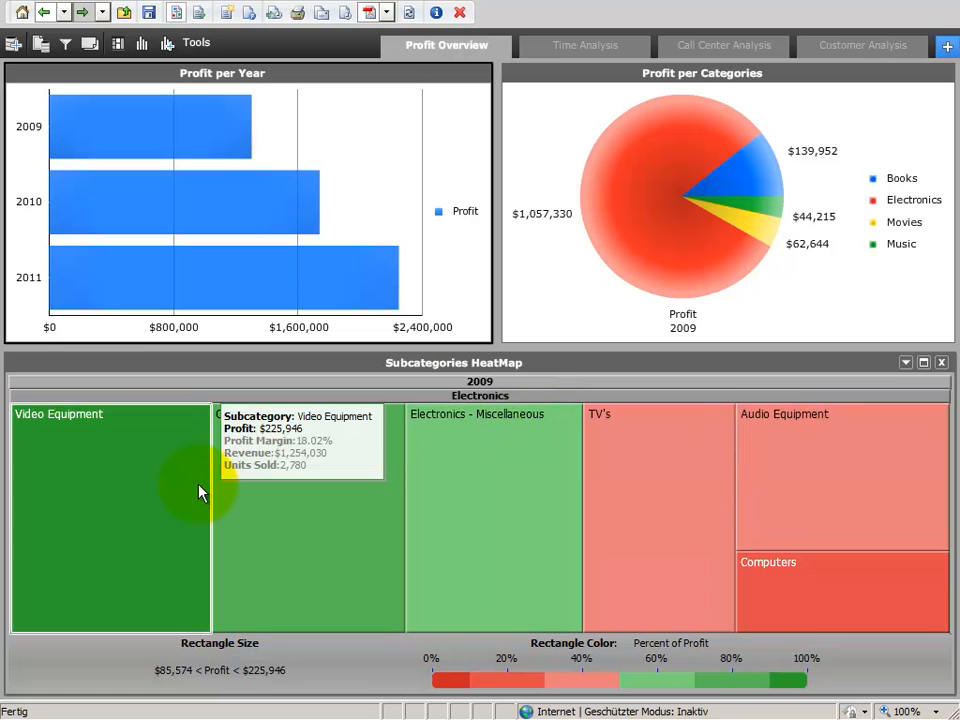
mouse_move(182, 210)
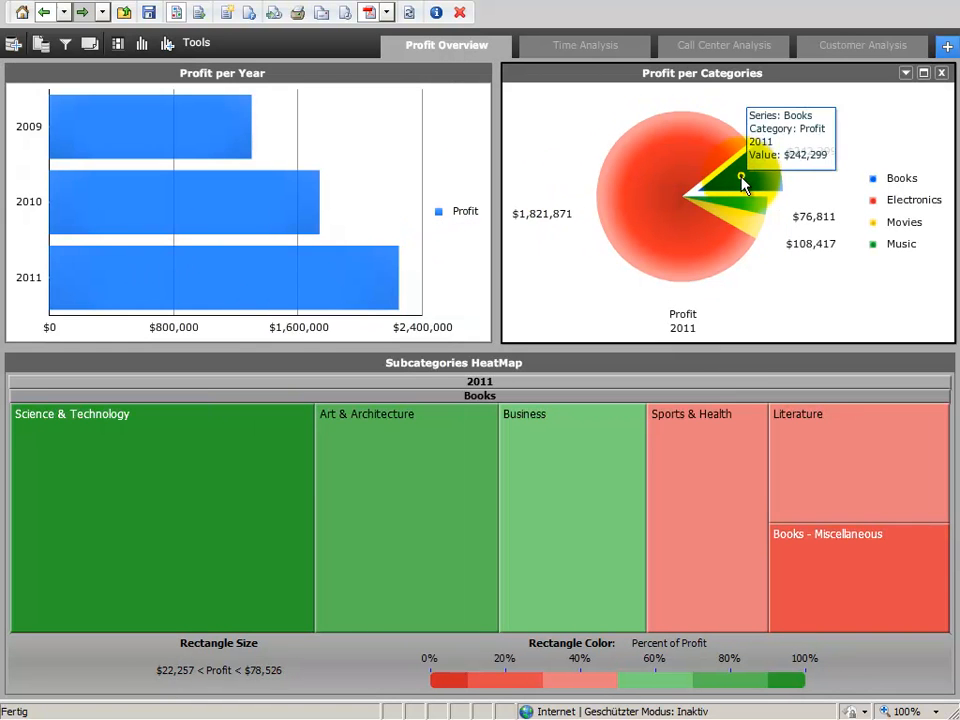
mouse_move(725, 215)
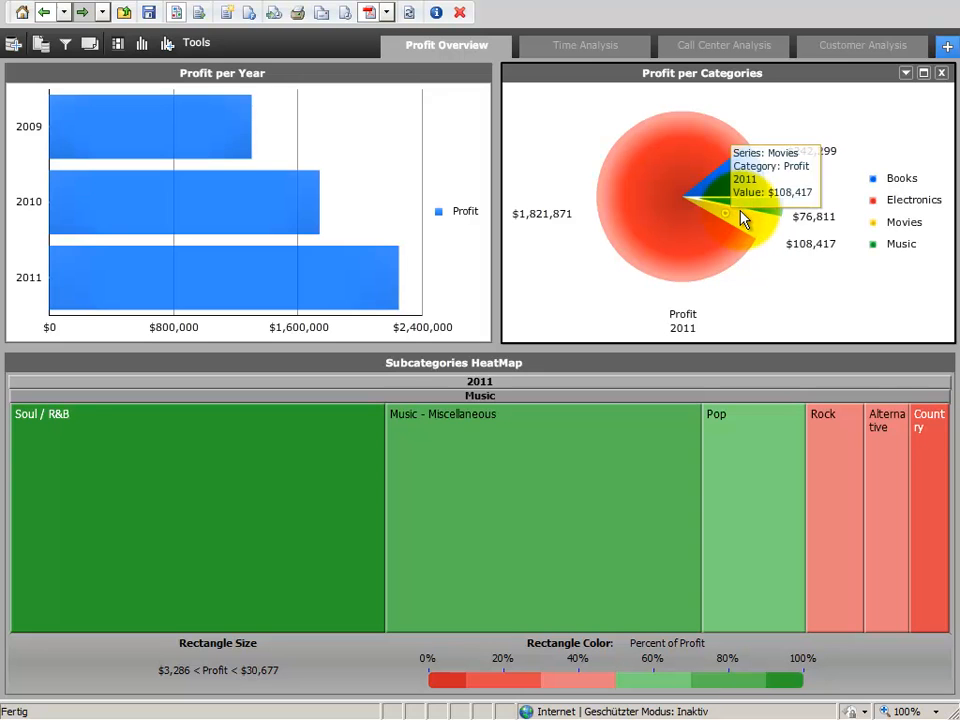
Select the 2011 bar and Electronics slice so the heat map lists 2011 Electronics subcategories.
left_click(745, 210)
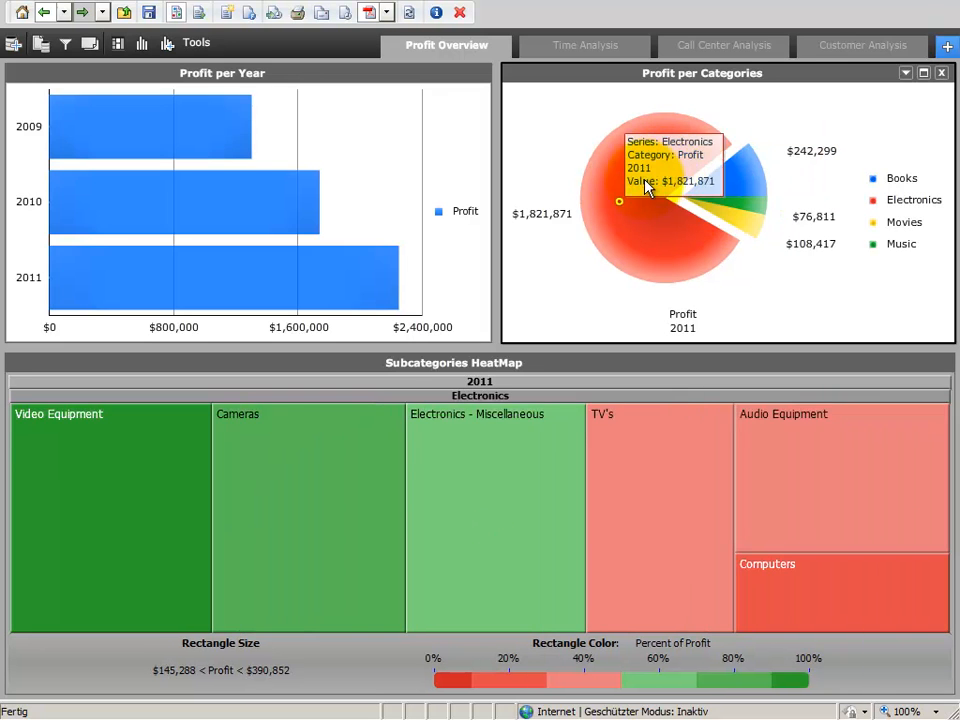
mouse_move(137, 425)
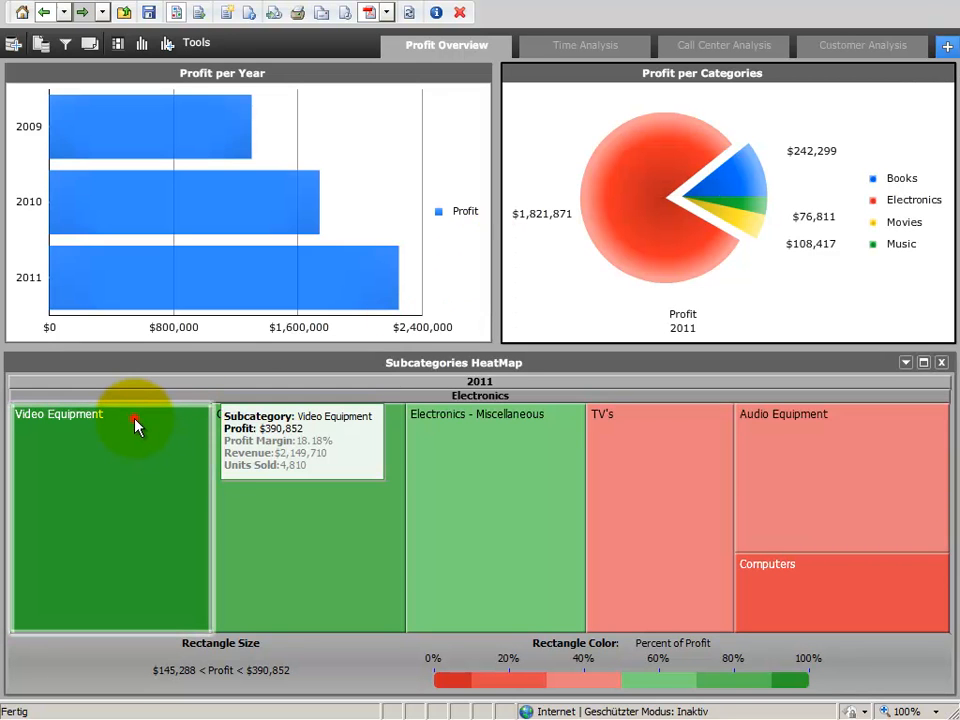
mouse_move(456, 572)
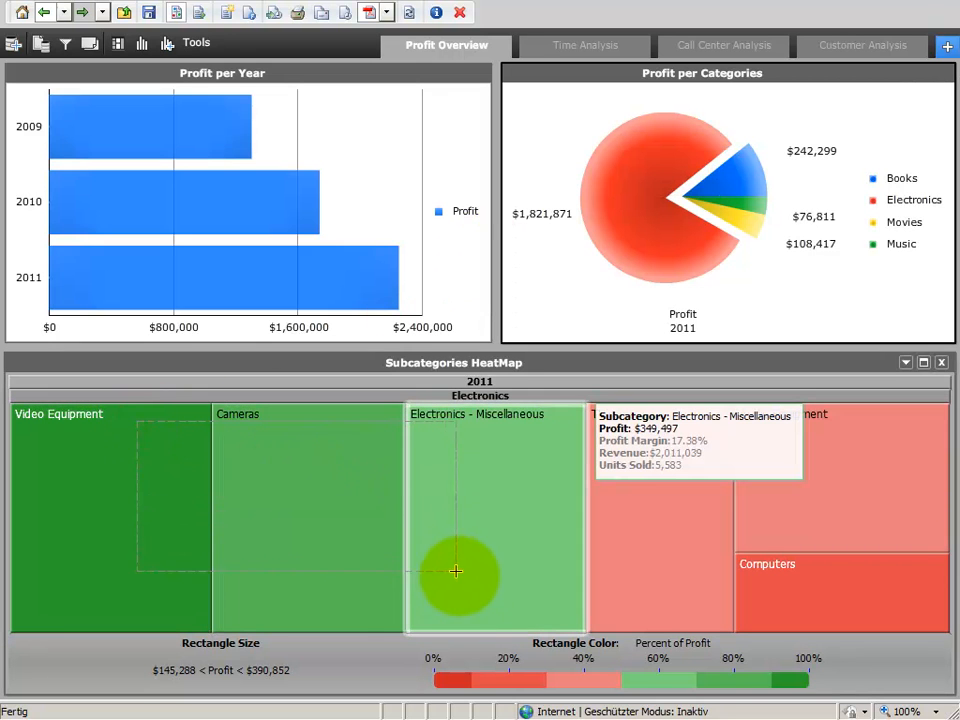
mouse_move(460, 432)
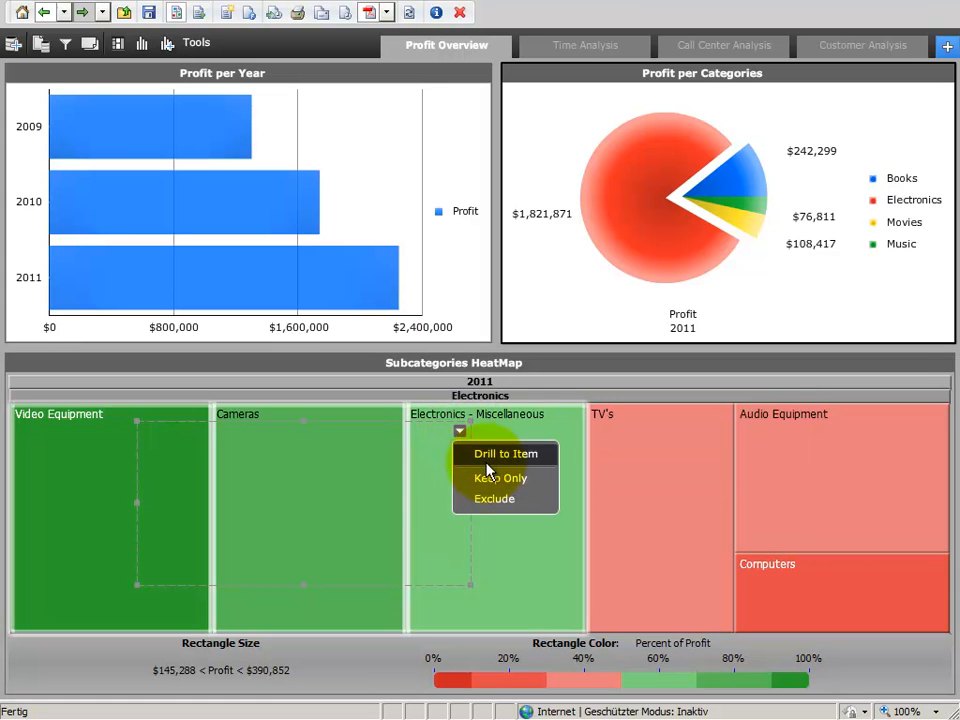
mouse_move(499, 478)
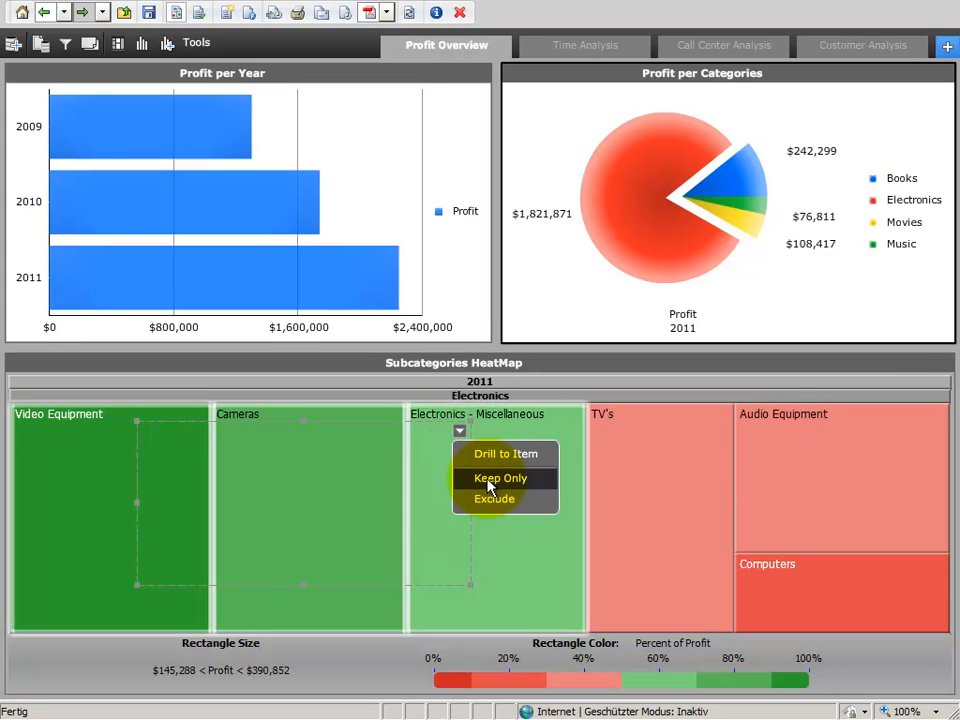
Keep only Video Equipment, Cameras and Electronics - Miscellaneous in the heat map.
left_click(499, 478)
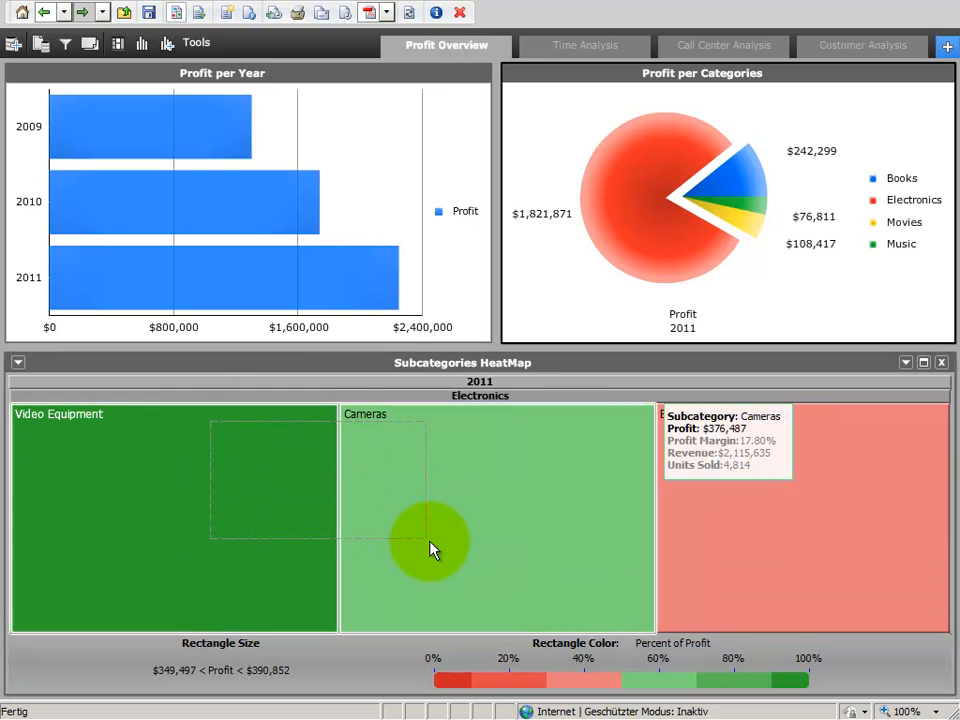
left_click(415, 432)
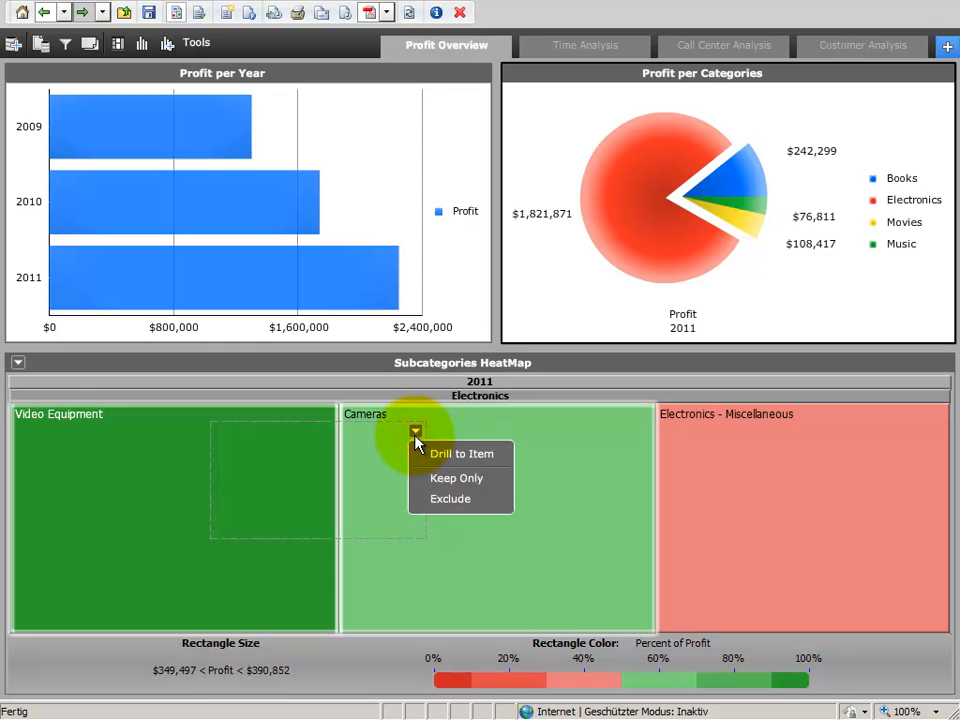
left_click(462, 453)
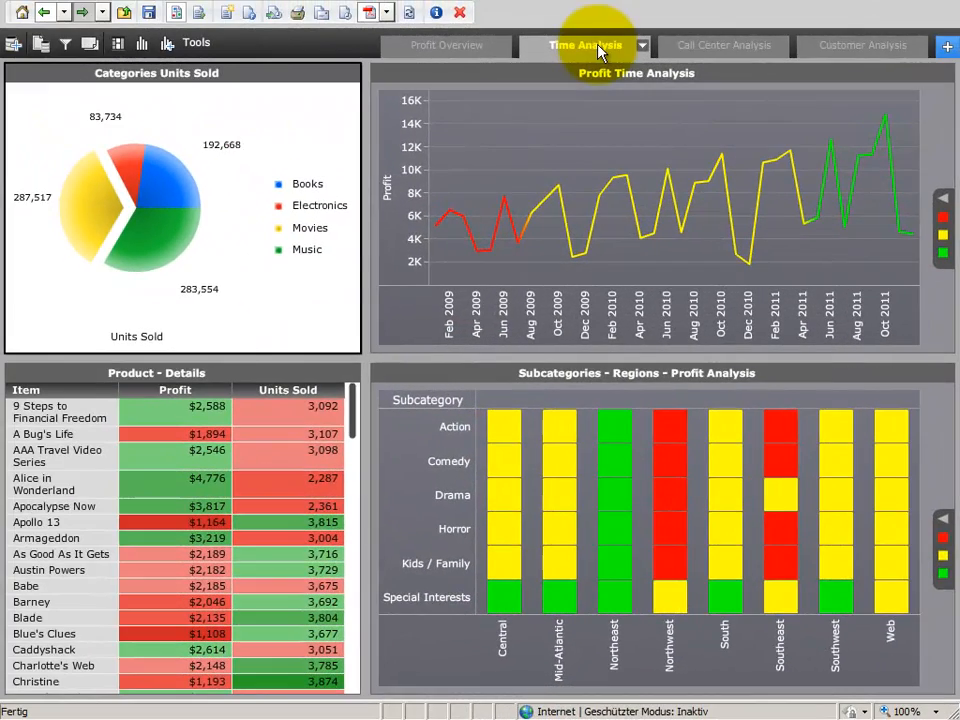
mouse_move(154, 240)
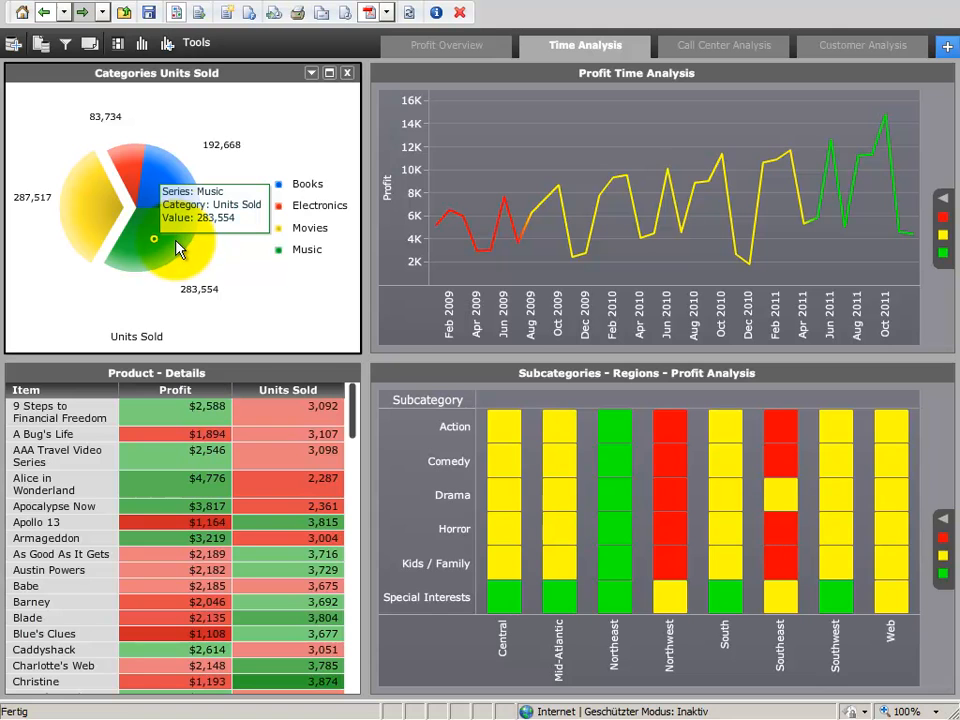
mouse_move(505, 205)
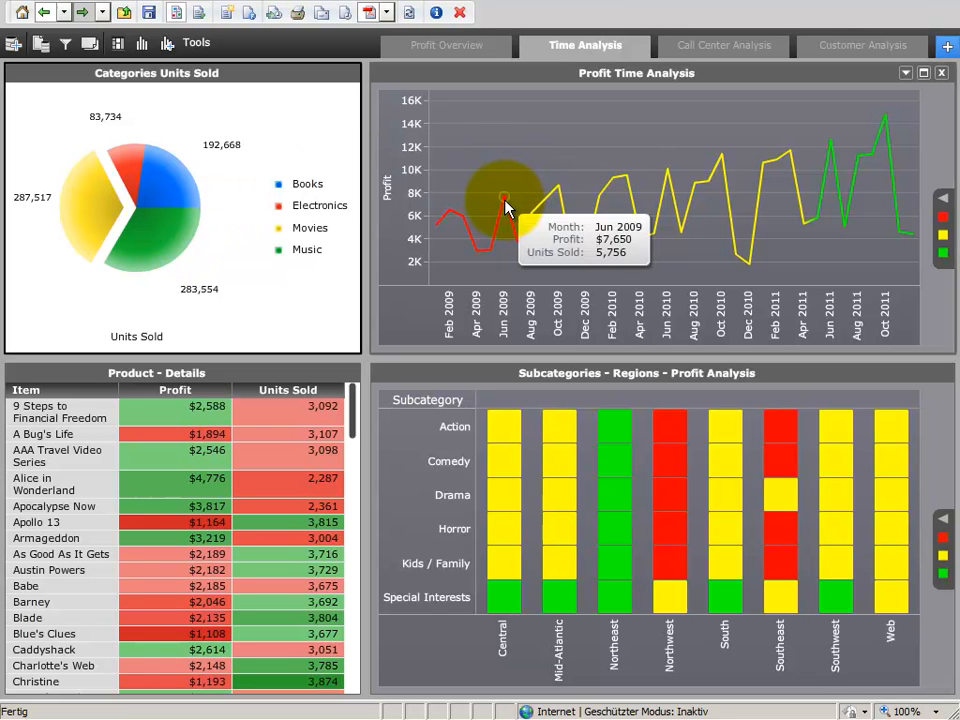
mouse_move(500, 455)
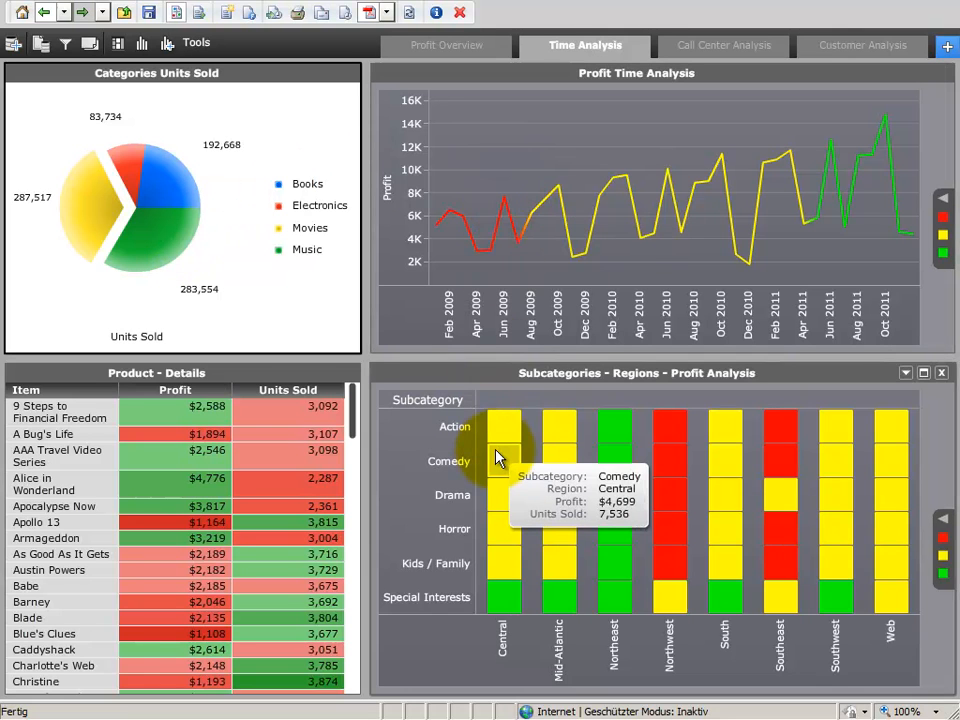
mouse_move(154, 240)
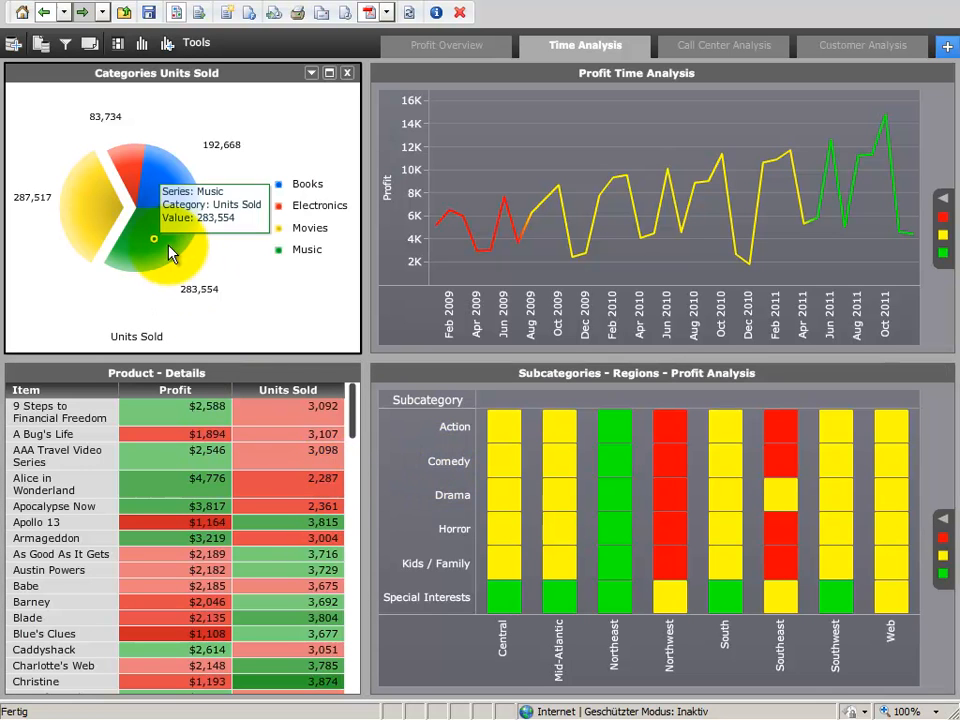
Filter the Time Analysis panels to Books and the months Jun 2009 through Feb 2011.
left_click(155, 245)
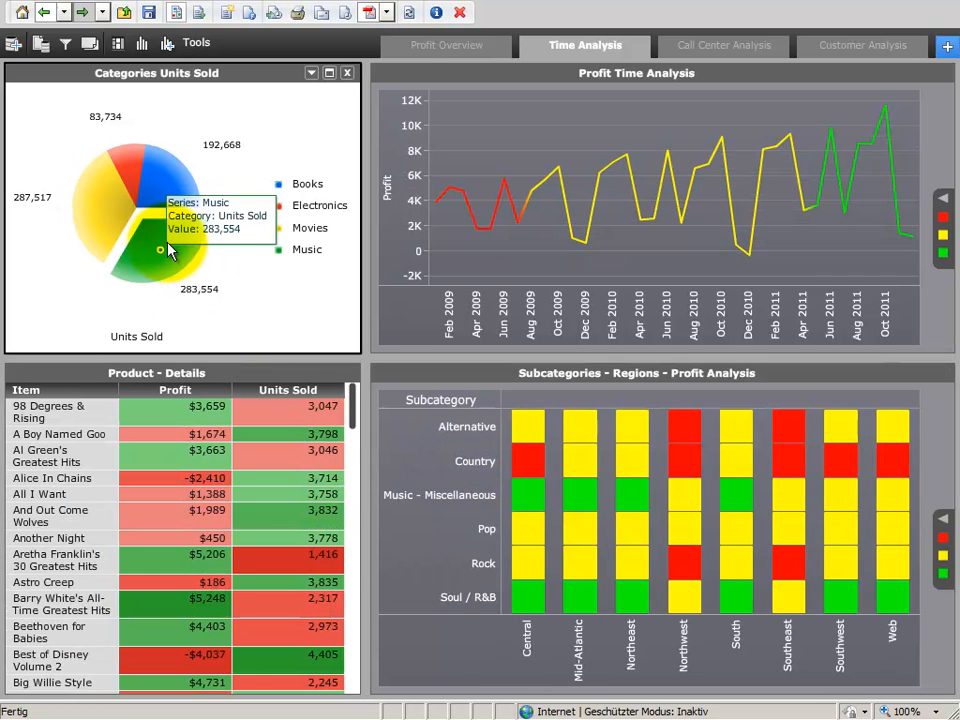
left_click(168, 192)
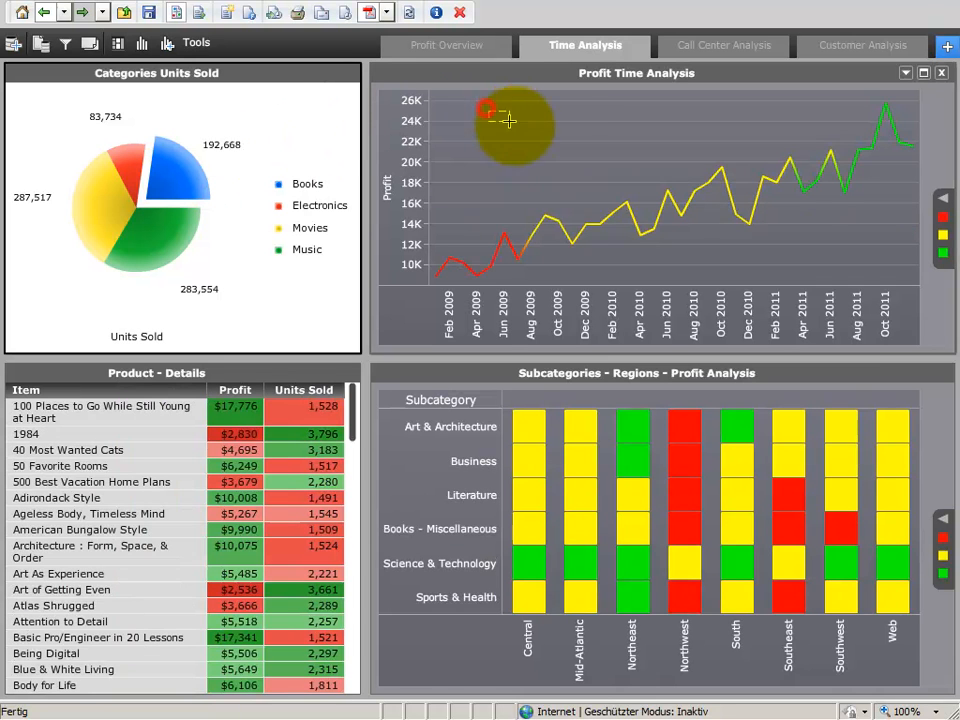
left_click_drag(490, 110, 790, 255)
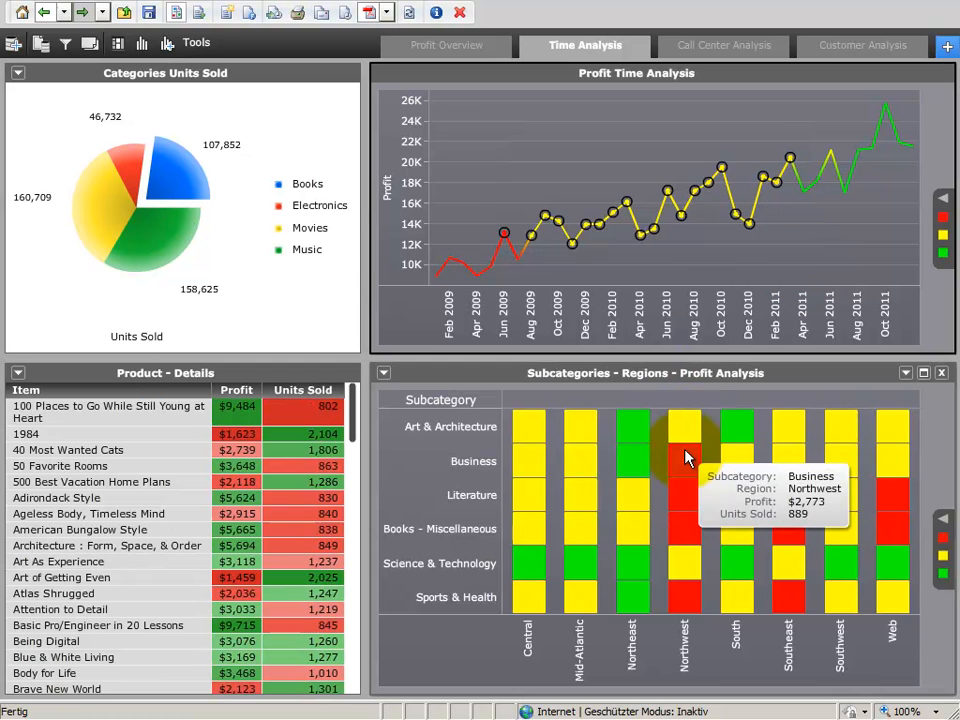
mouse_move(677, 468)
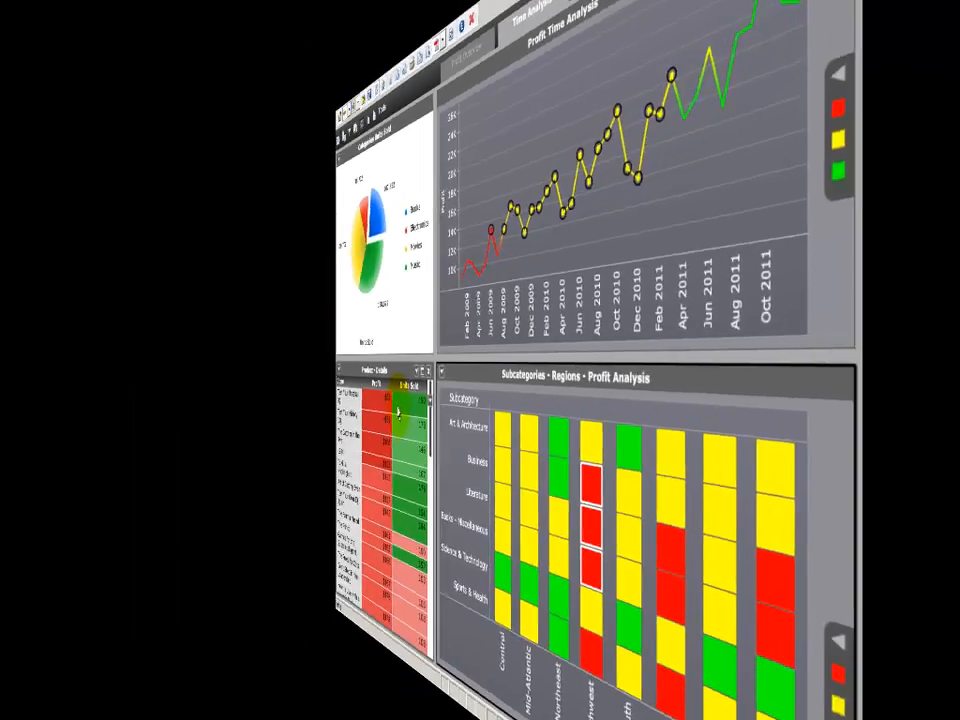
Open Call Center Analysis and set the Year filter to 2010, removing 2009.
left_click(725, 45)
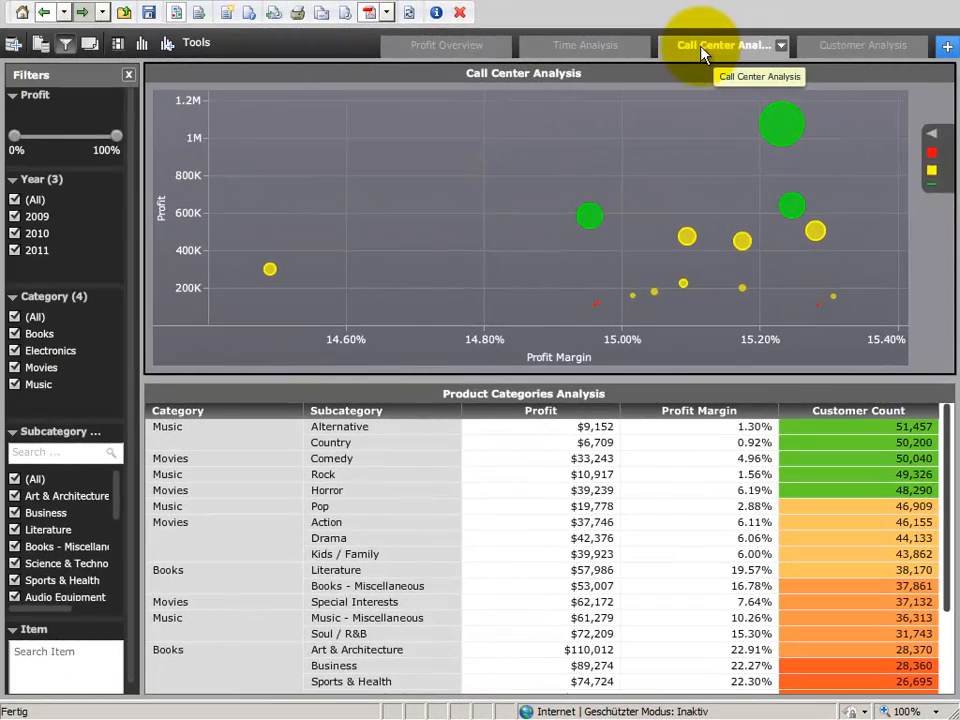
mouse_move(782, 125)
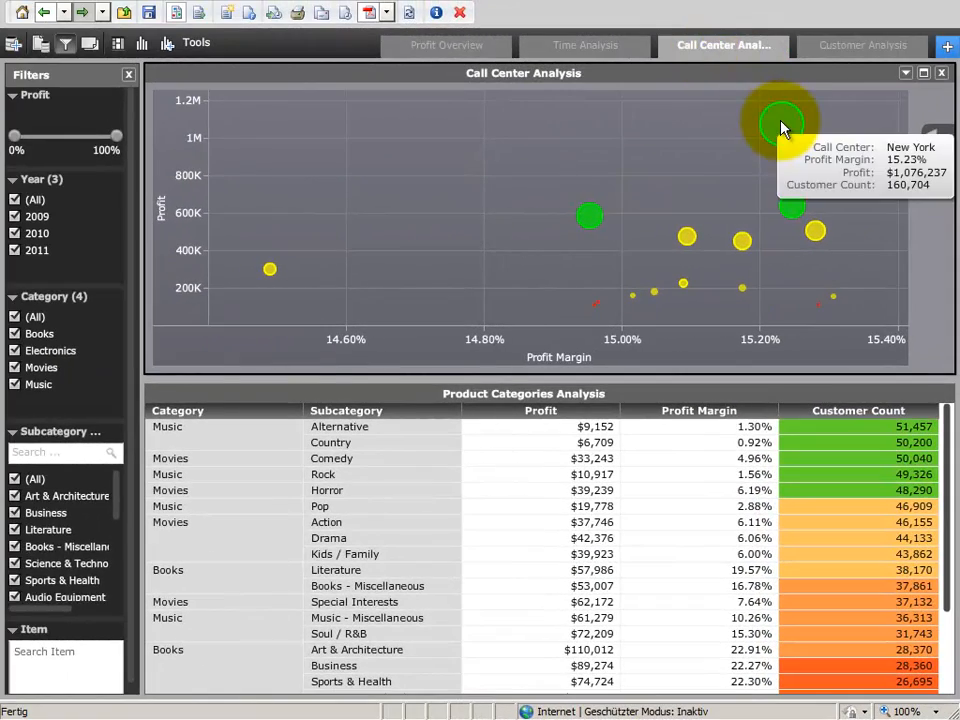
mouse_move(793, 207)
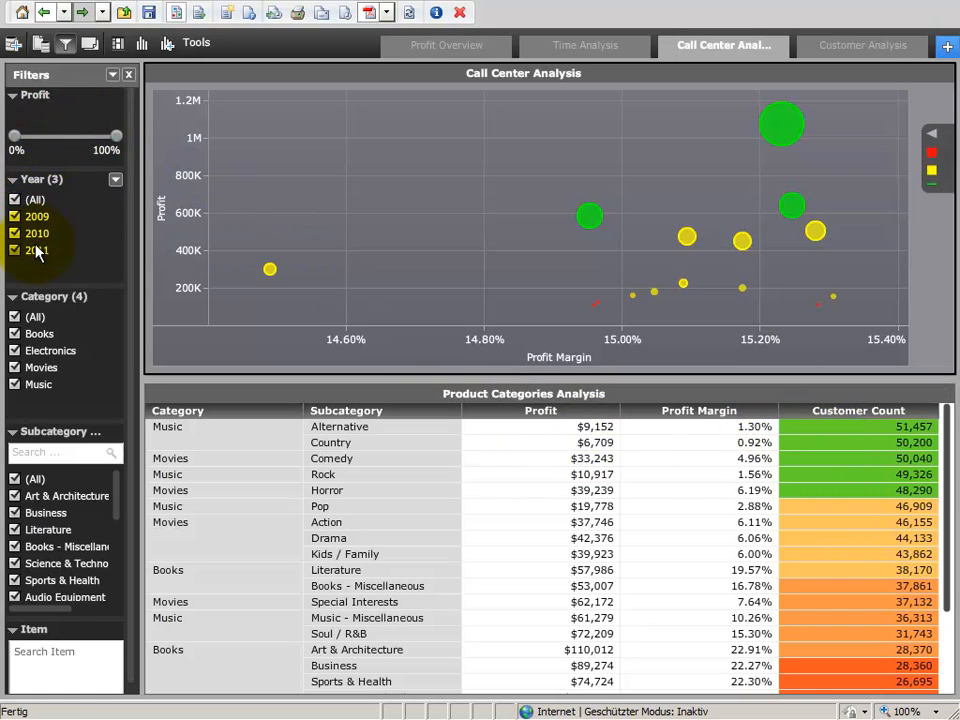
mouse_move(588, 218)
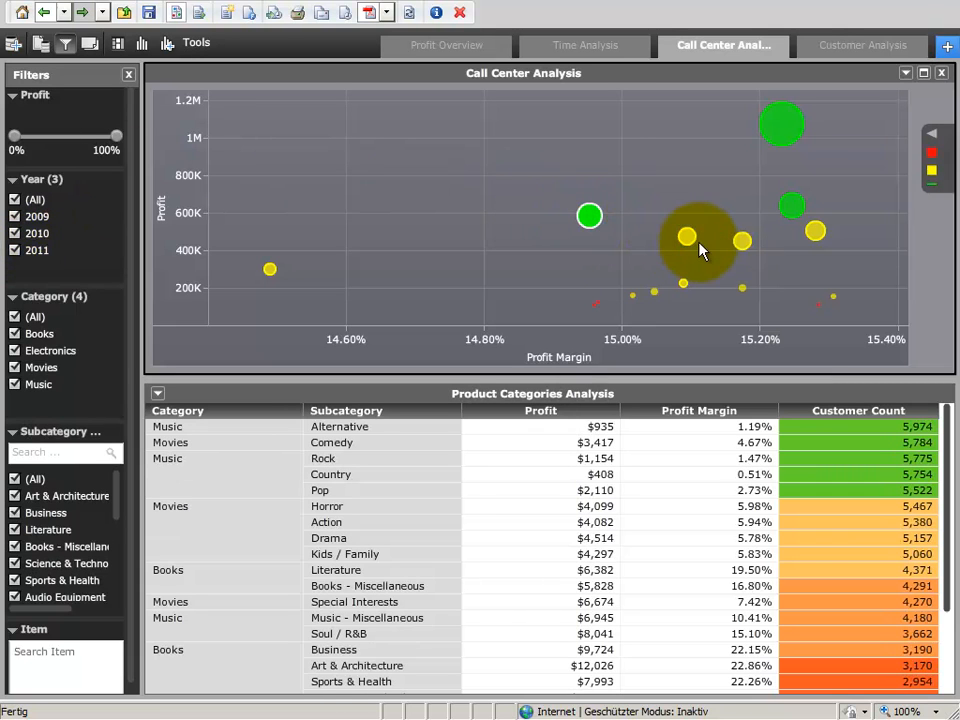
mouse_move(700, 240)
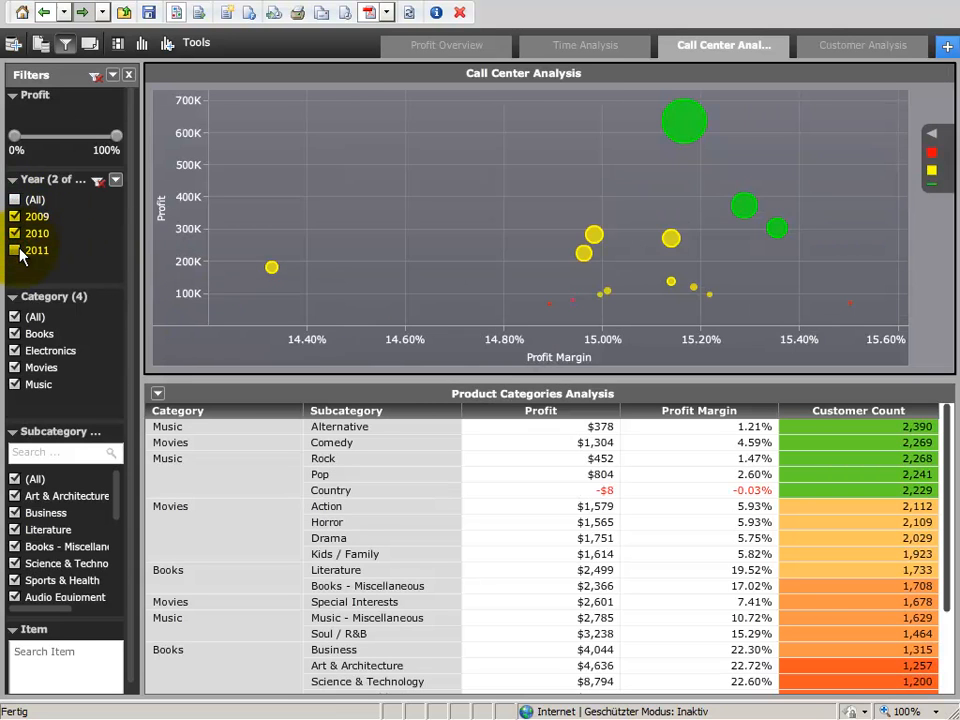
left_click(15, 250)
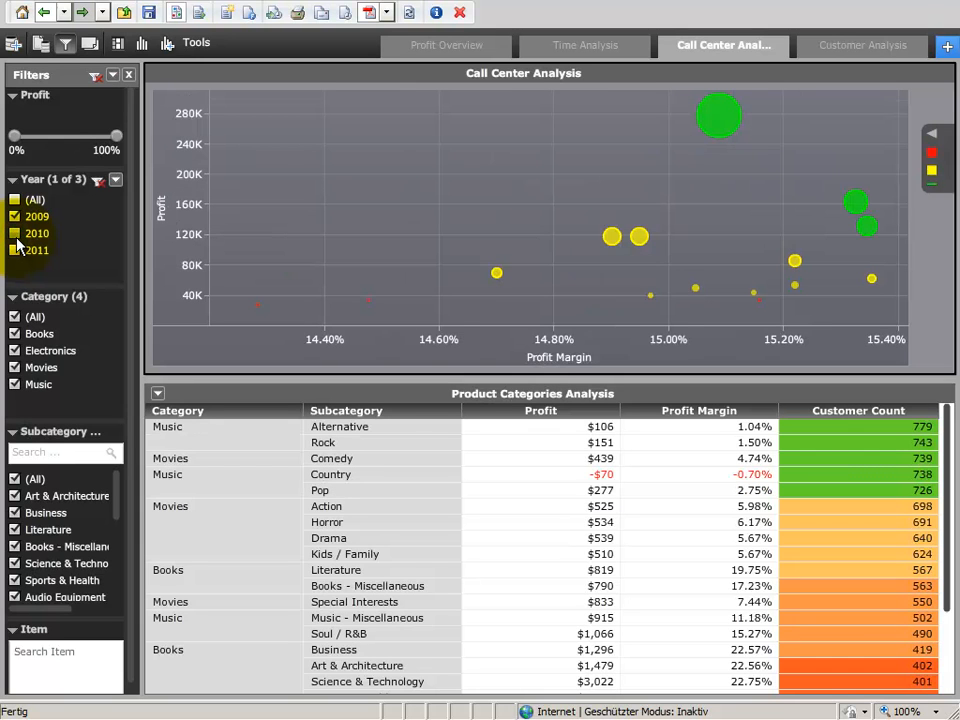
left_click(15, 217)
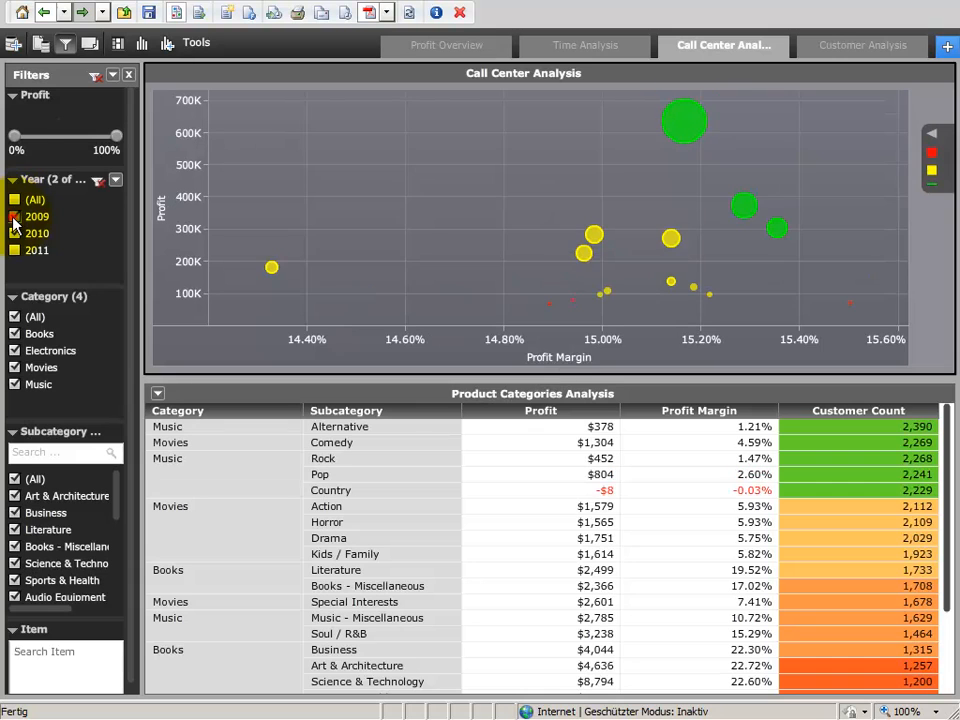
left_click(15, 216)
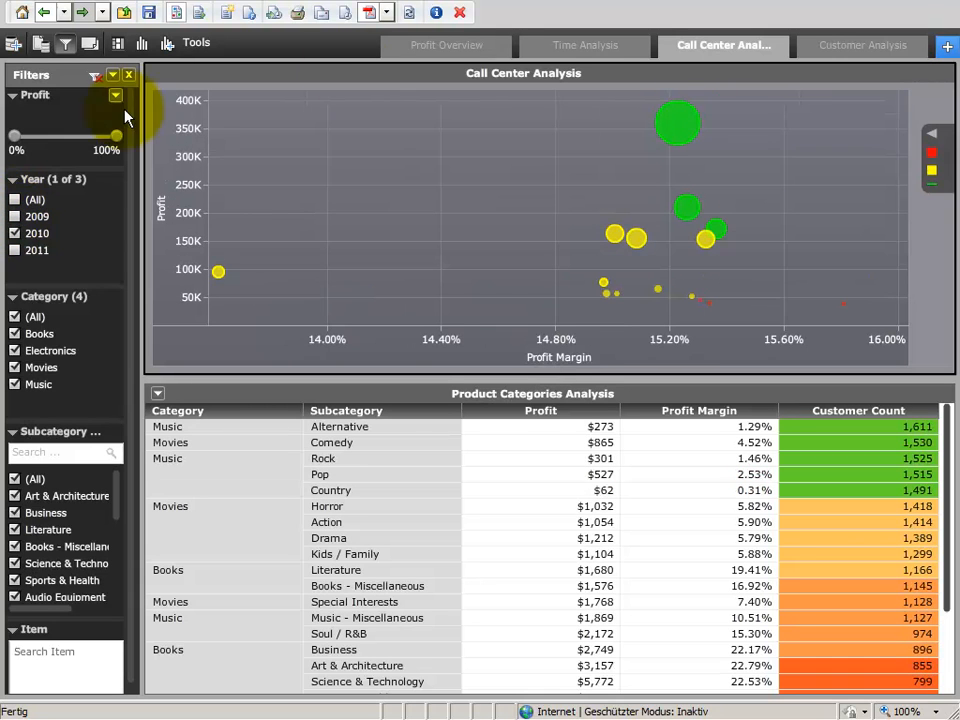
mouse_move(615, 237)
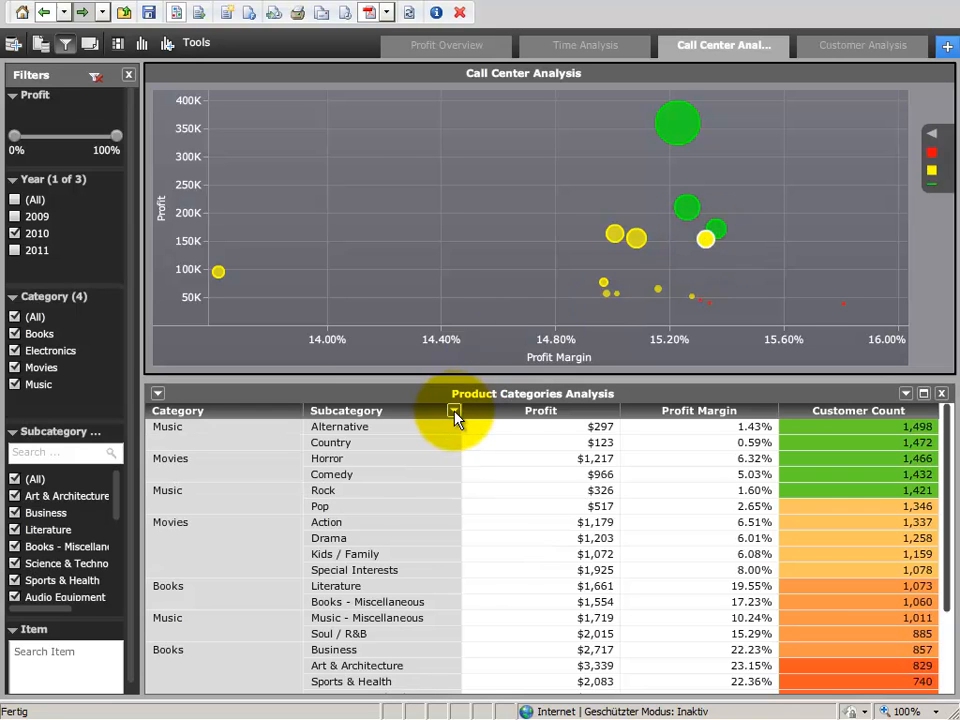
Add Item to the Product Categories grid and sort the rows by Profit.
right_click(453, 411)
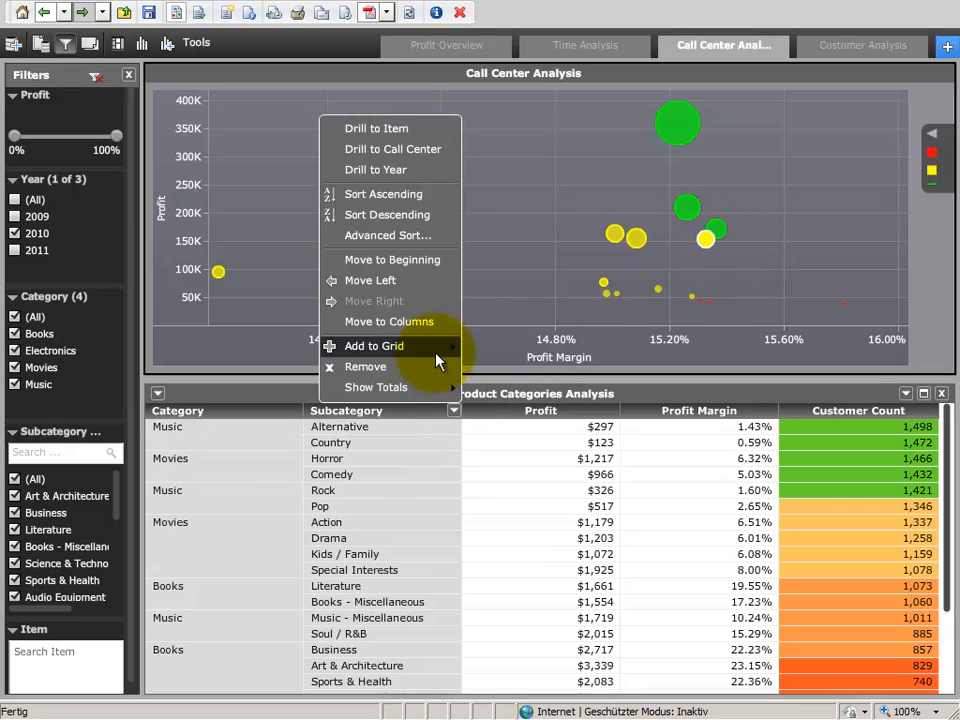
left_click(374, 345)
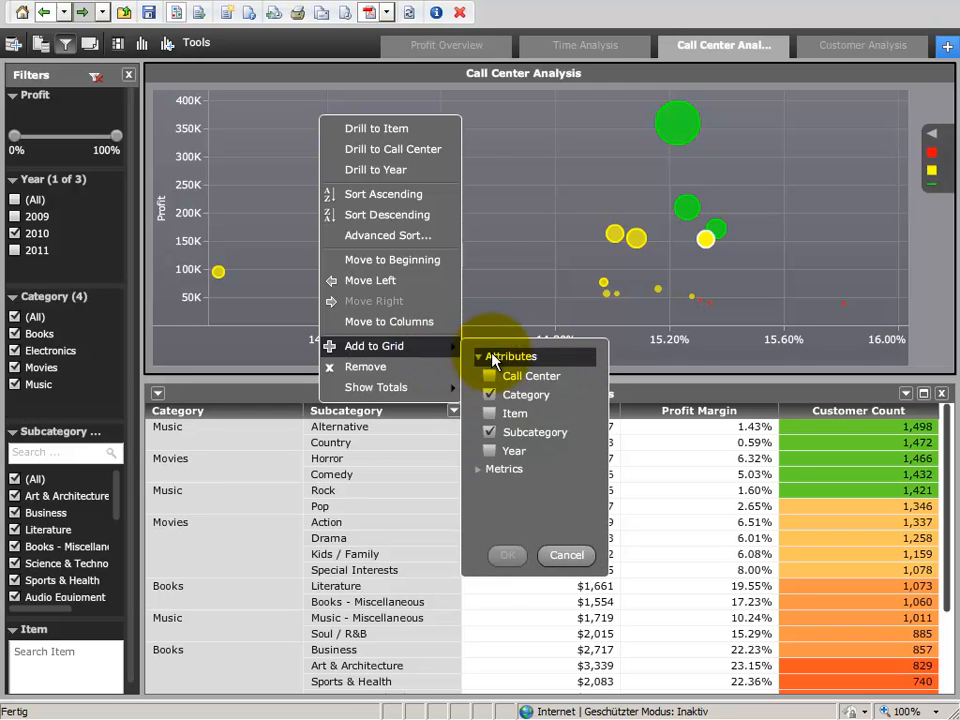
left_click(490, 413)
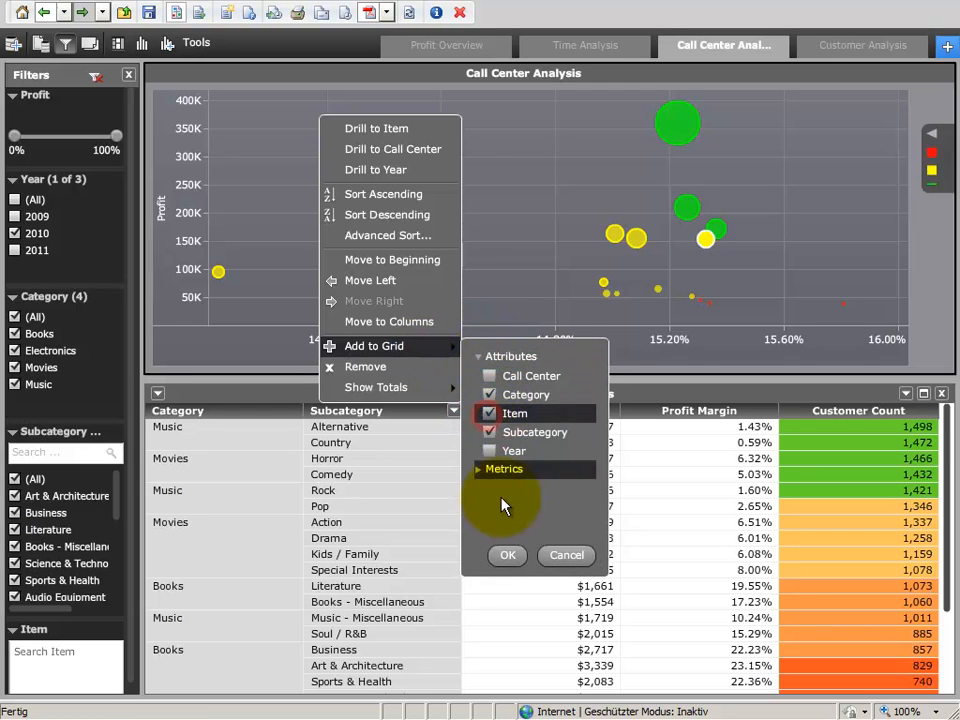
left_click(507, 555)
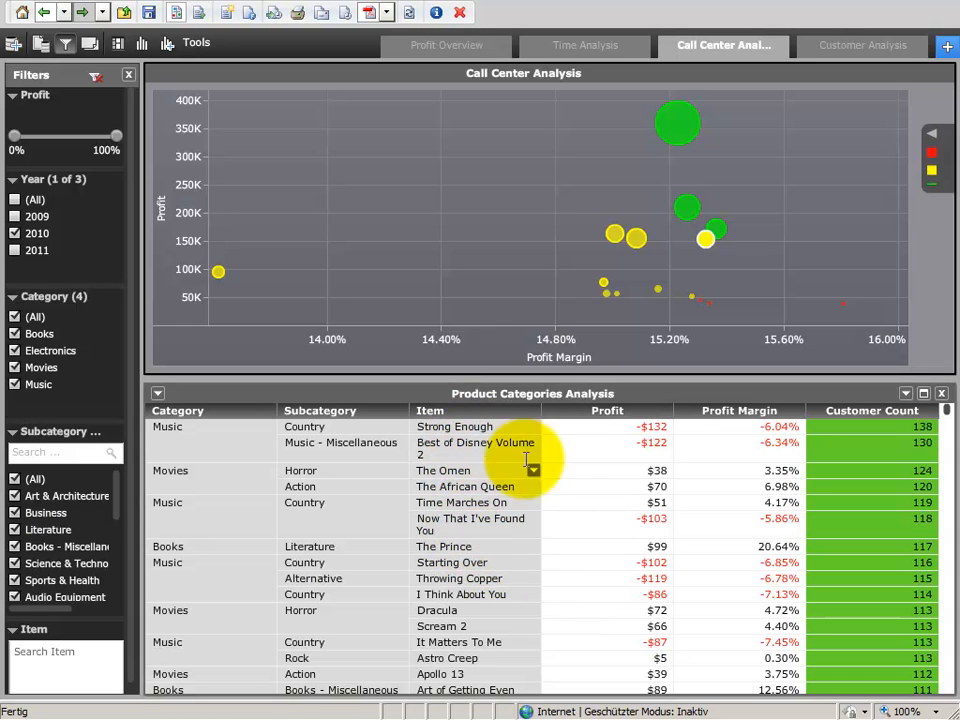
left_click(666, 410)
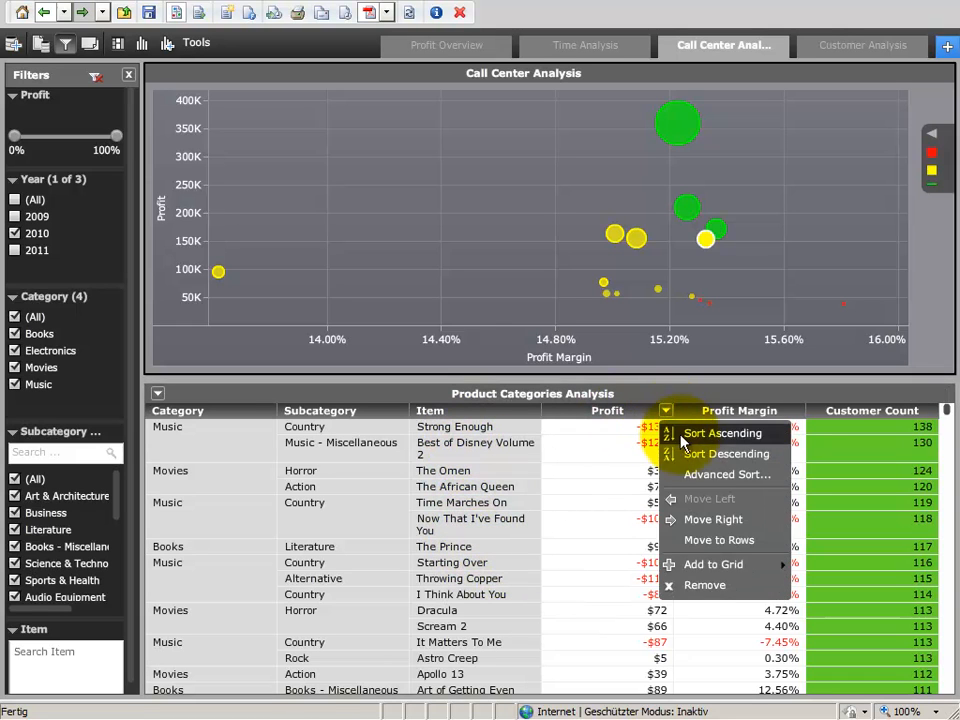
left_click(731, 453)
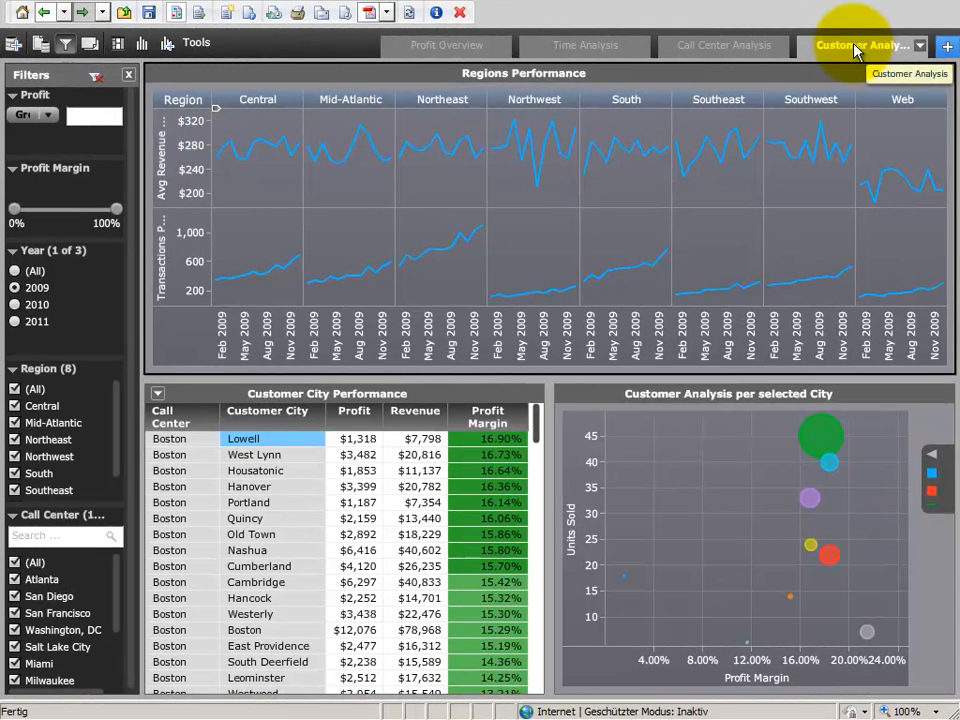
mouse_move(553, 130)
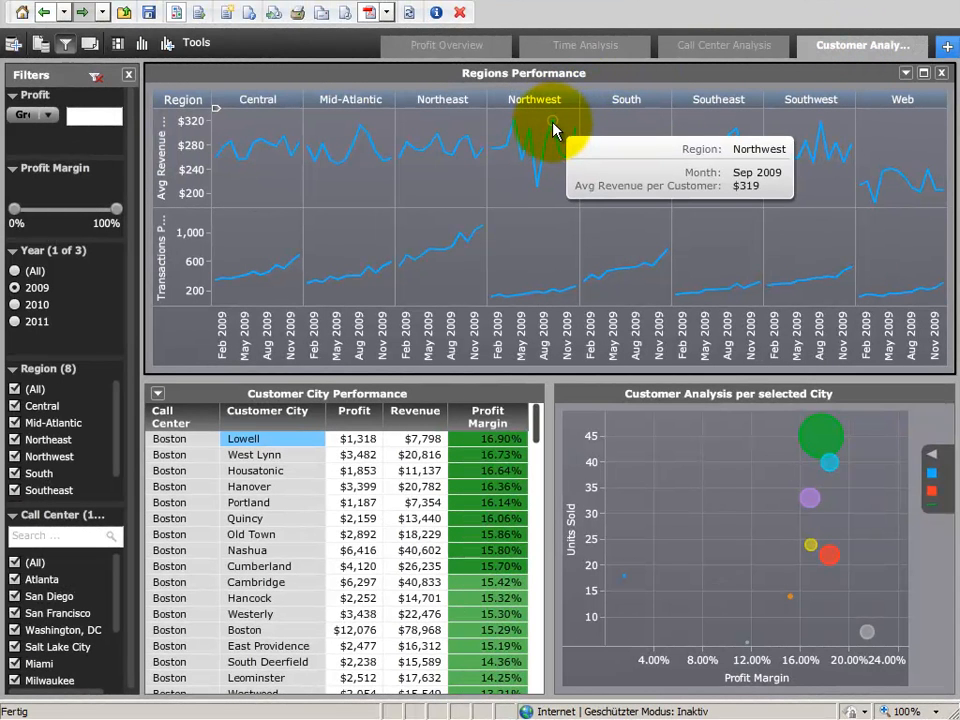
mouse_move(540, 192)
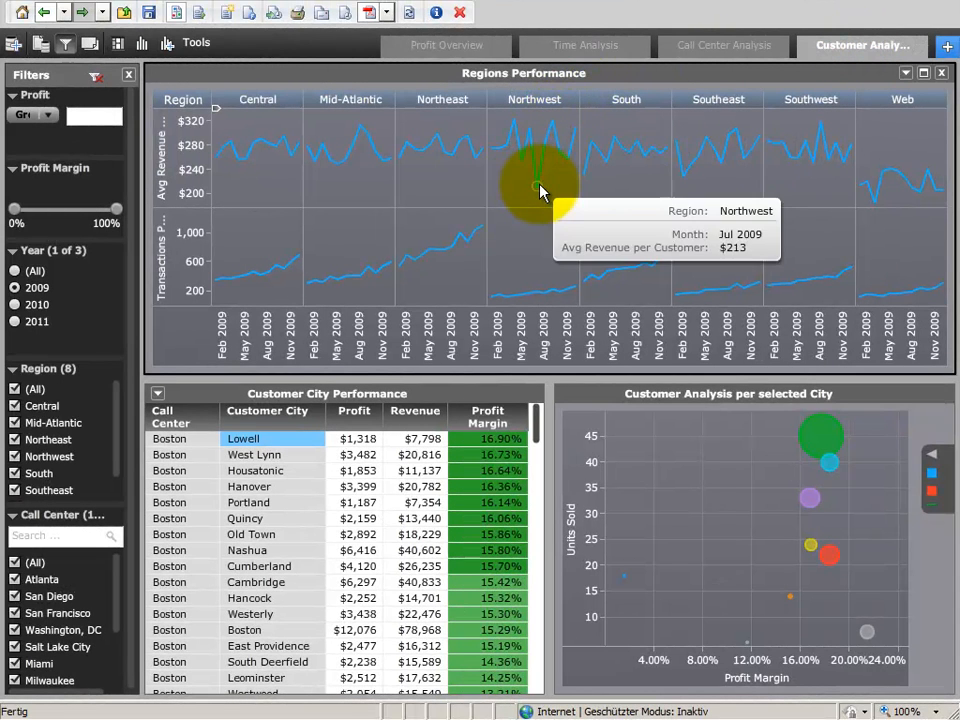
mouse_move(752, 372)
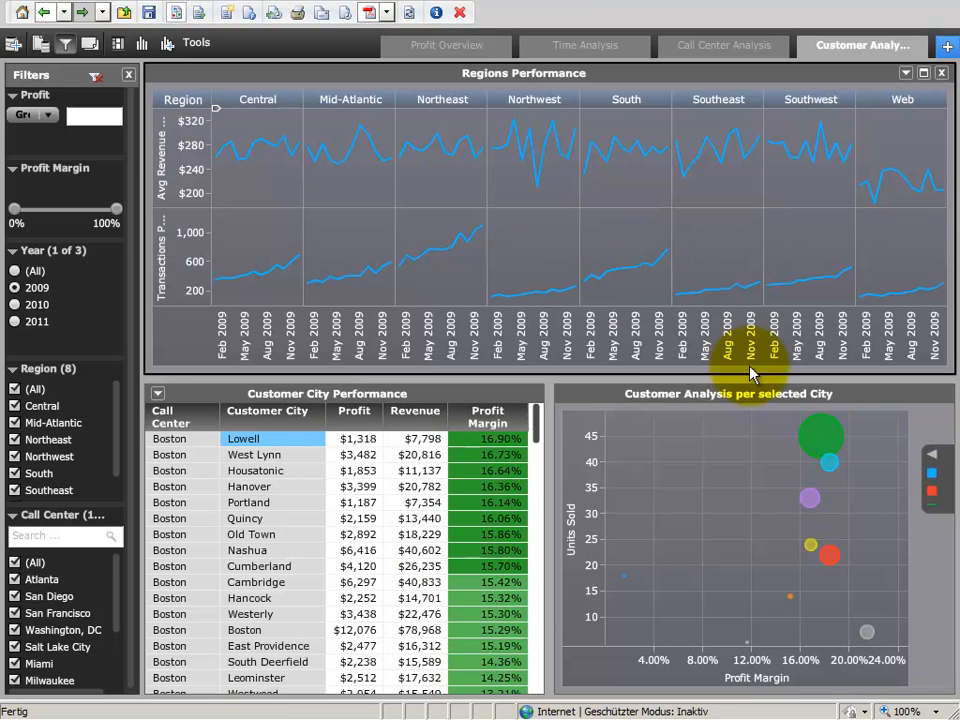
mouse_move(810, 440)
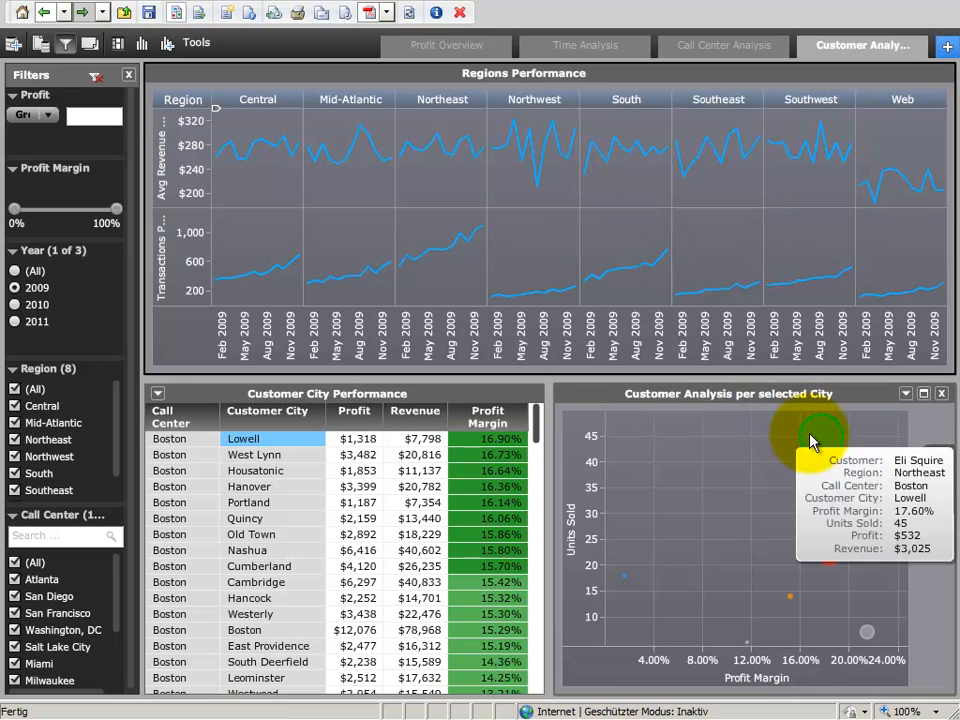
mouse_move(835, 555)
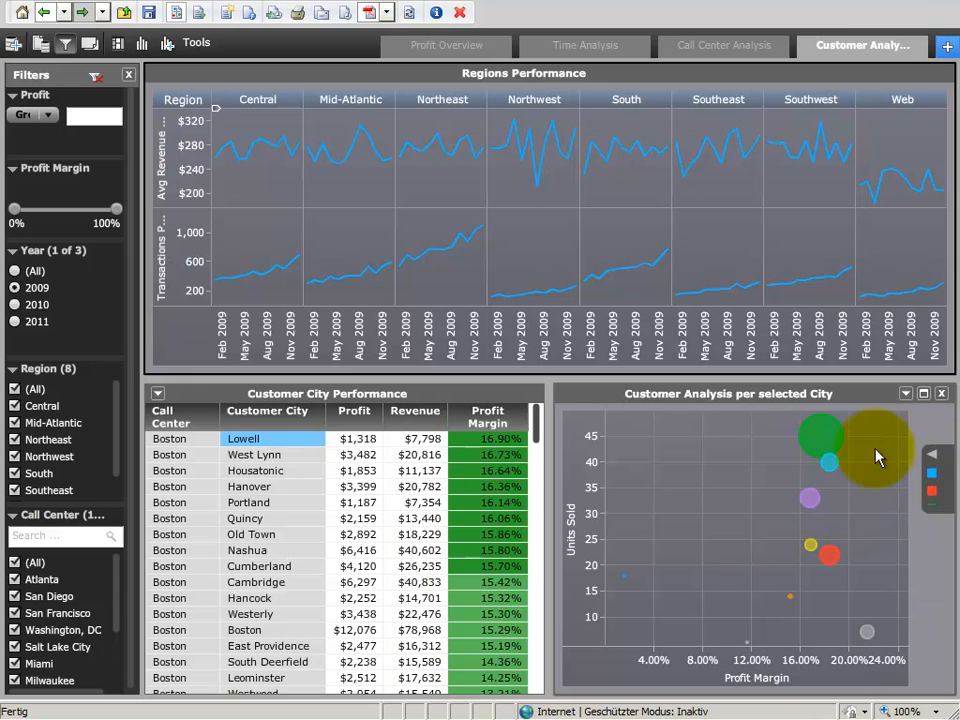
Maximize the customer bubble chart and move the Year filter through 2010 to 2011.
left_click(922, 393)
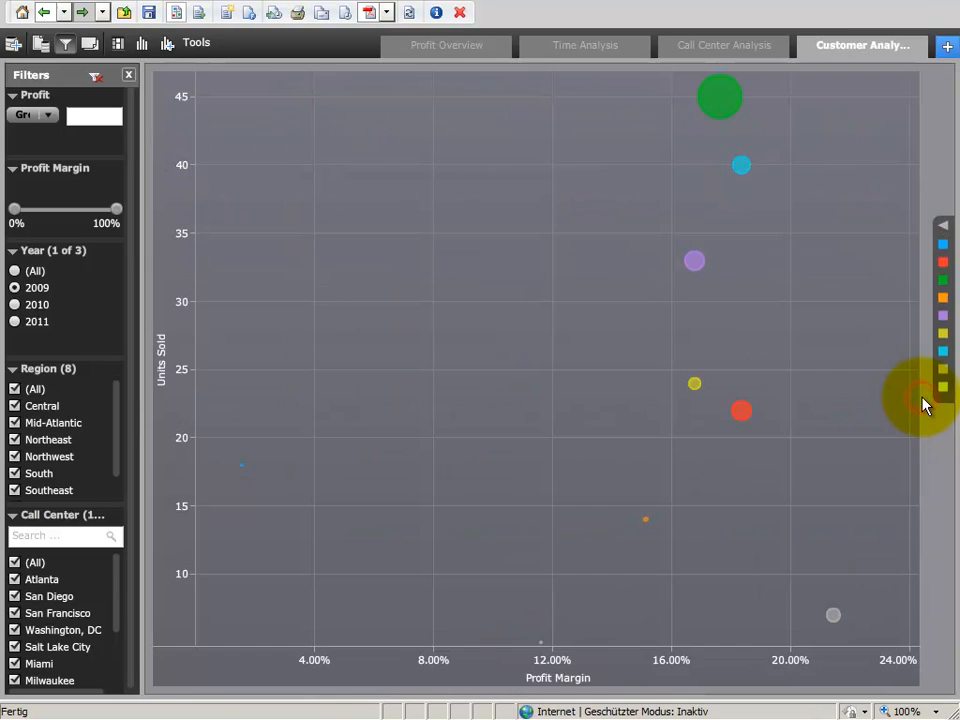
mouse_move(741, 165)
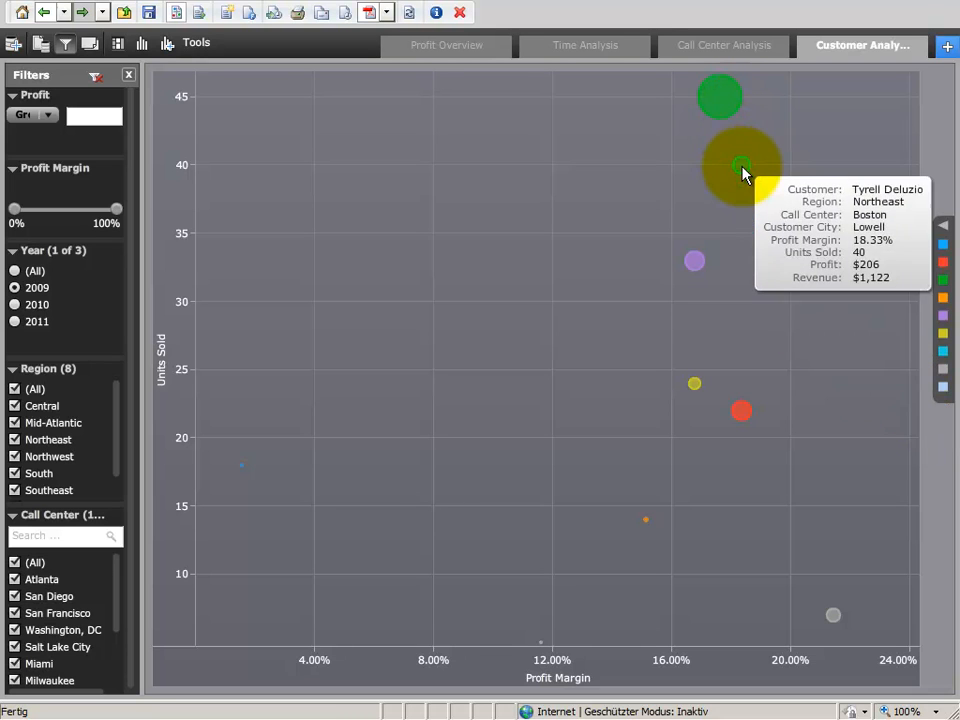
mouse_move(694, 261)
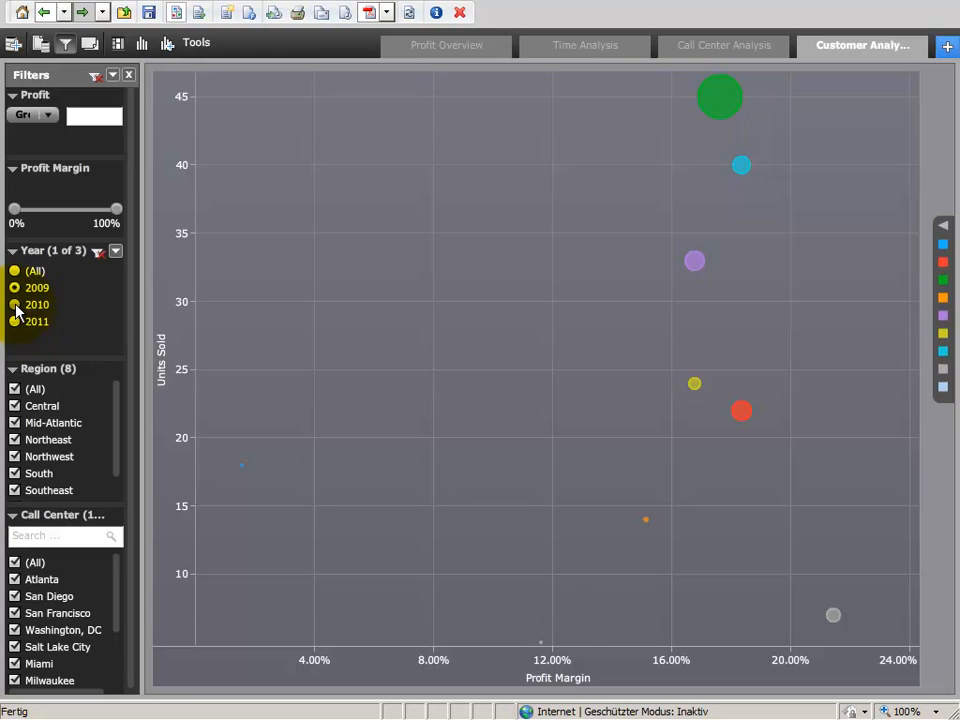
left_click(15, 321)
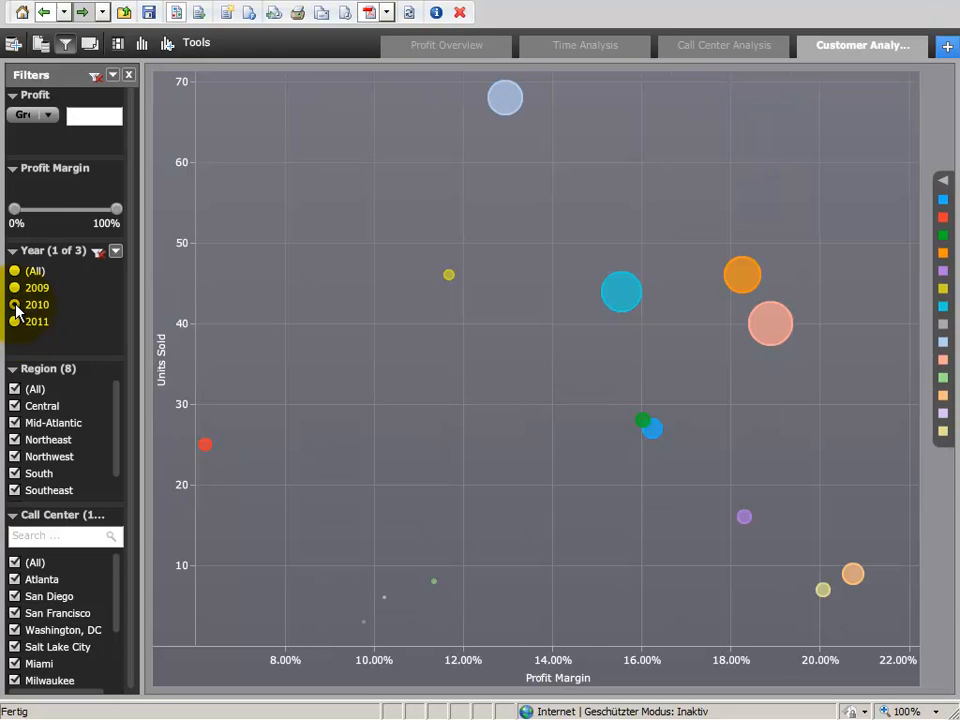
mouse_move(625, 290)
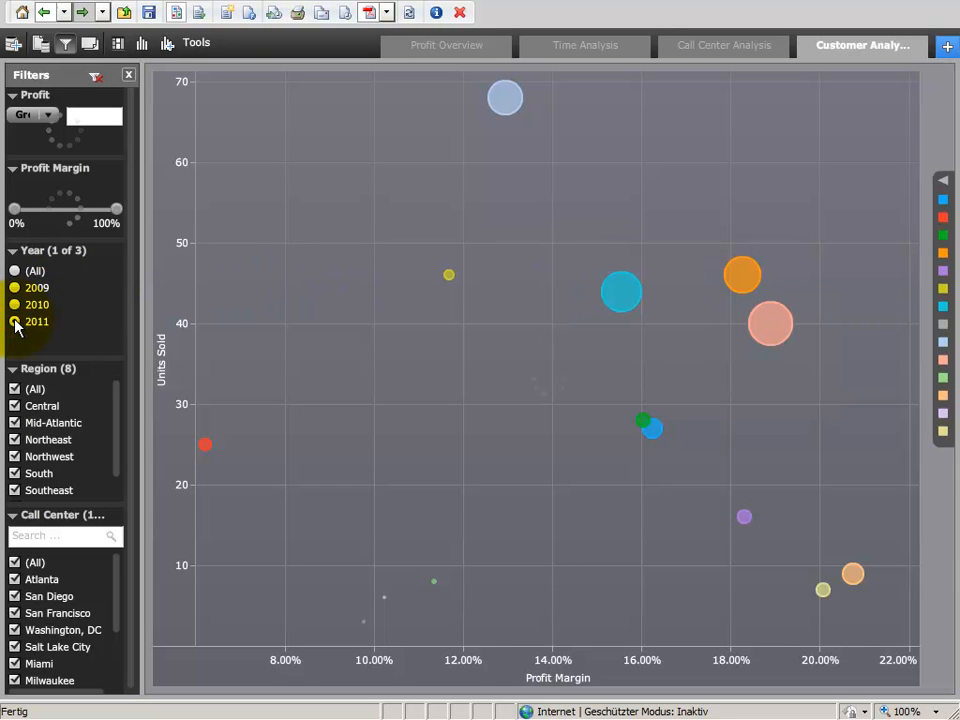
left_click(15, 321)
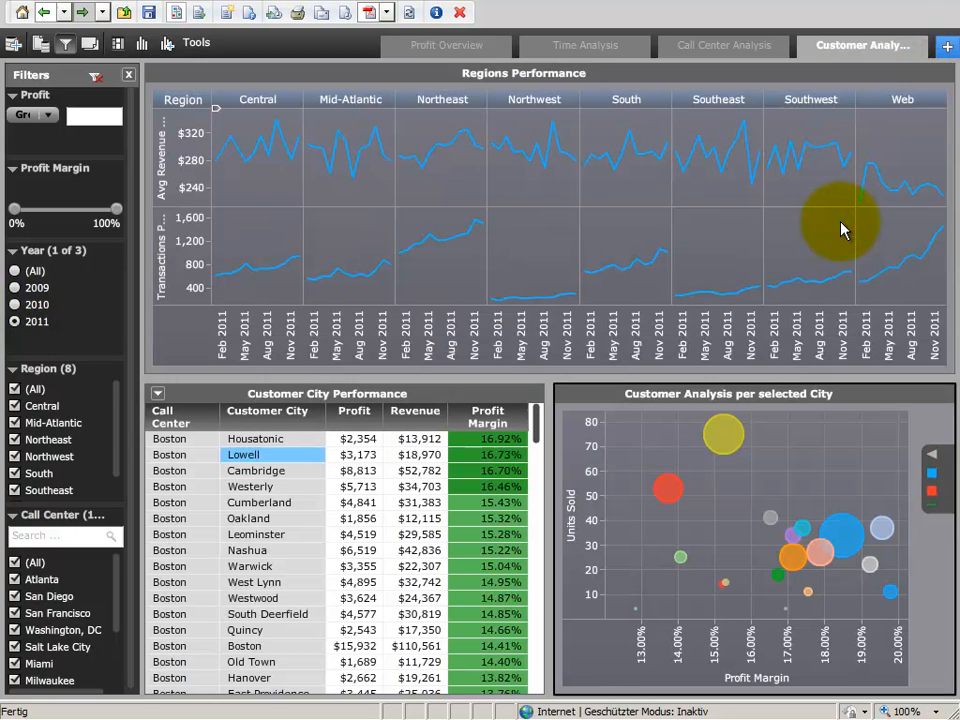
mouse_move(910, 99)
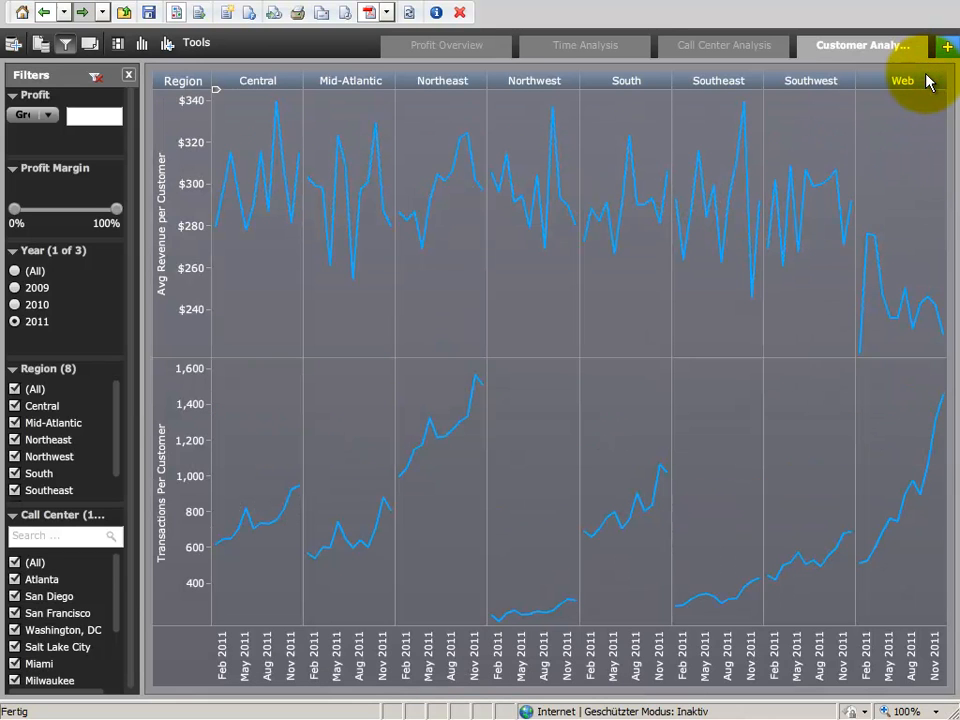
mouse_move(545, 195)
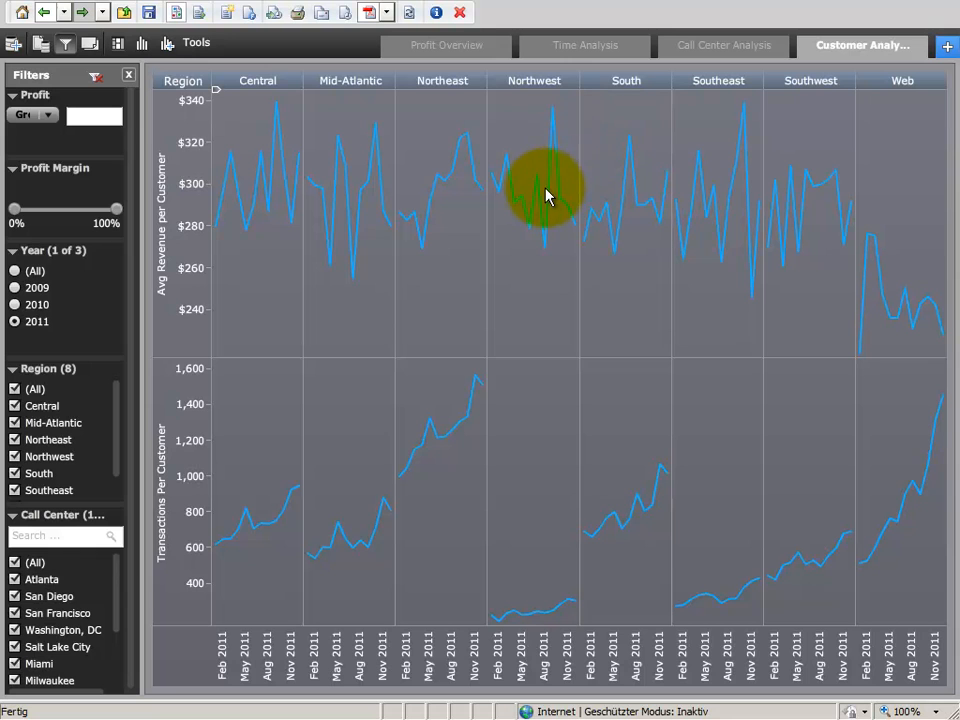
mouse_move(565, 107)
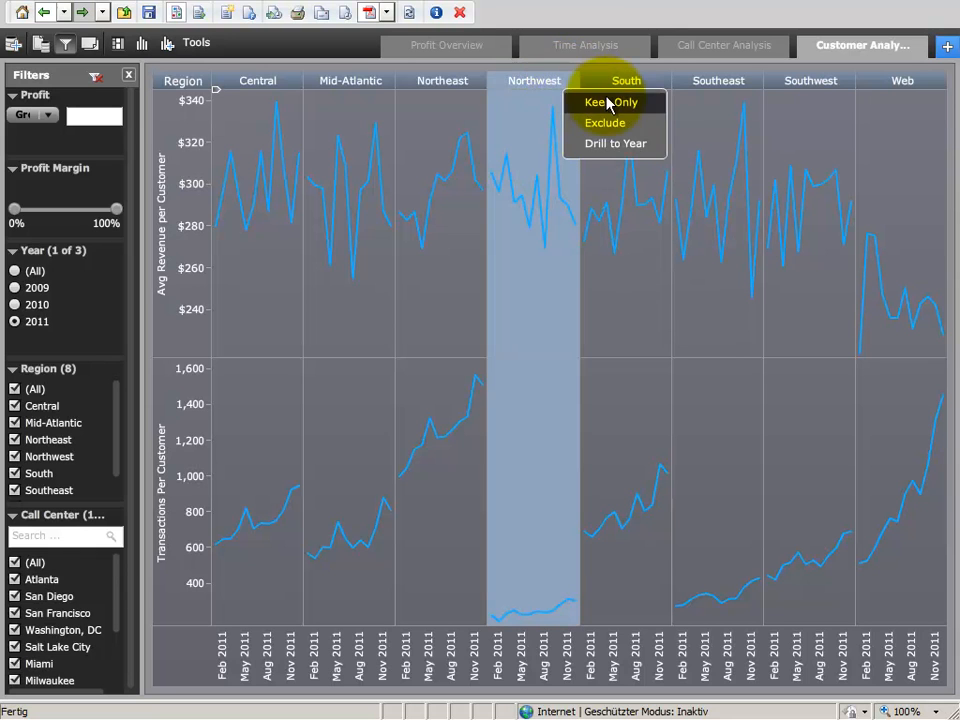
mouse_move(615, 143)
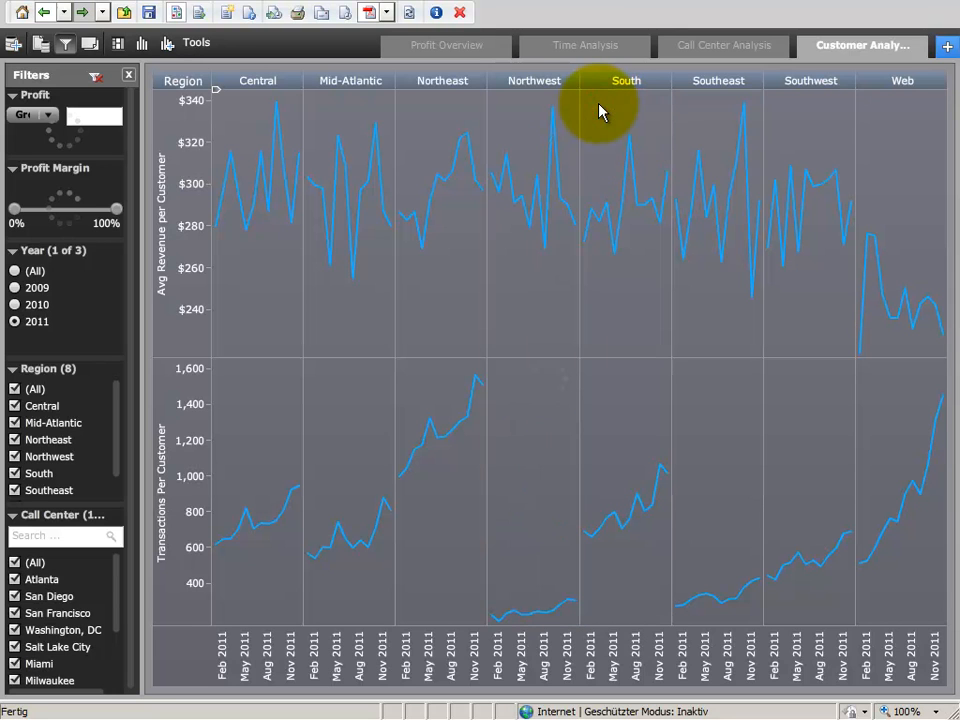
Keep only Northwest and the March–August 2011 points in the Regions Performance graphs.
left_click(534, 80)
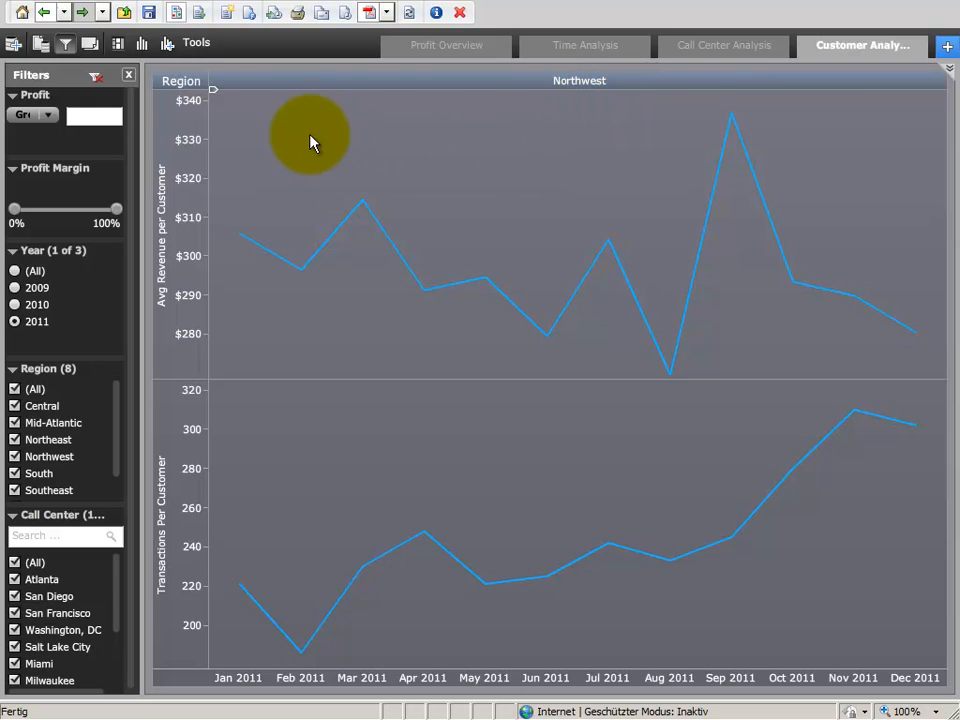
left_click_drag(312, 138, 698, 405)
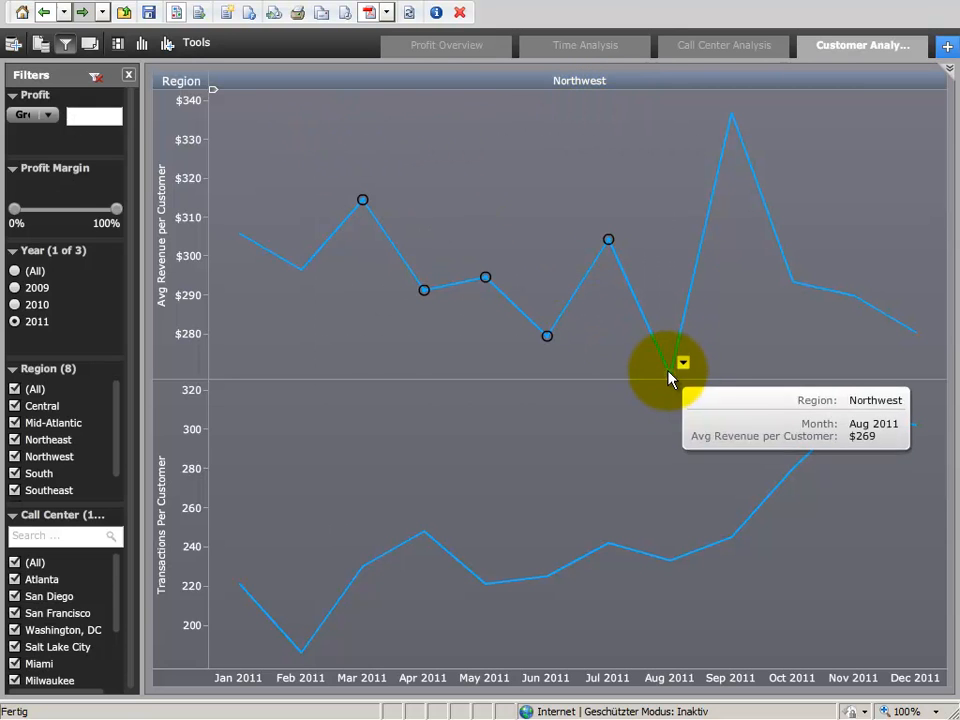
right_click(670, 373)
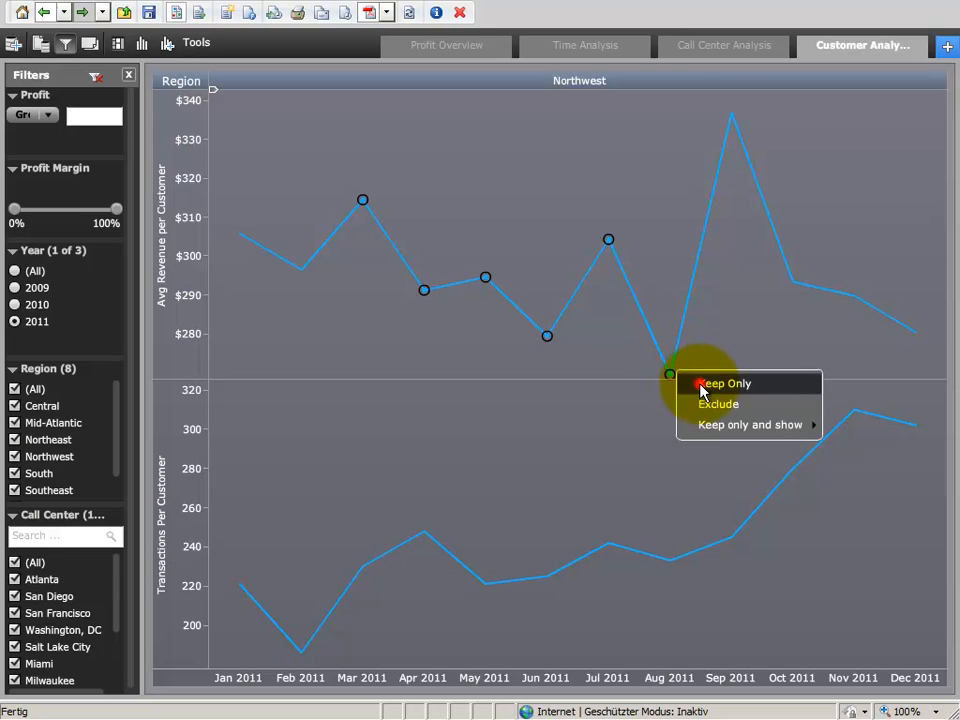
left_click(724, 383)
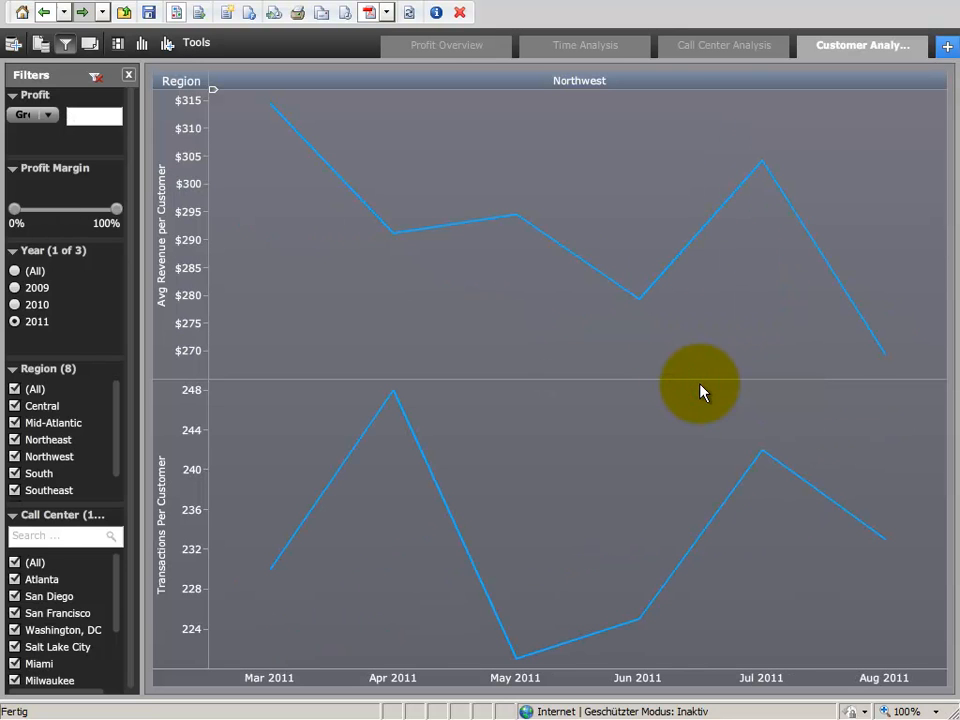
mouse_move(910, 150)
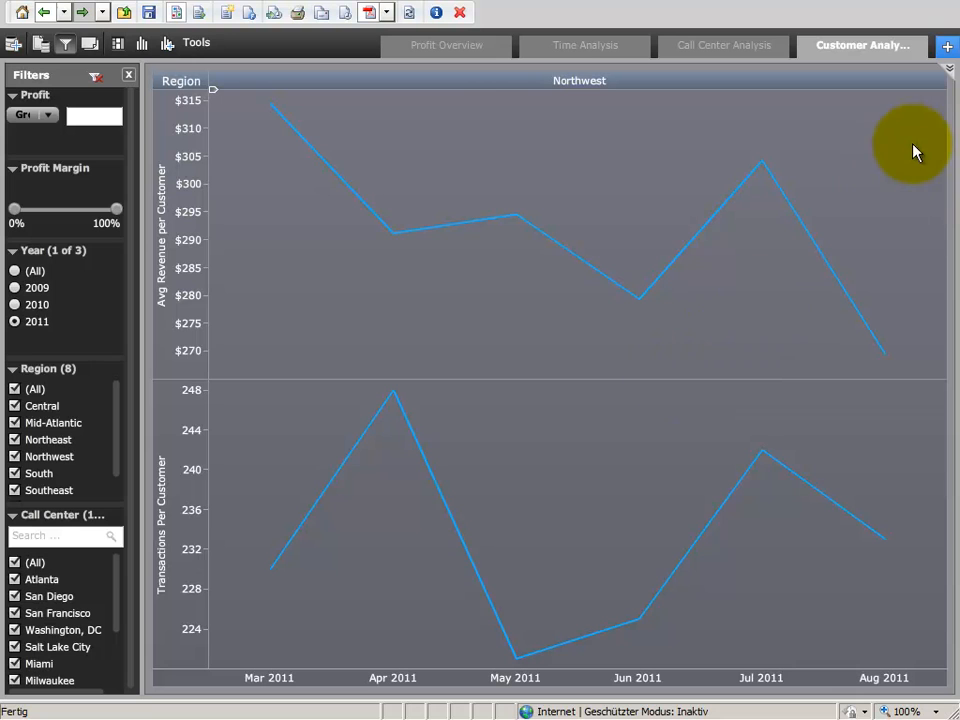
right_click(910, 145)
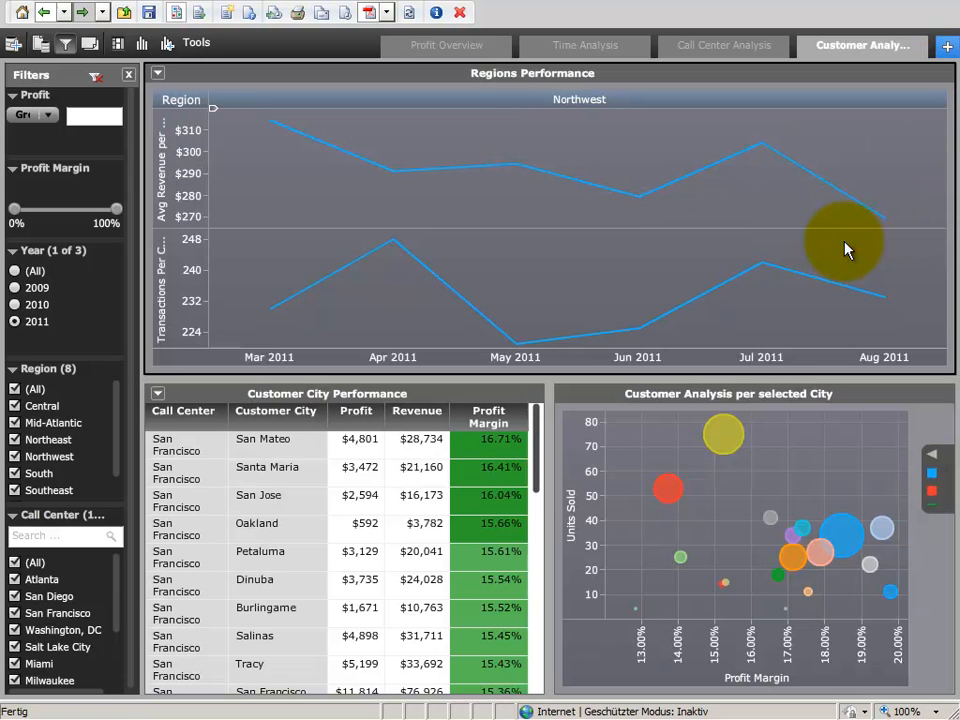
mouse_move(375, 265)
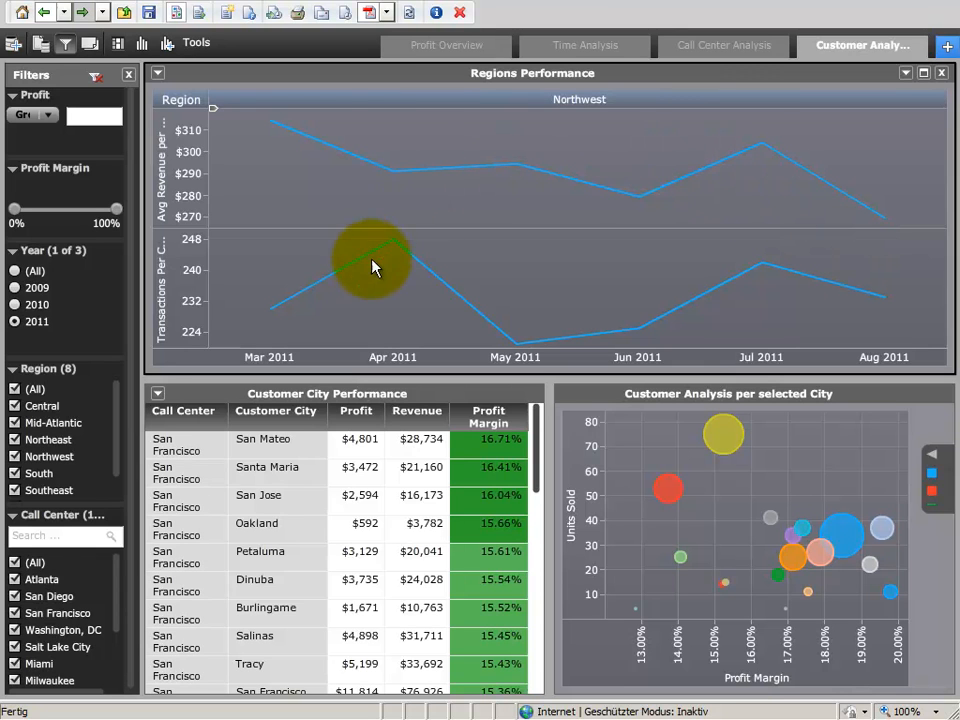
mouse_move(400, 105)
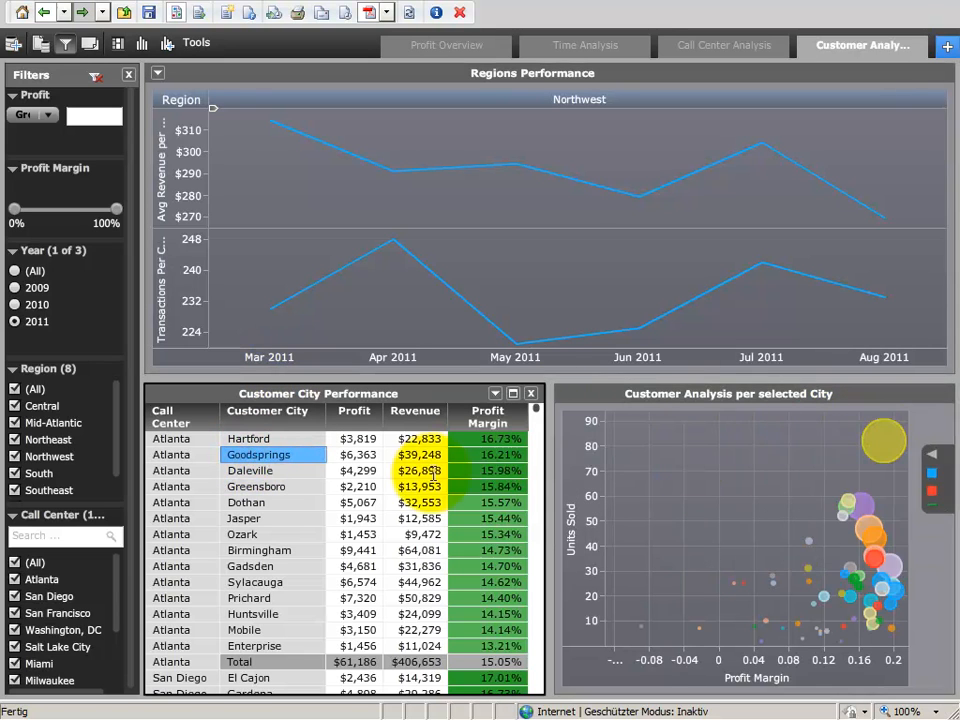
Show Northwest cities in the city table and drag the minimum profit margin to about 51%.
left_click(243, 518)
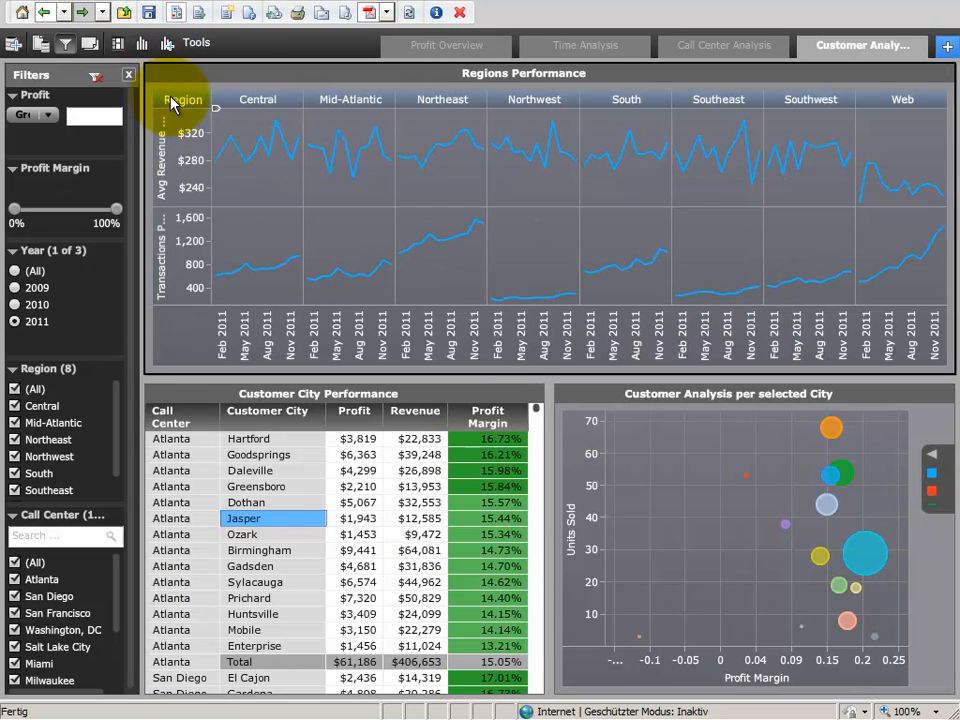
mouse_move(355, 180)
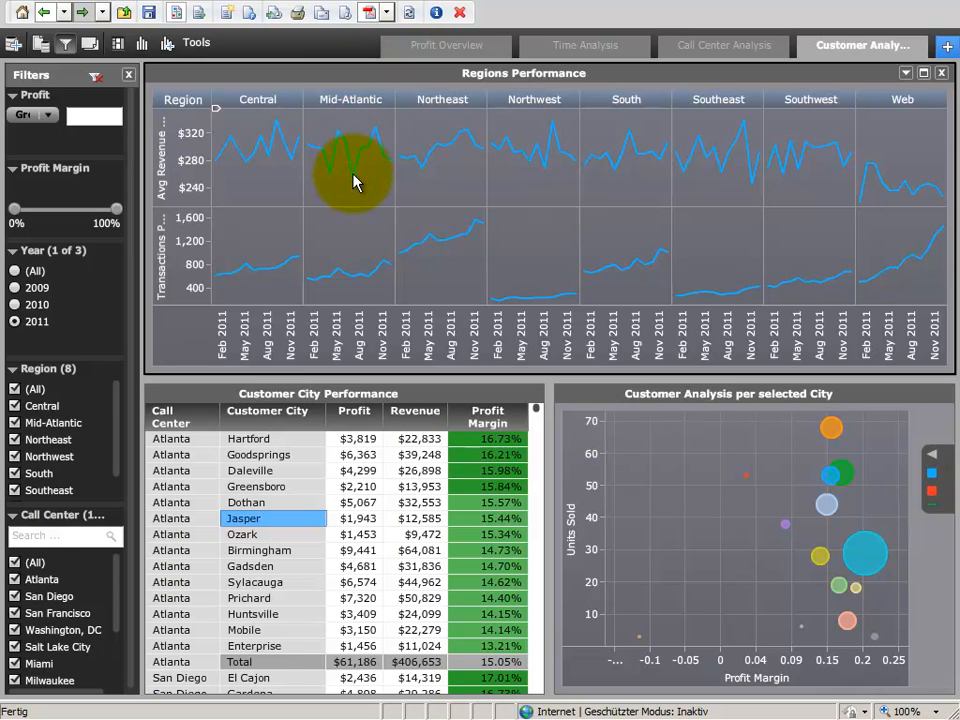
mouse_move(355, 185)
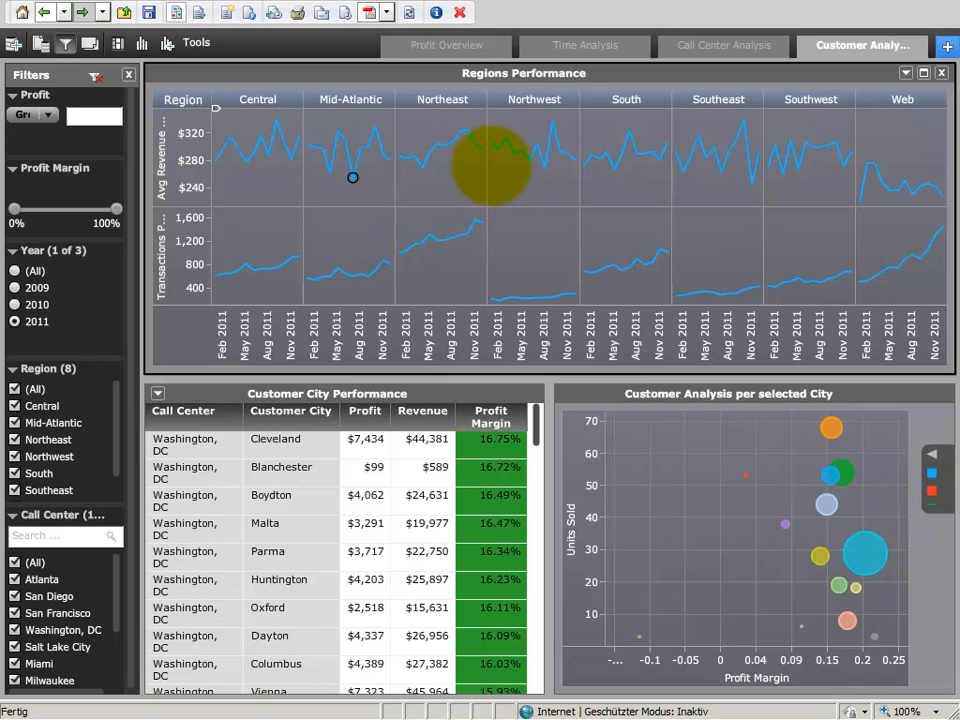
mouse_move(545, 170)
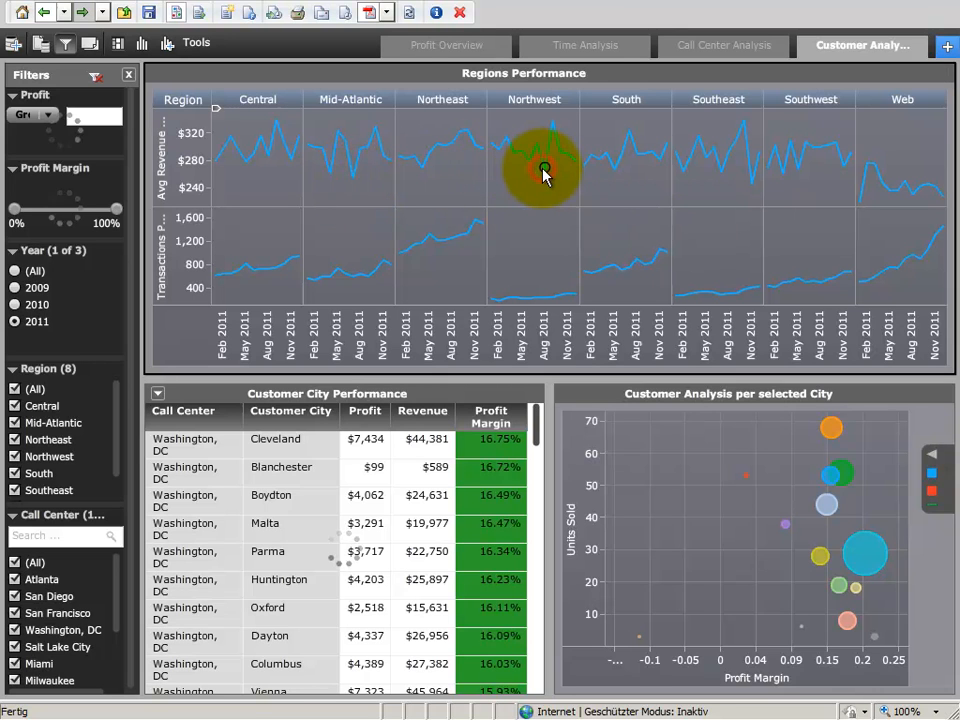
left_click(545, 167)
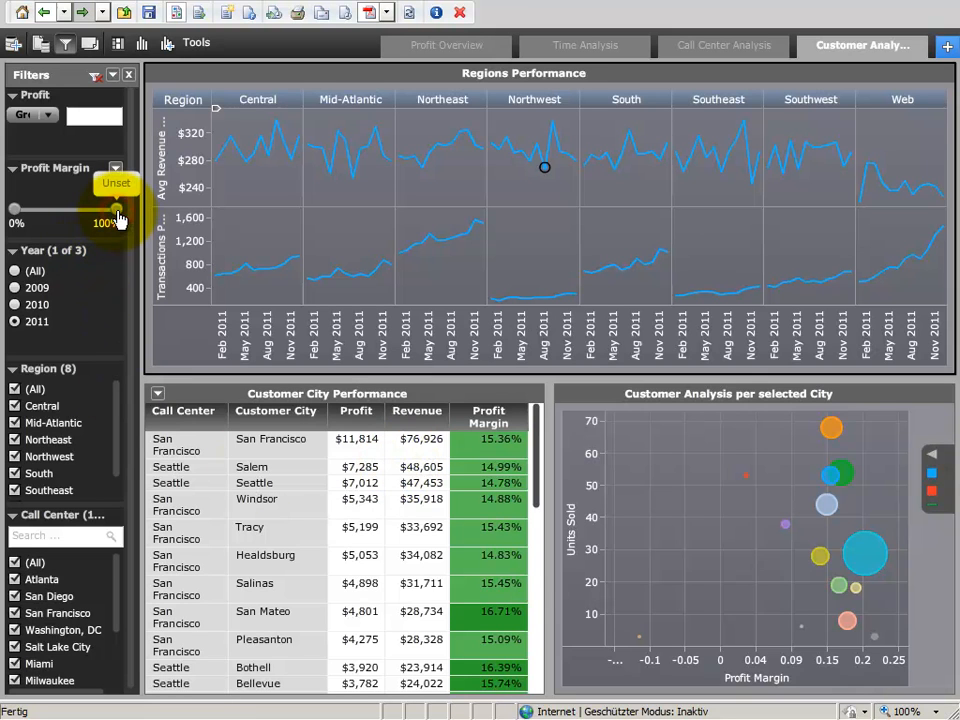
left_click_drag(117, 208, 68, 208)
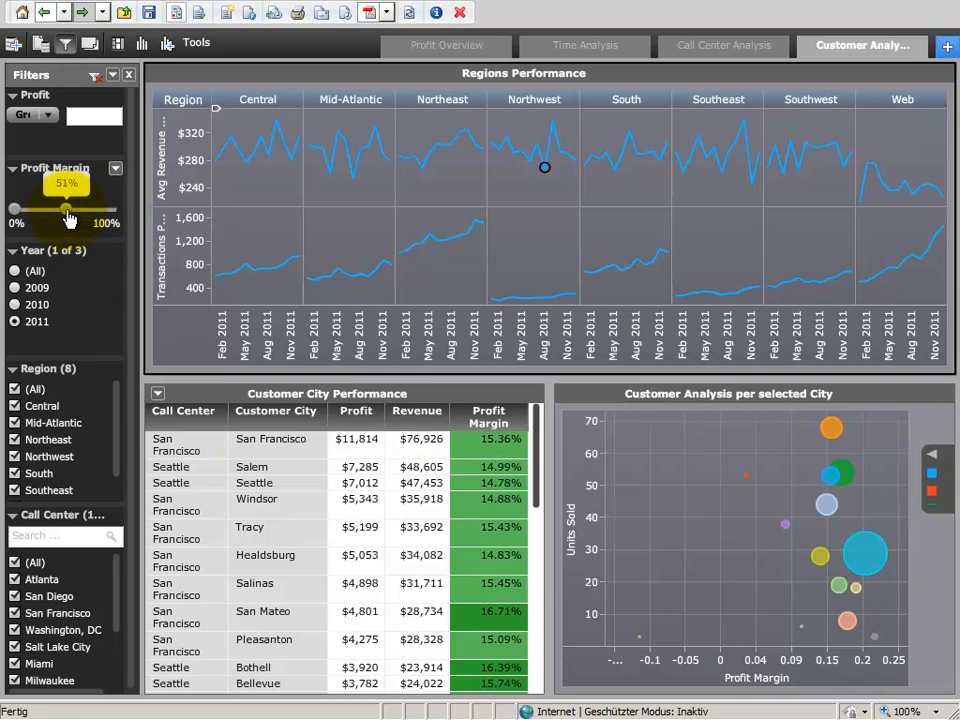
left_click_drag(68, 210, 63, 210)
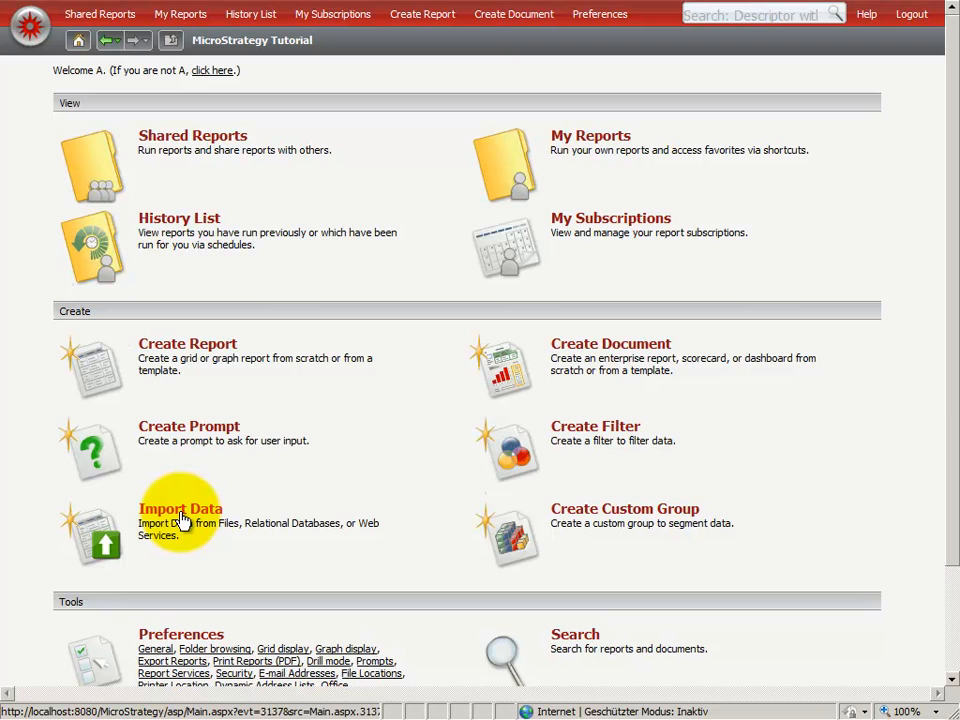
Start a file data import and select CustomerPerformance.xlsx for upload.
left_click(180, 509)
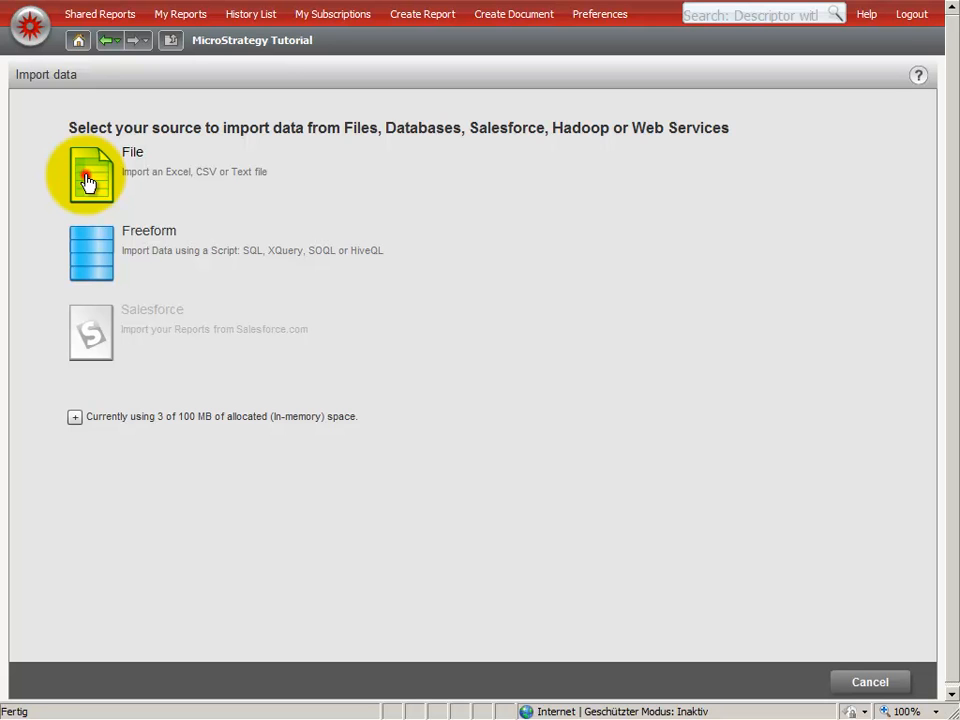
left_click(90, 180)
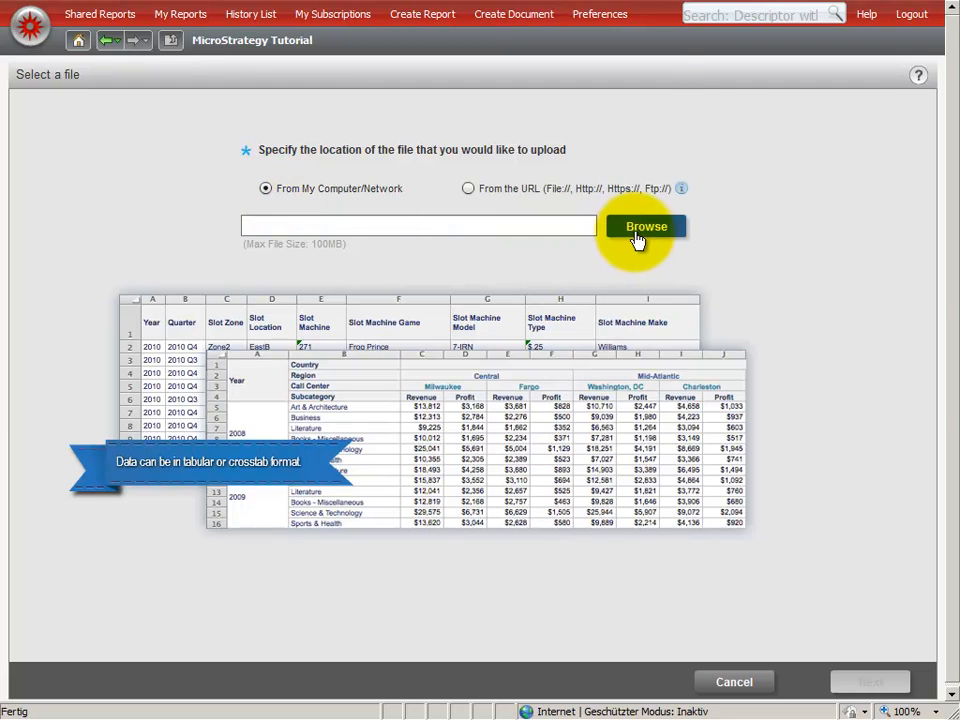
left_click(645, 226)
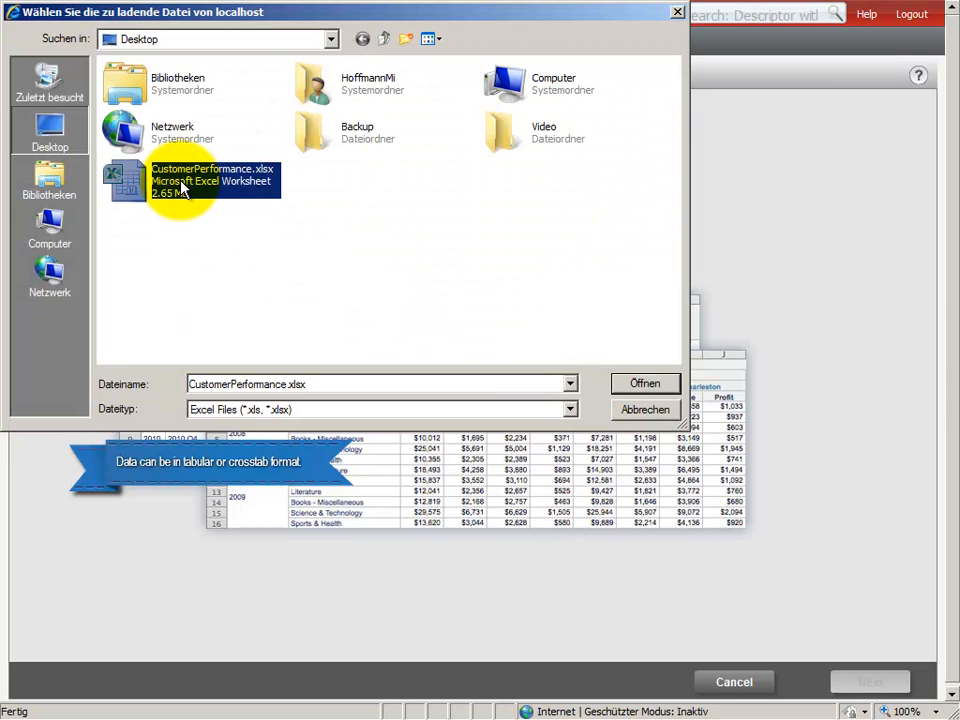
left_click(644, 383)
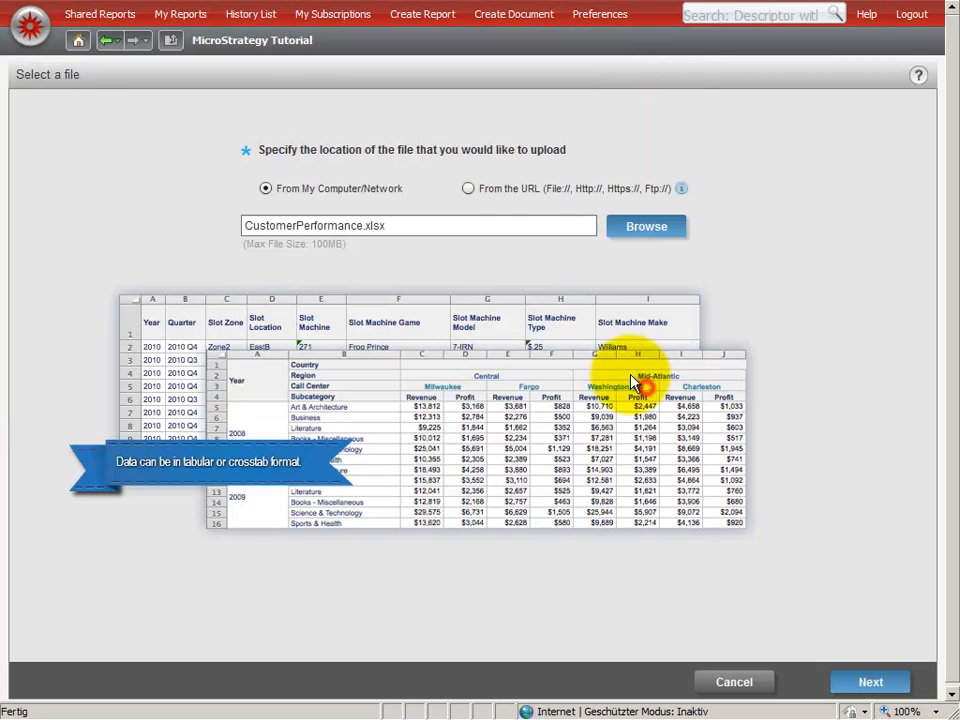
mouse_move(792, 500)
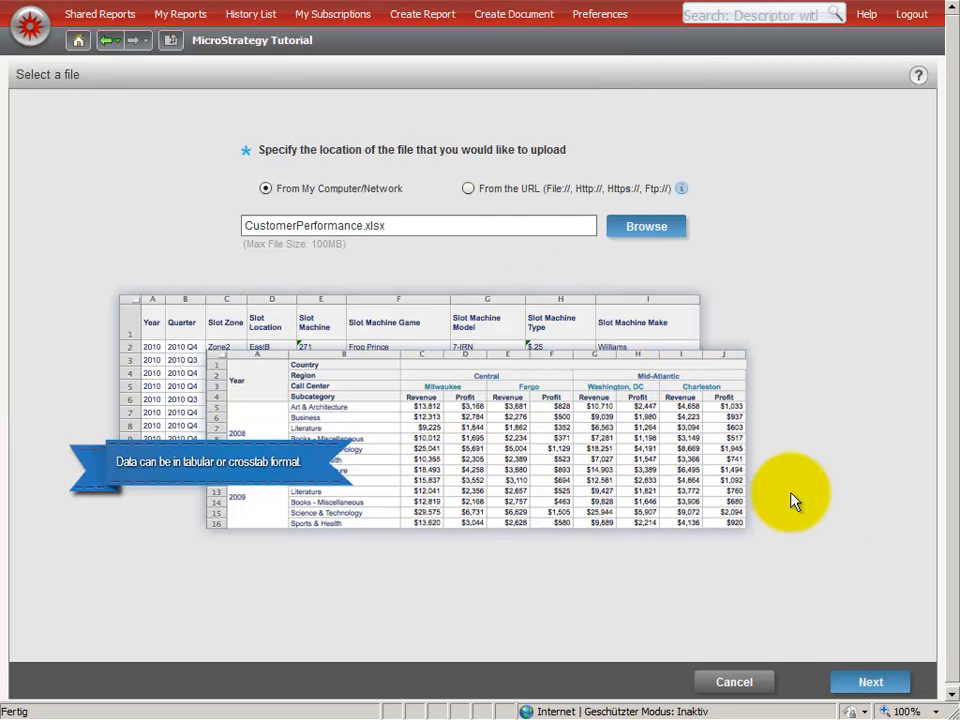
Preview the file and map Year, Region Id and Call Center columns to project attribute forms.
left_click(870, 681)
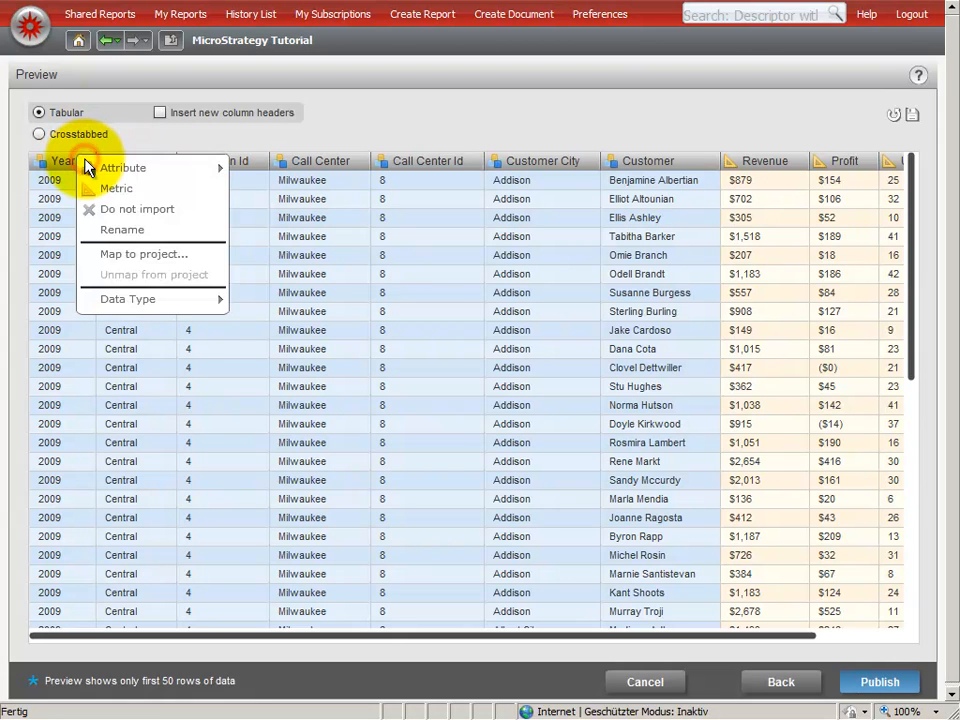
left_click(143, 253)
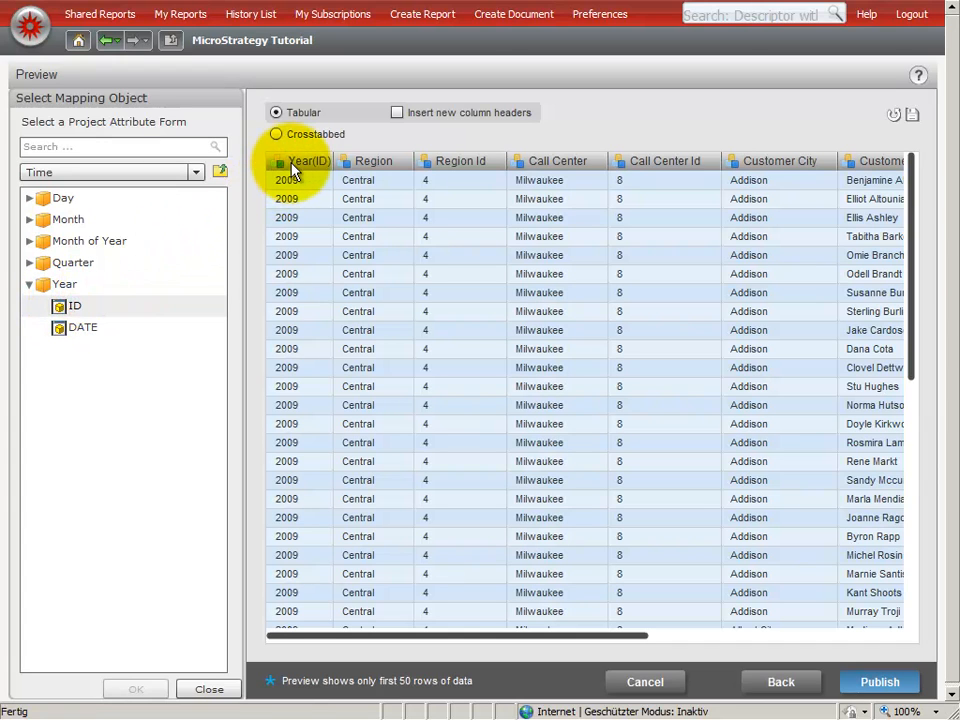
mouse_move(250, 178)
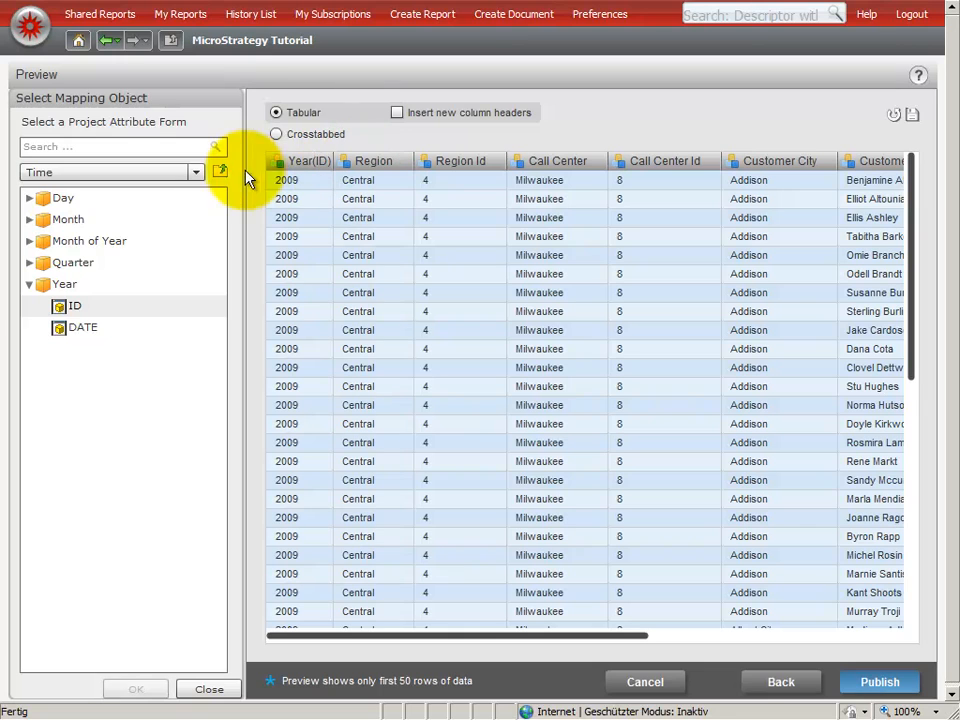
left_click(110, 172)
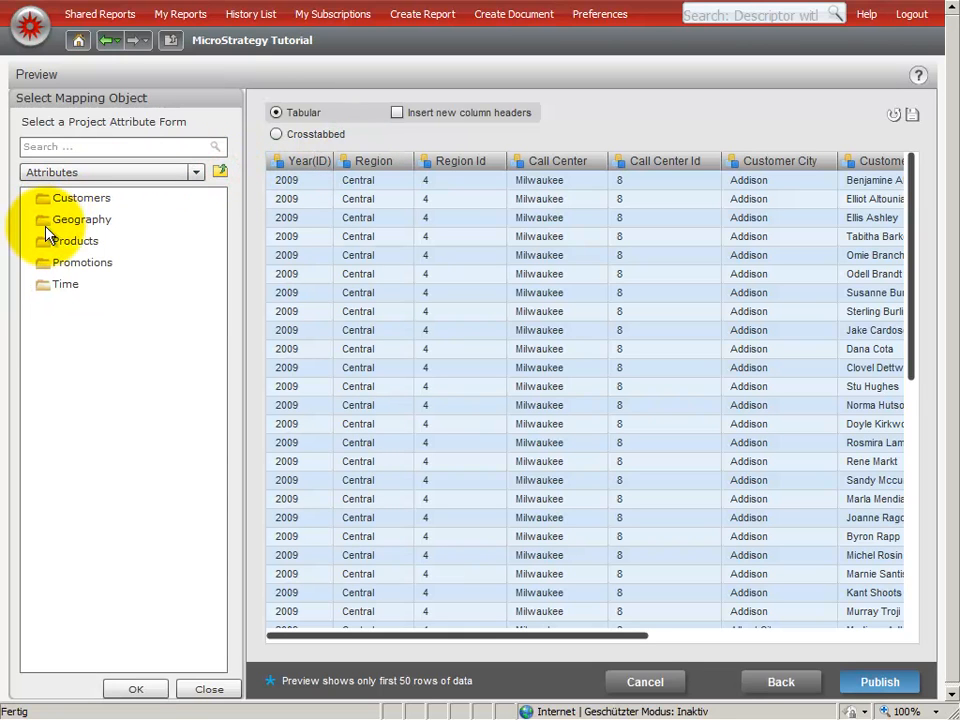
left_click(110, 172)
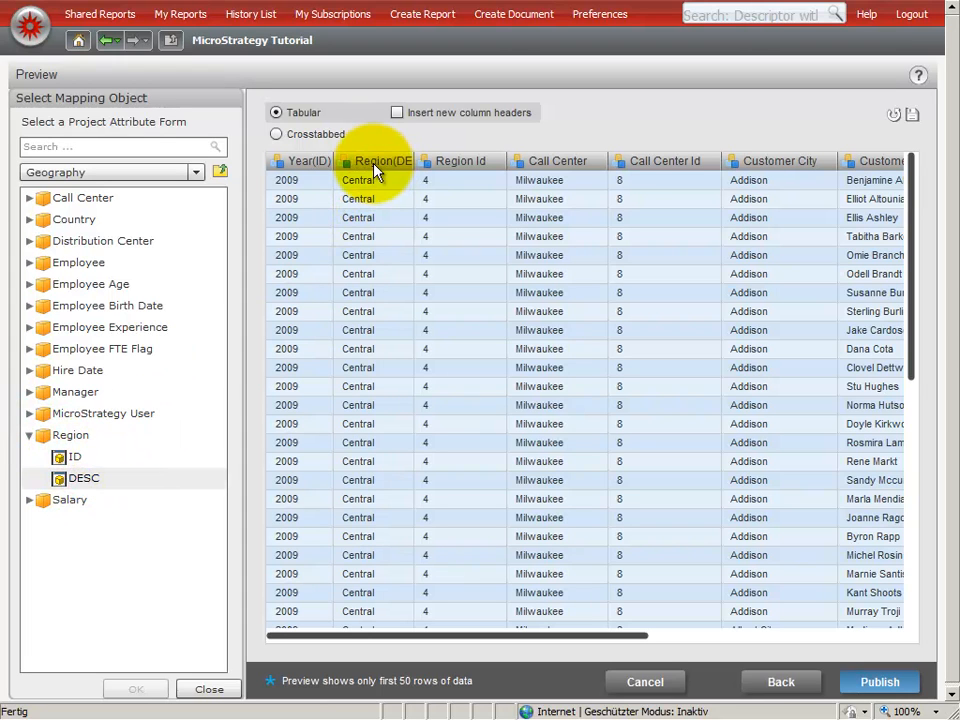
left_click(68, 457)
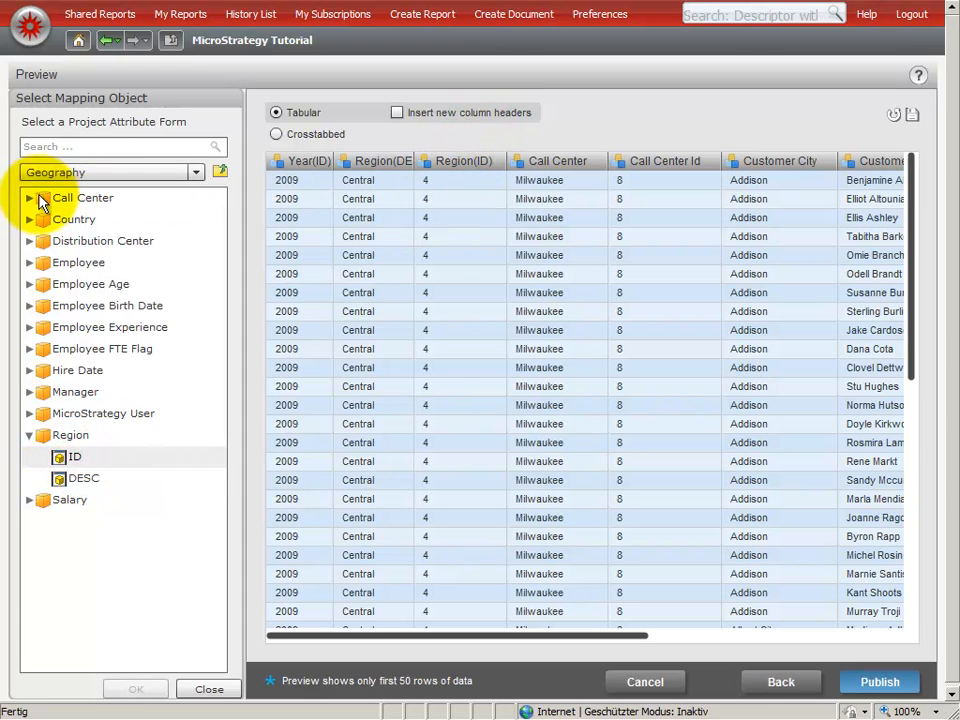
left_click(30, 197)
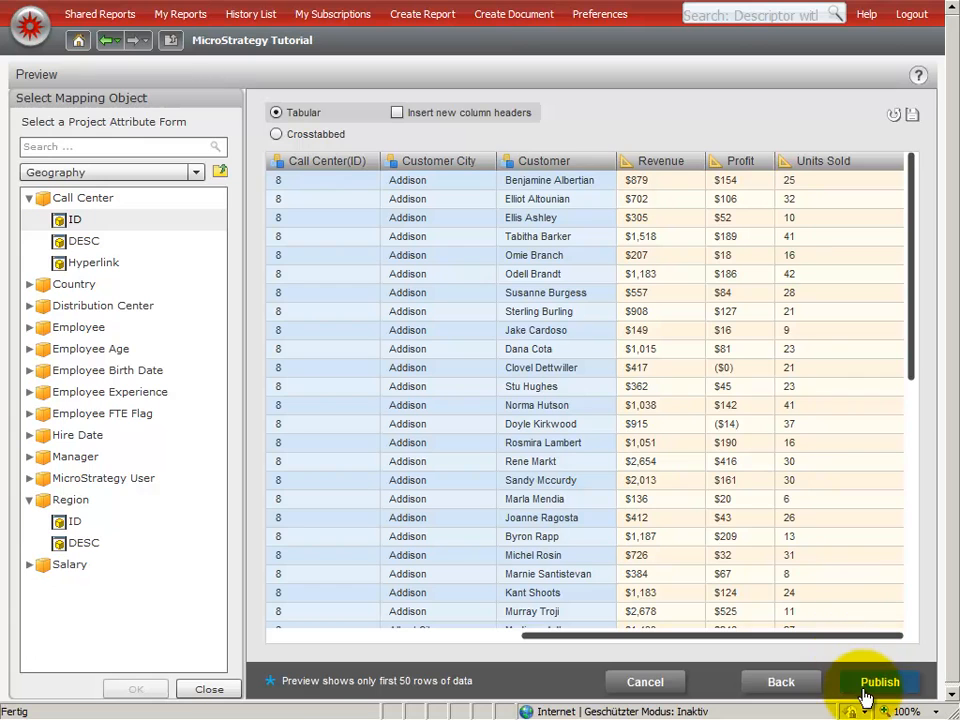
Publish the imported Excel data as CustomerPerformance#0, then leave the Data imported screen for home.
left_click(880, 681)
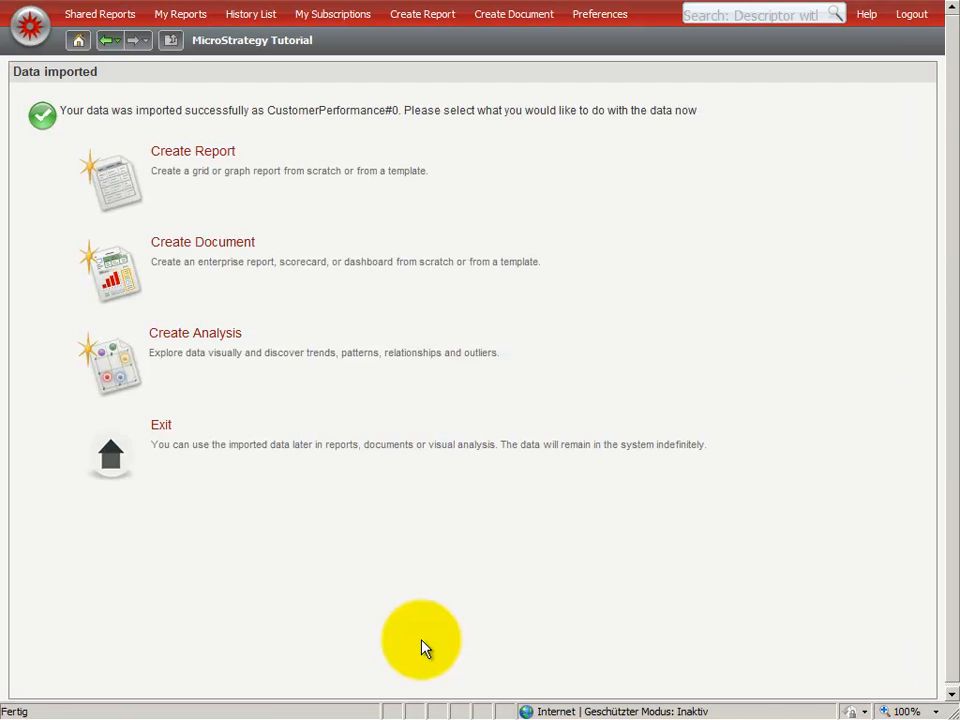
mouse_move(168, 155)
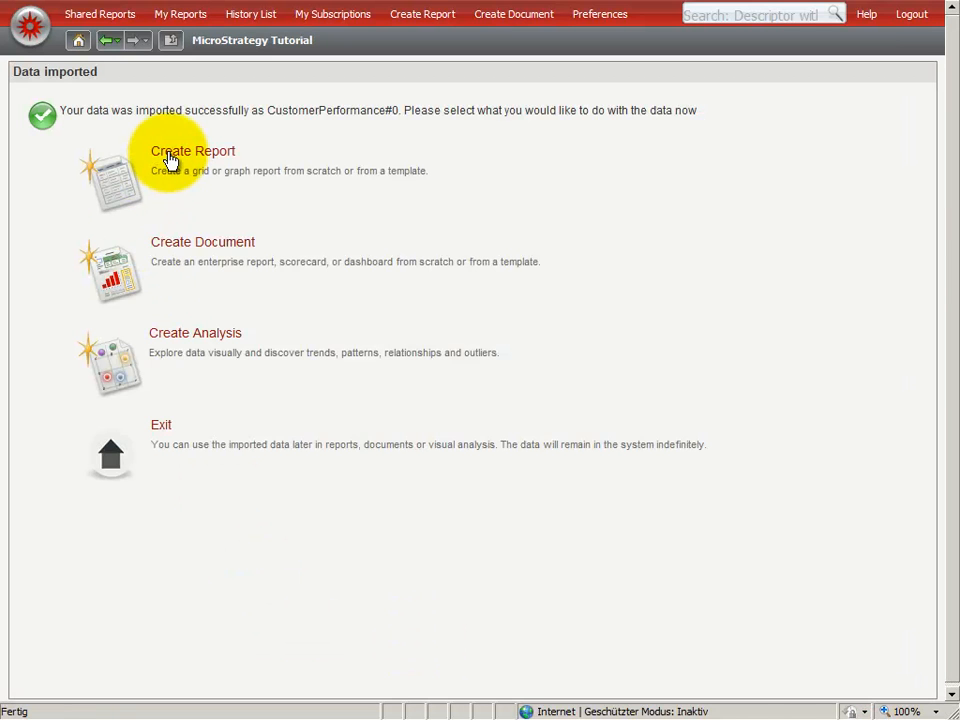
mouse_move(180, 290)
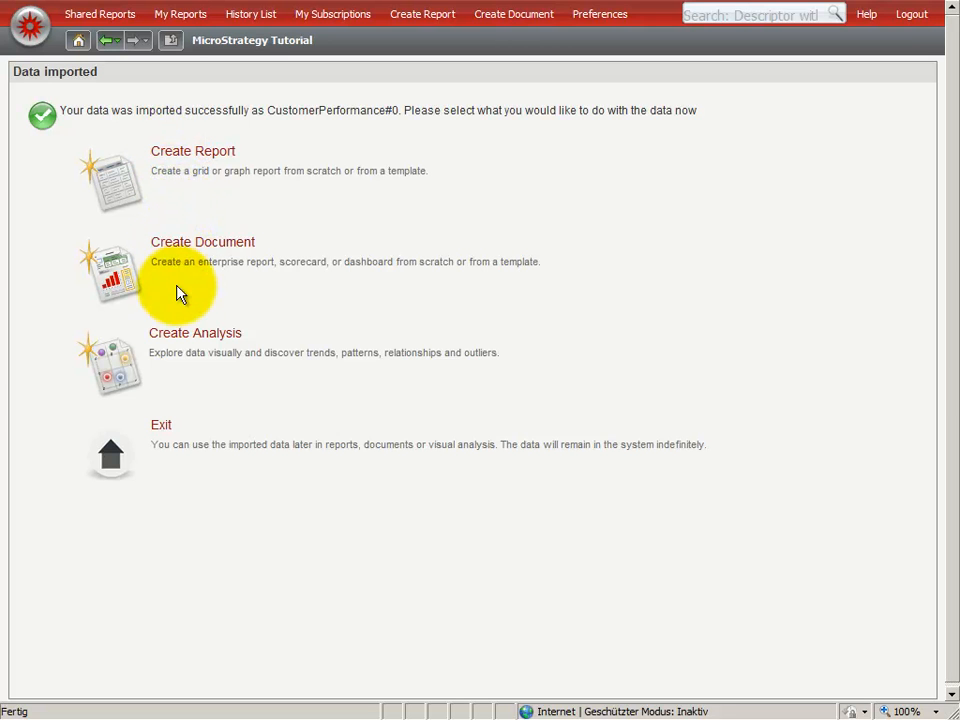
mouse_move(175, 343)
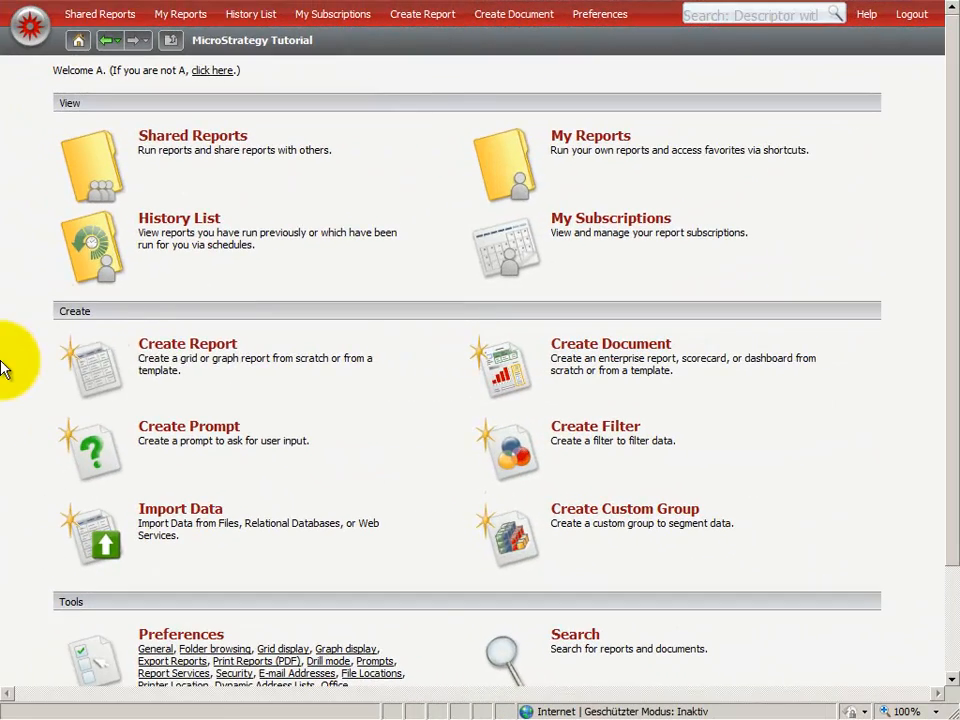
left_click(187, 343)
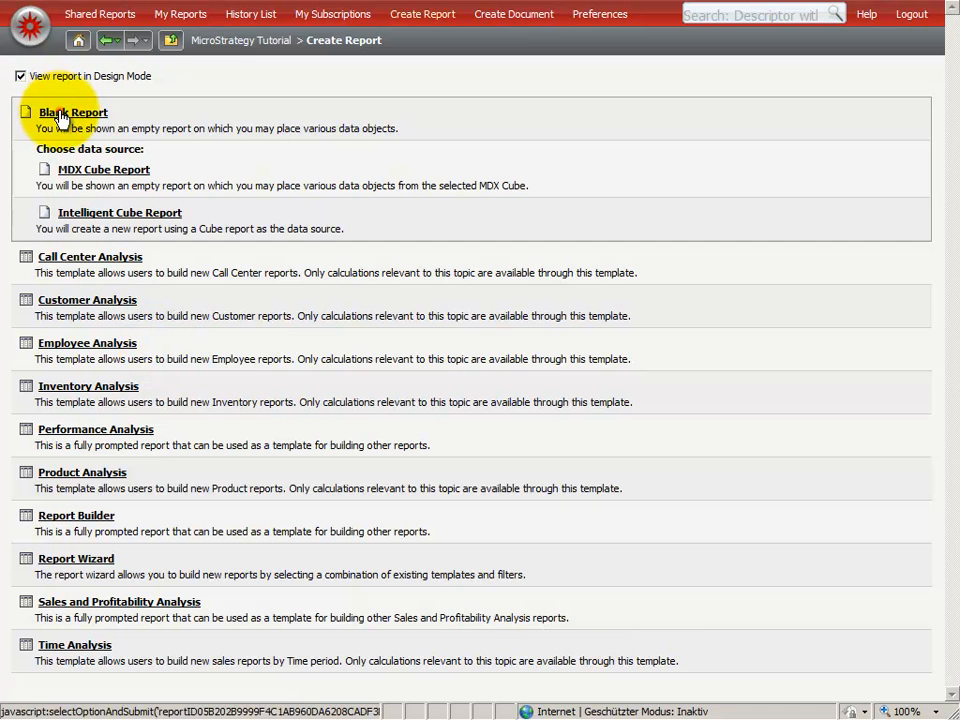
Start a new blank report and drag Region from the Geography folder into its rows.
left_click(72, 112)
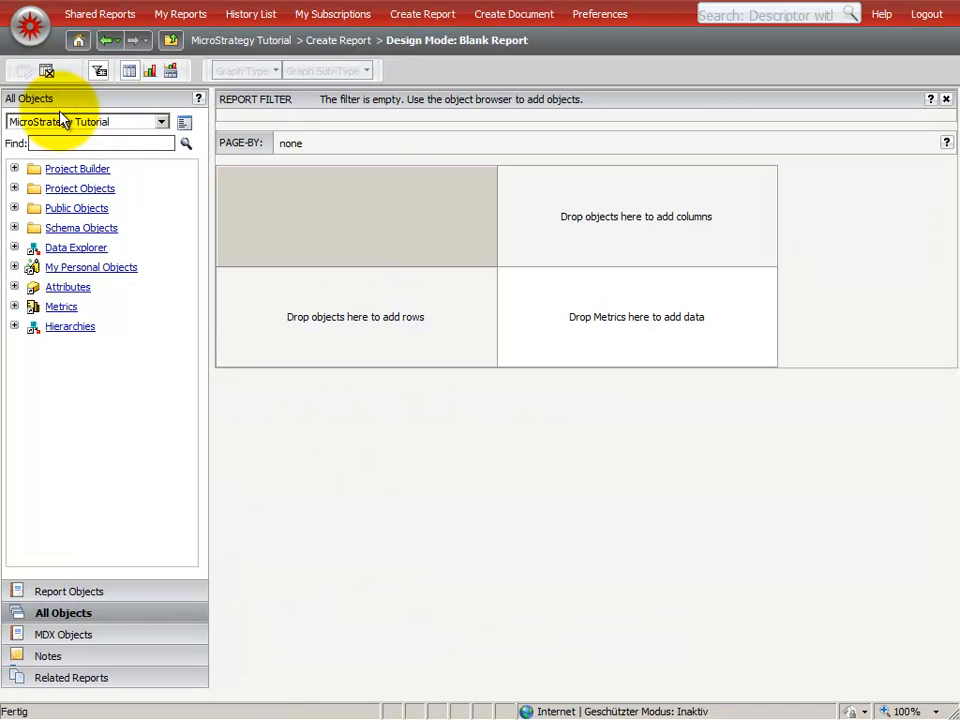
mouse_move(18, 293)
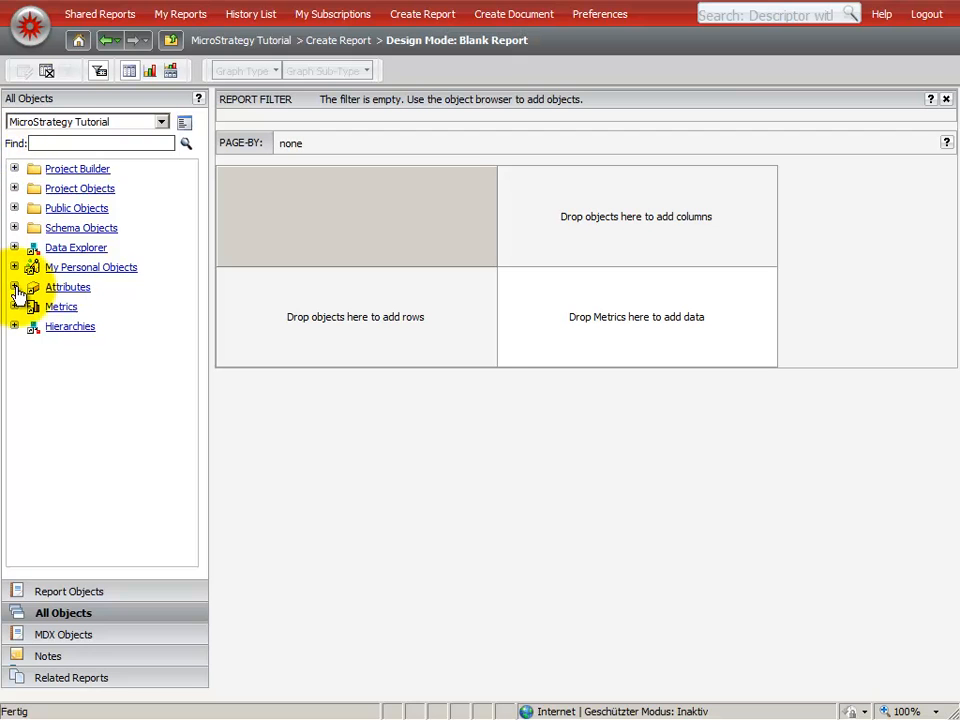
left_click(15, 287)
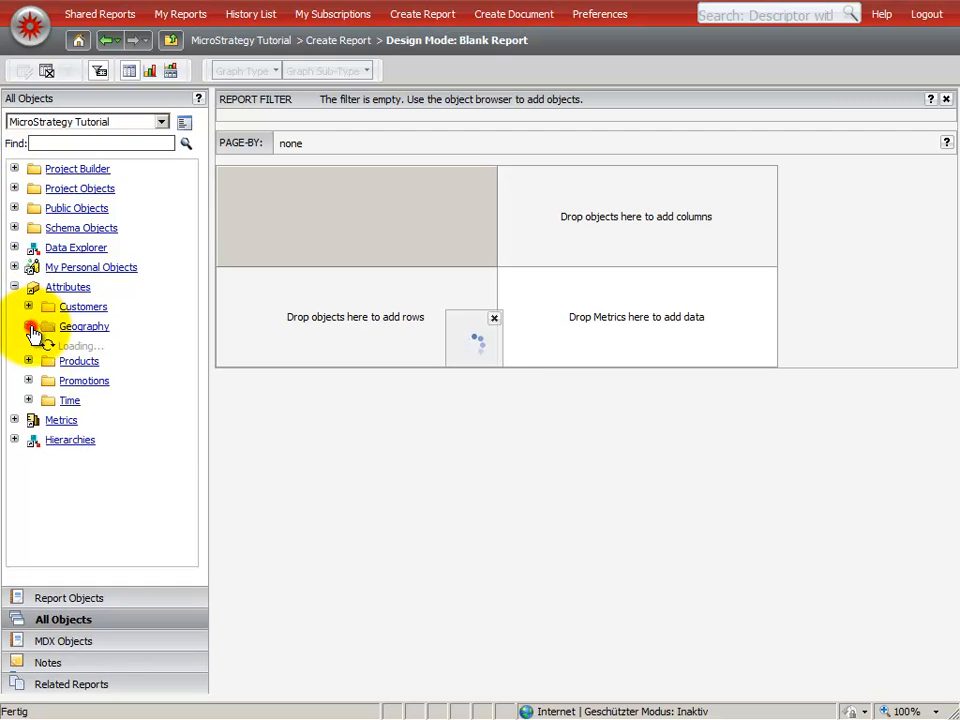
left_click(29, 326)
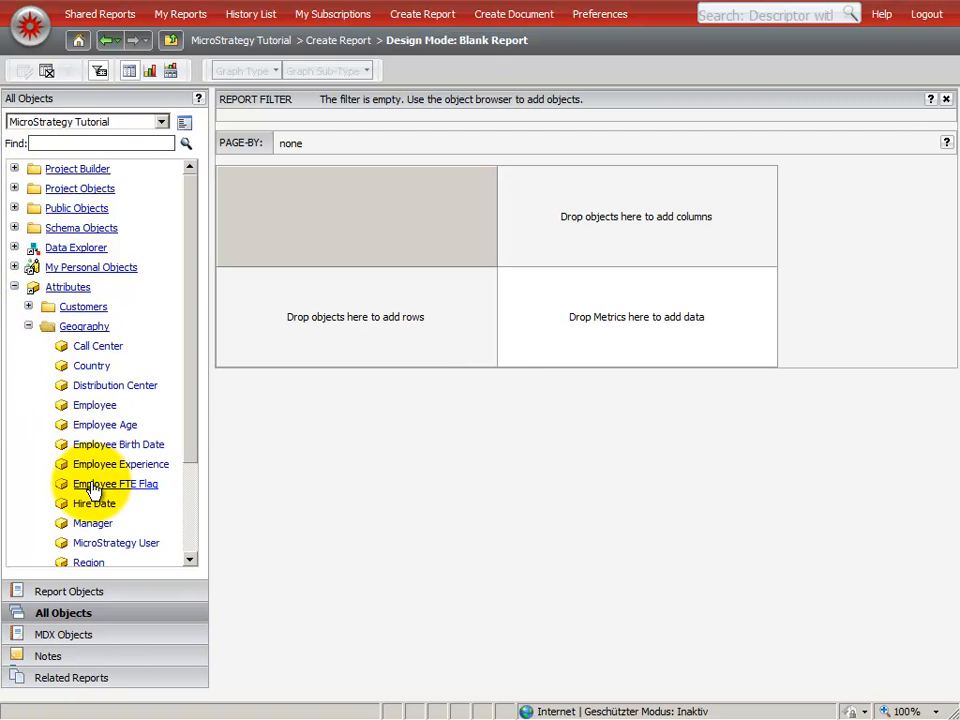
scroll("down", 3)
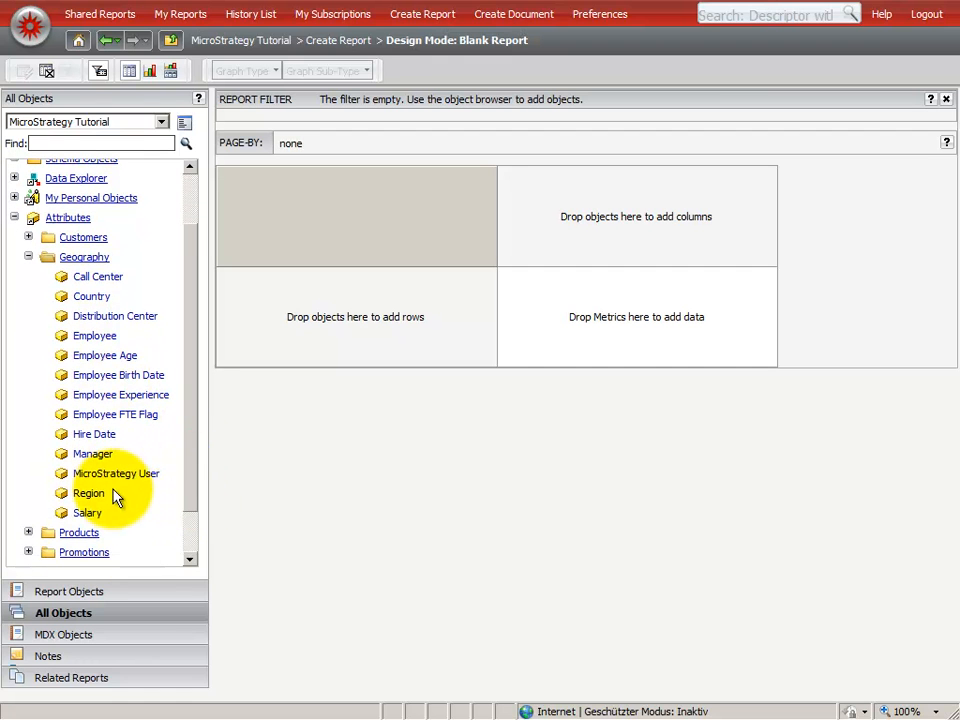
left_click_drag(89, 493, 244, 316)
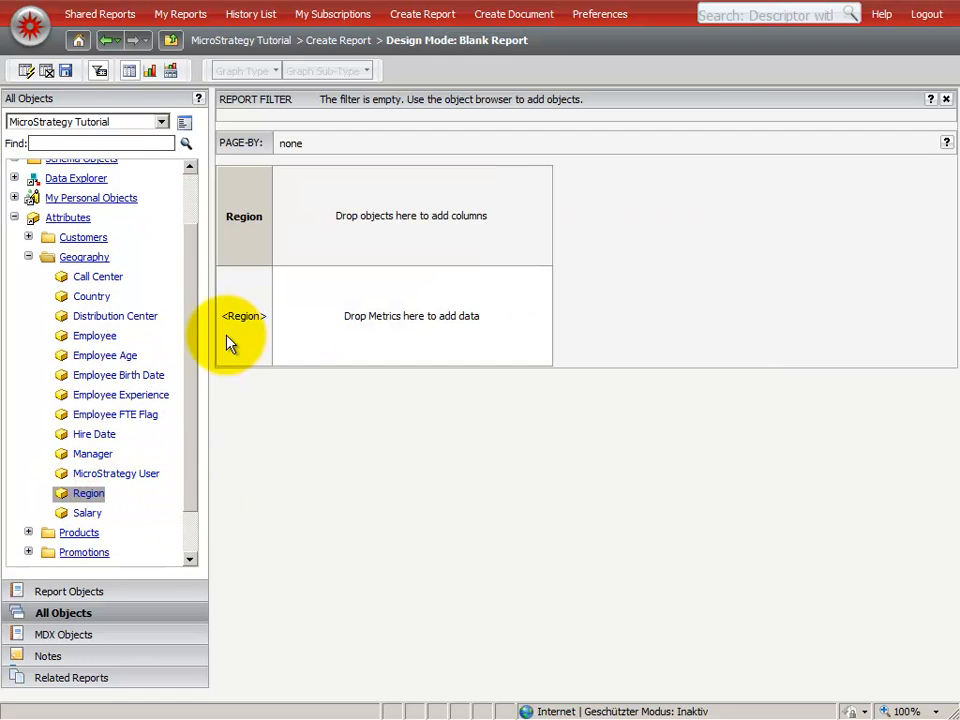
Add Year and Month to the report rows.
scroll("down", 3)
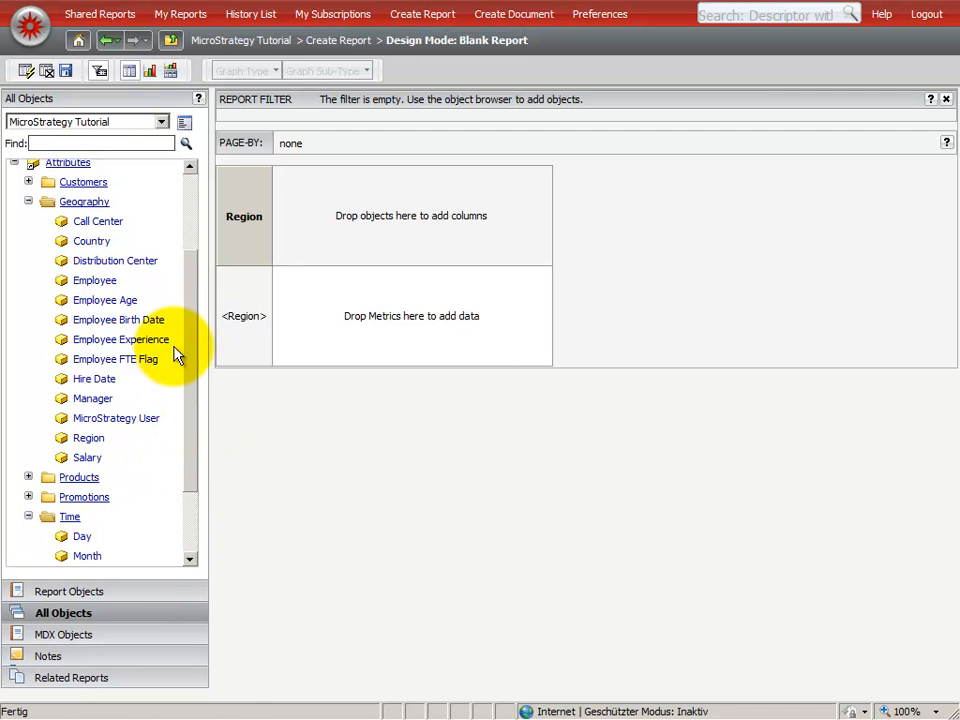
scroll("down", 3)
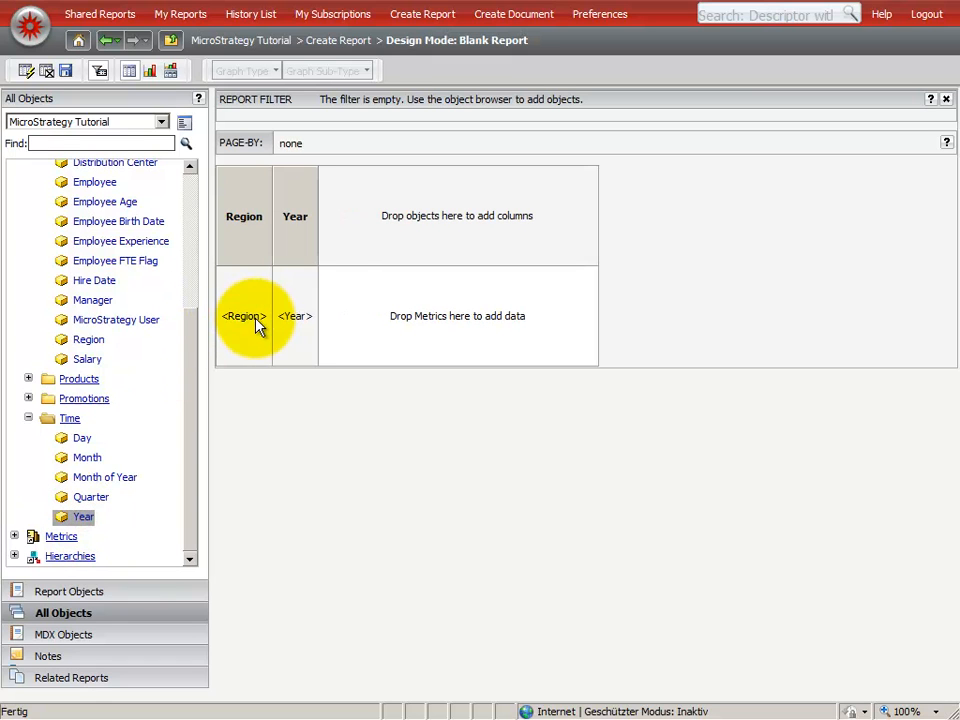
right_click(87, 457)
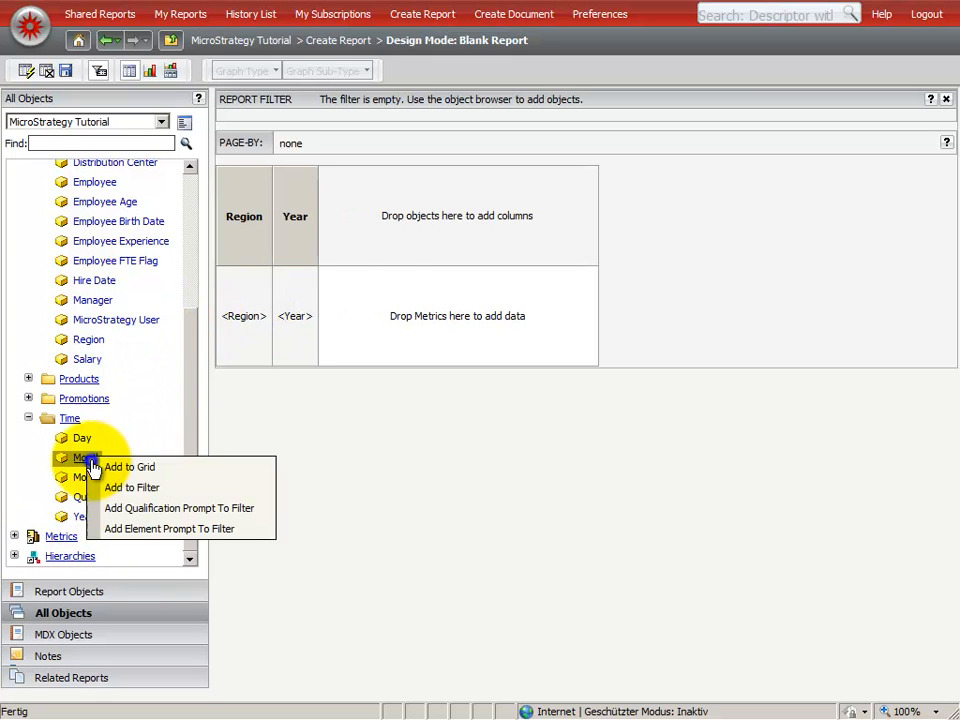
left_click(128, 467)
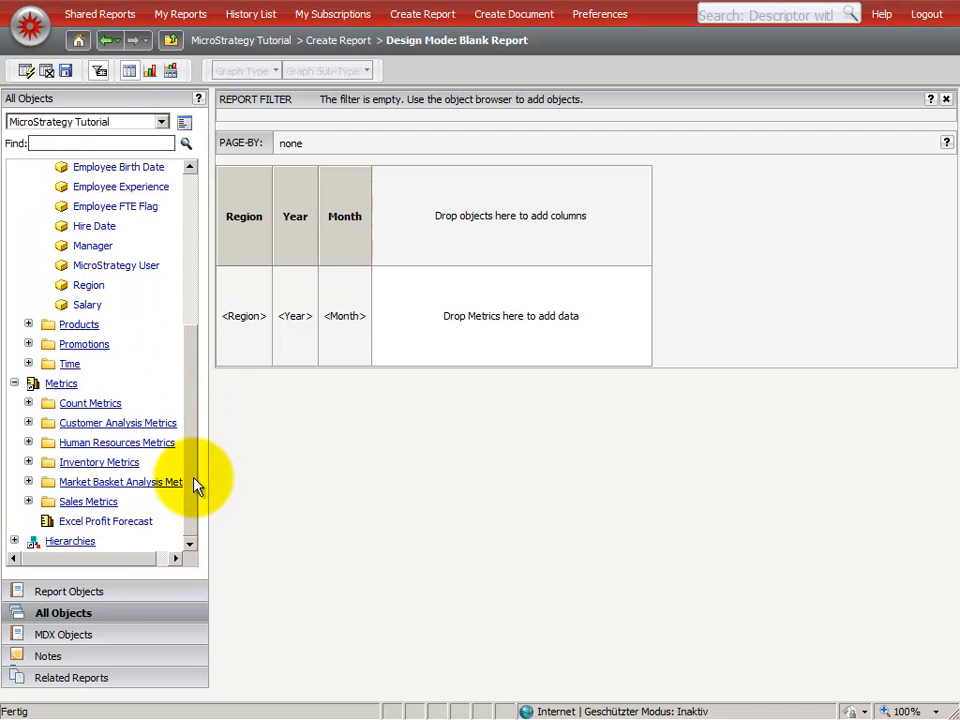
left_click(29, 501)
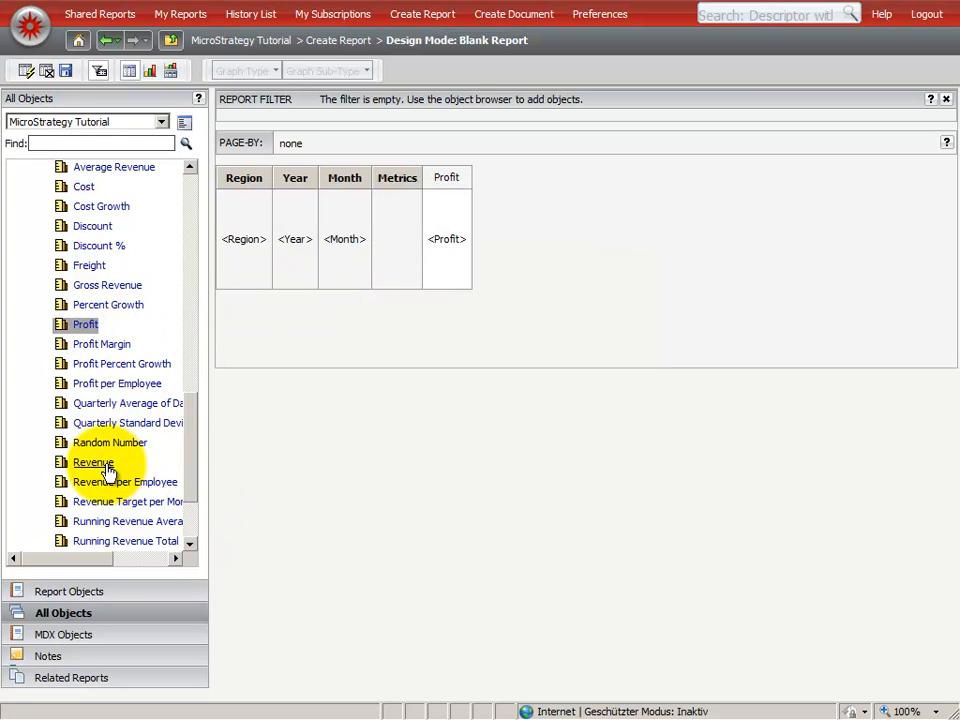
Add the Revenue, Avg Revenue per Customer and Transactions Per Customer metrics to the grid.
right_click(92, 461)
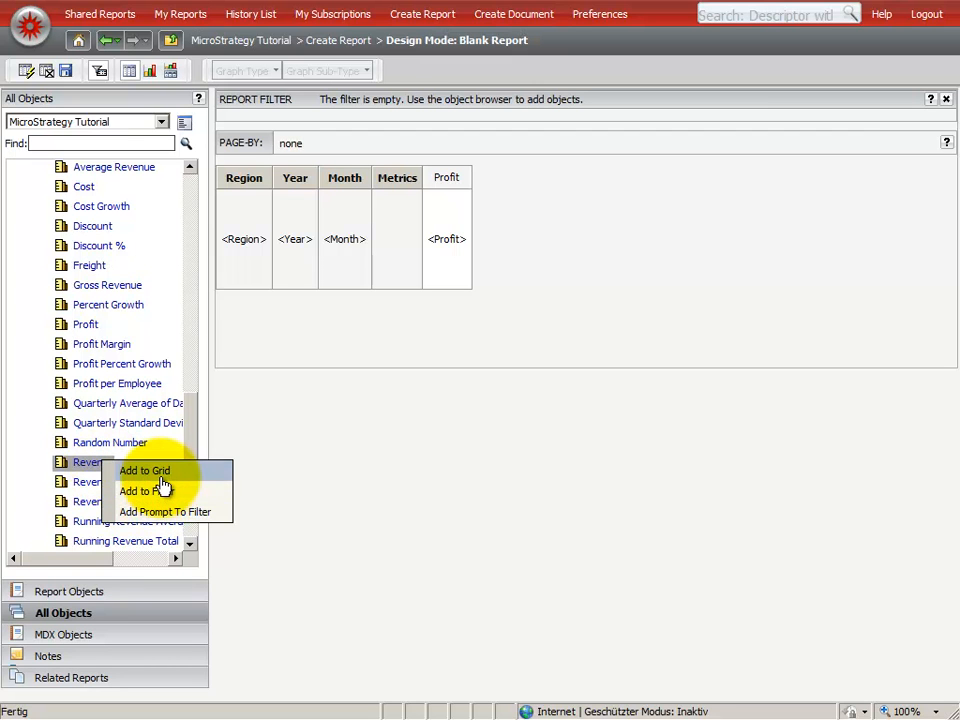
left_click(144, 470)
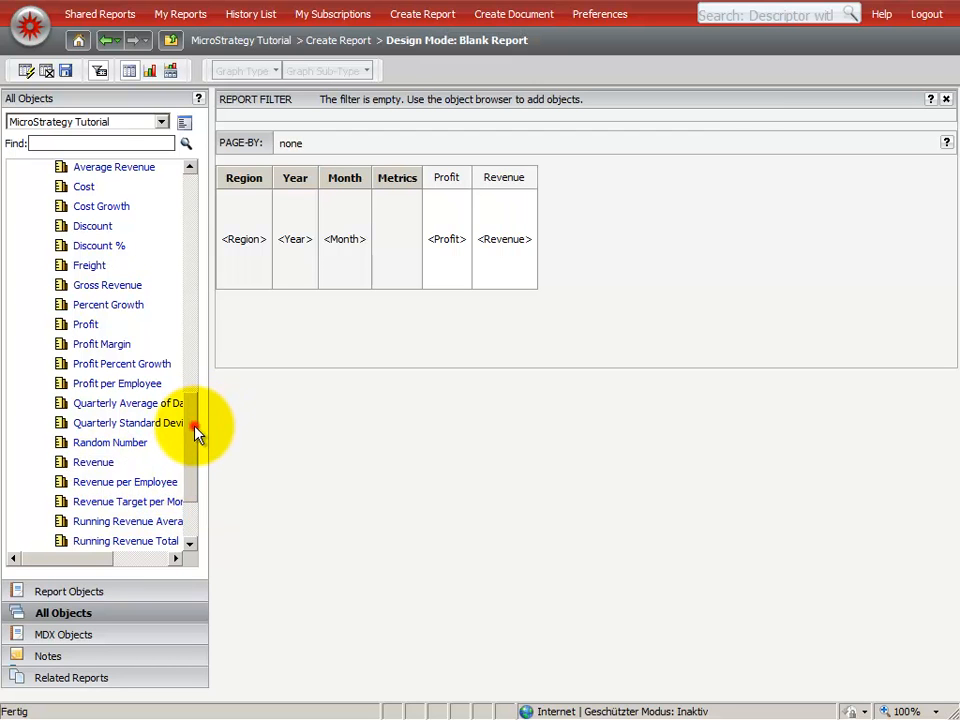
scroll("up", 3)
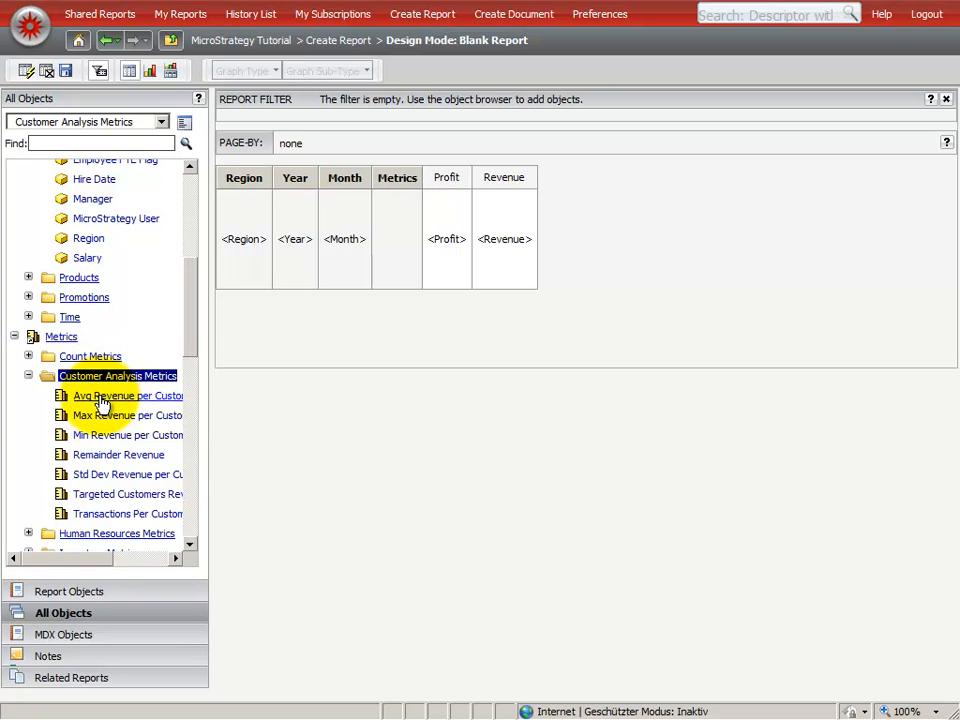
double_click(115, 395)
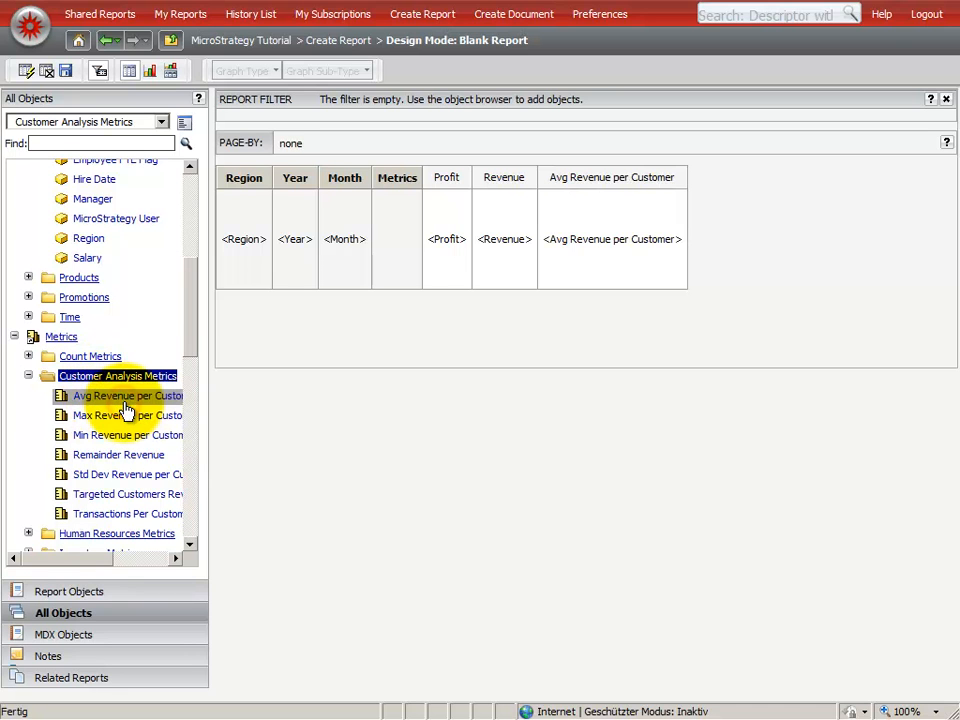
mouse_move(110, 520)
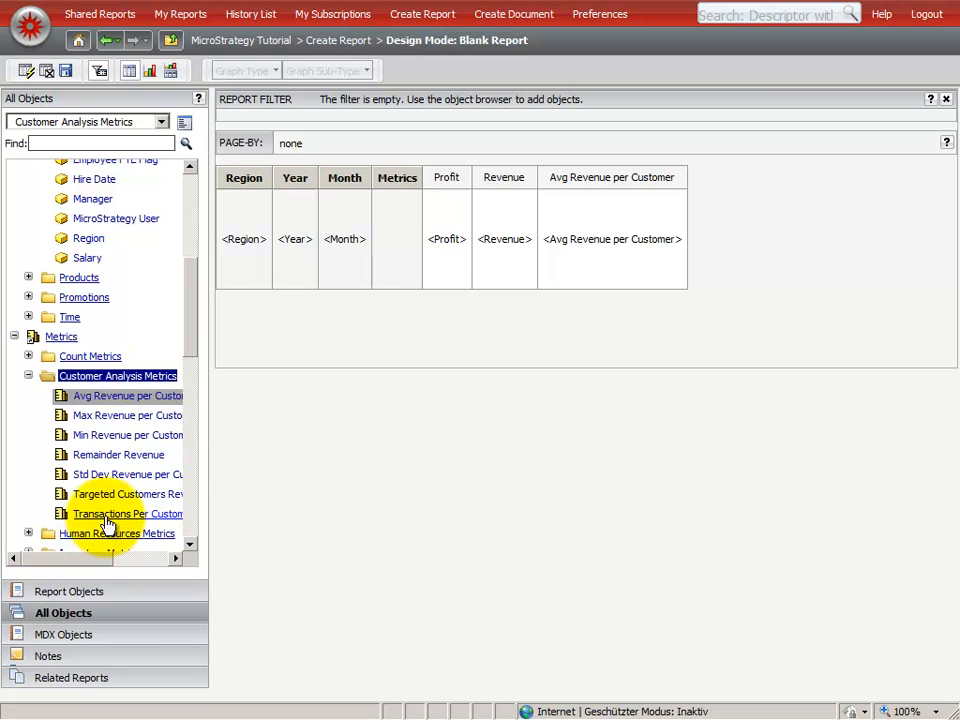
right_click(127, 513)
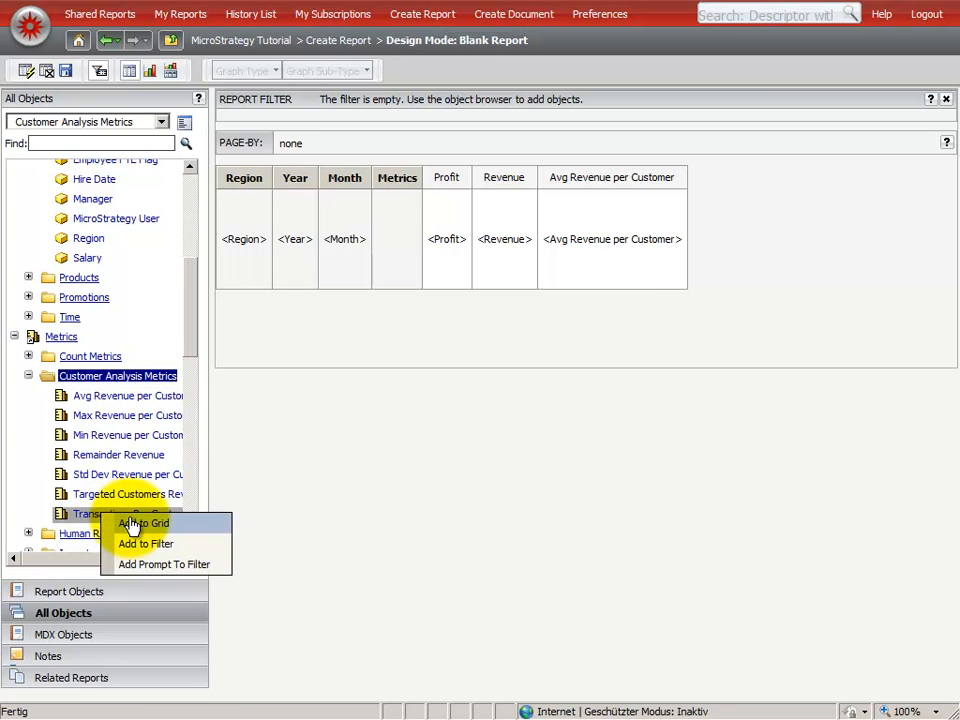
left_click(143, 522)
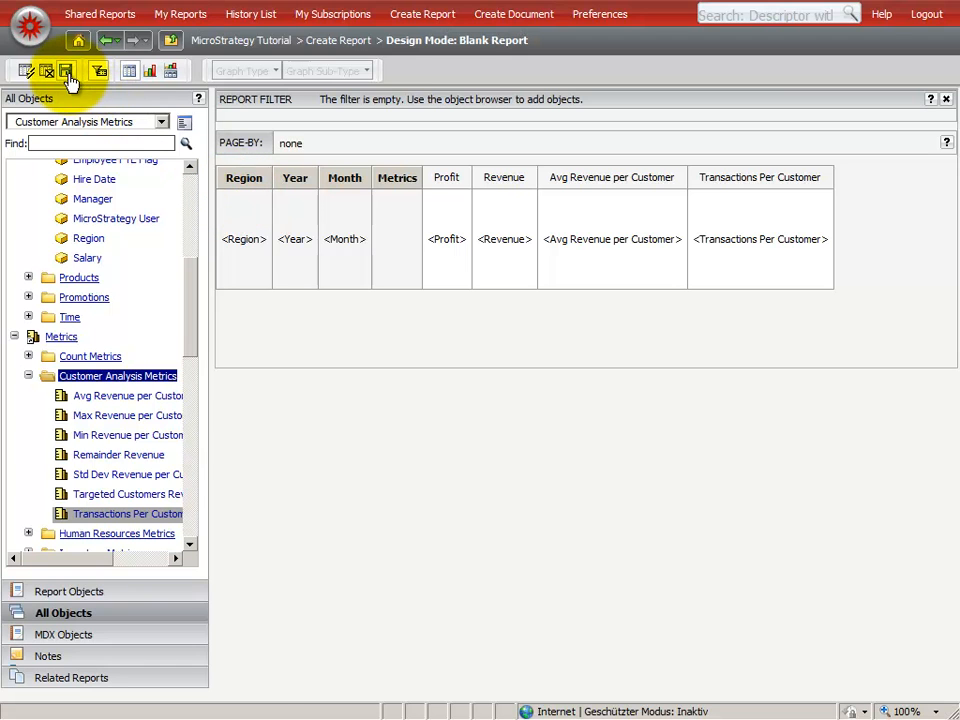
Save the report under the name RegionalAnalysis in Shared Reports > Demo.
left_click(64, 70)
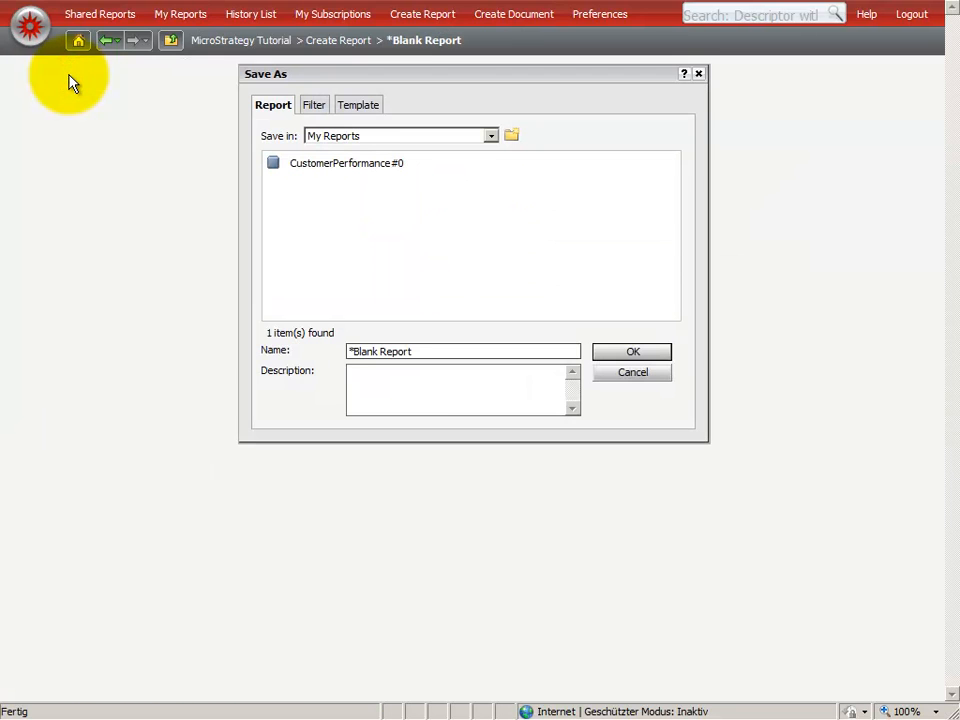
left_click(490, 135)
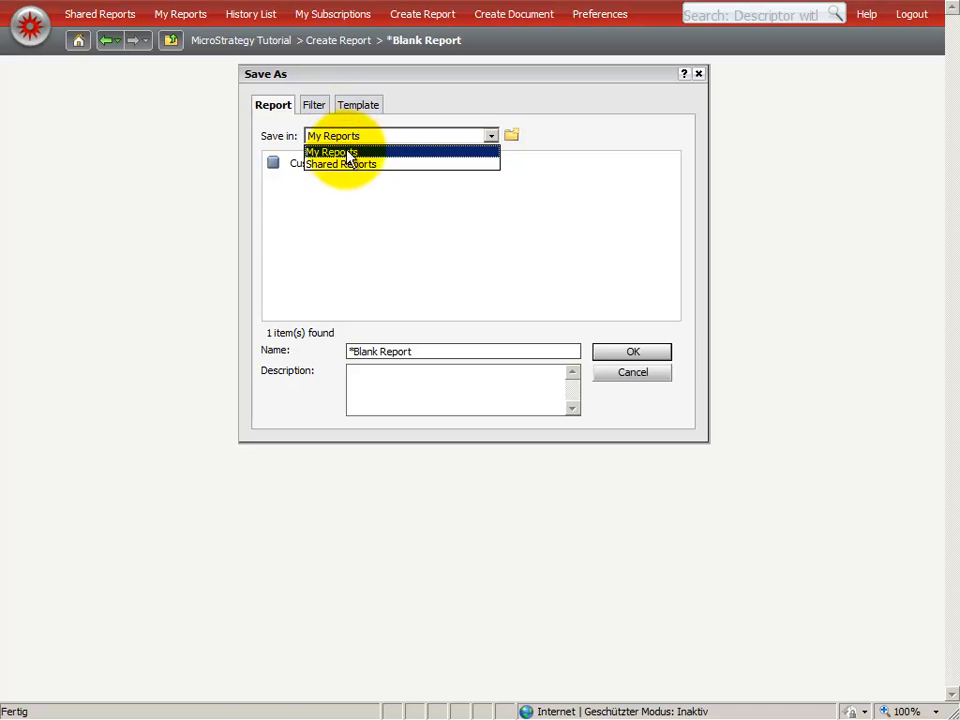
left_click(341, 164)
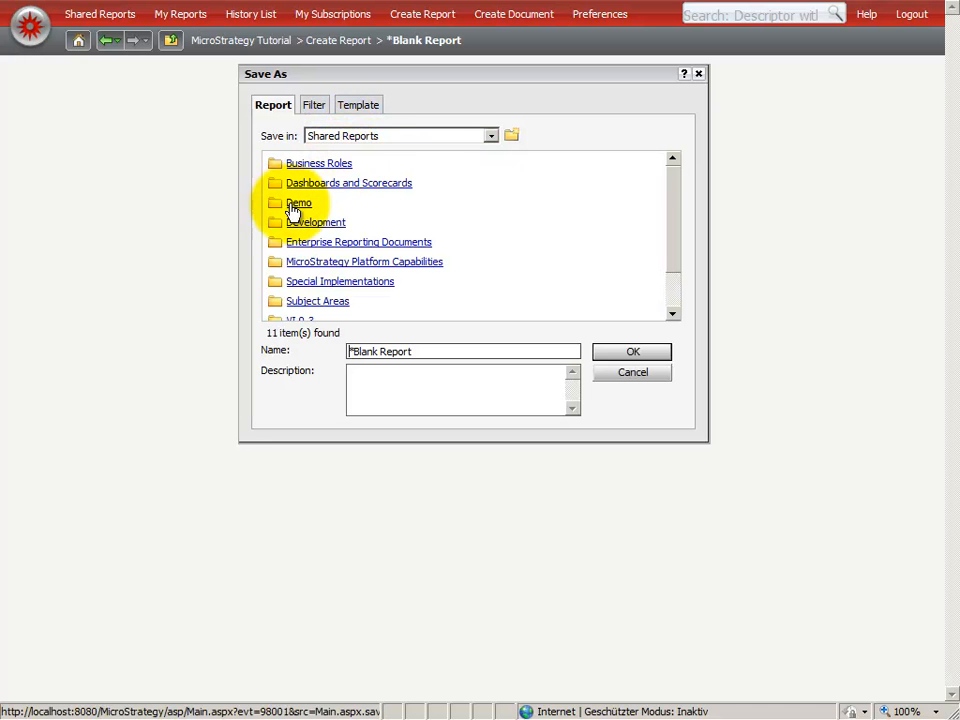
double_click(299, 203)
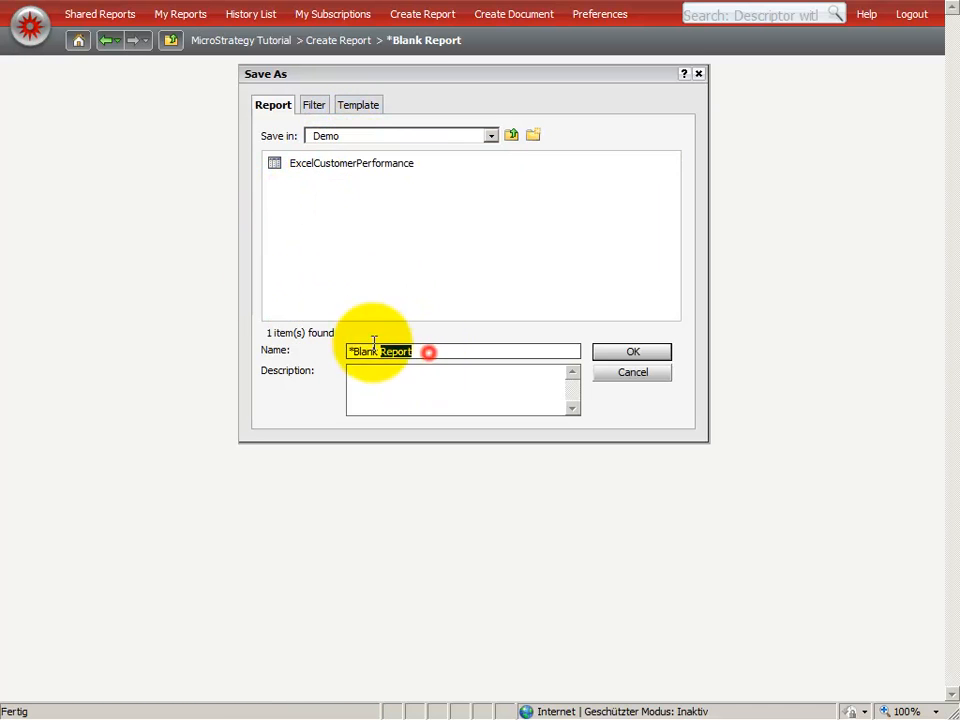
type("RegionalA")
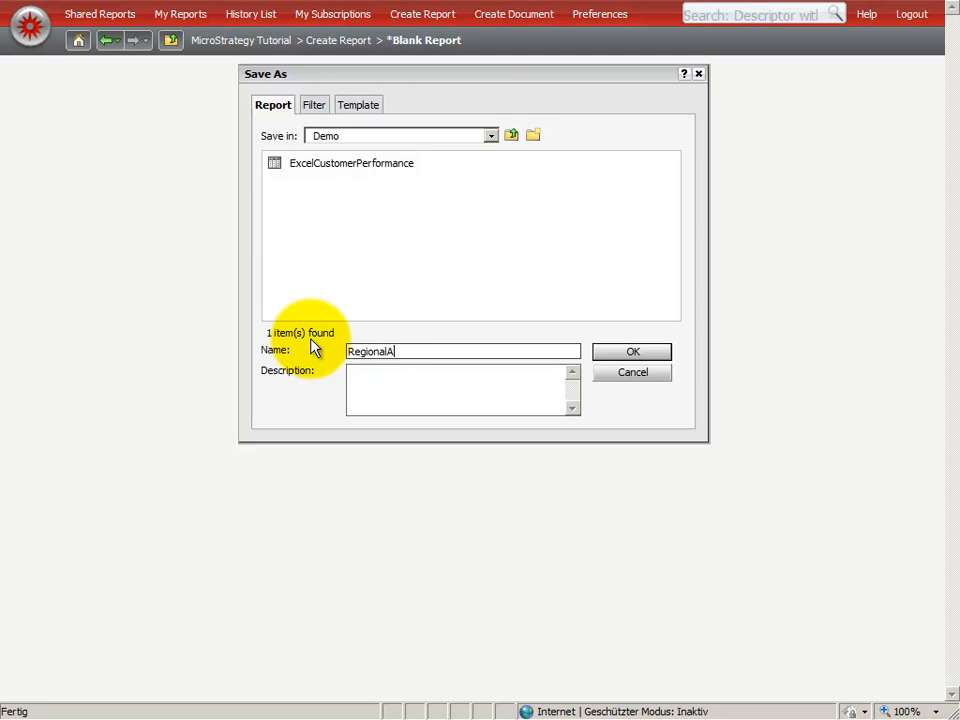
type("nalysis")
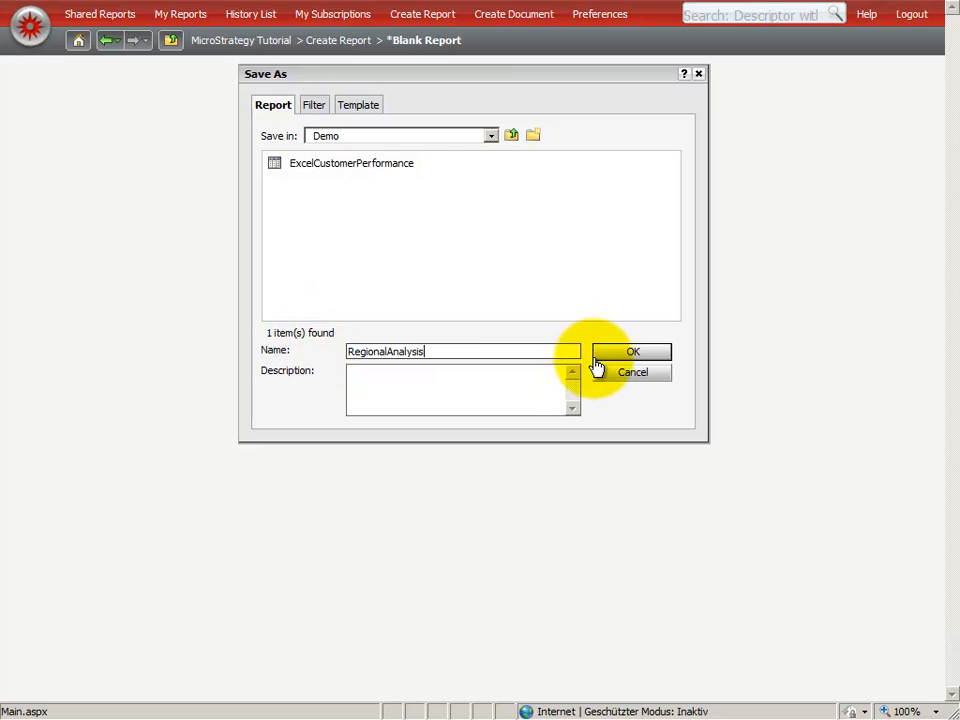
left_click(631, 351)
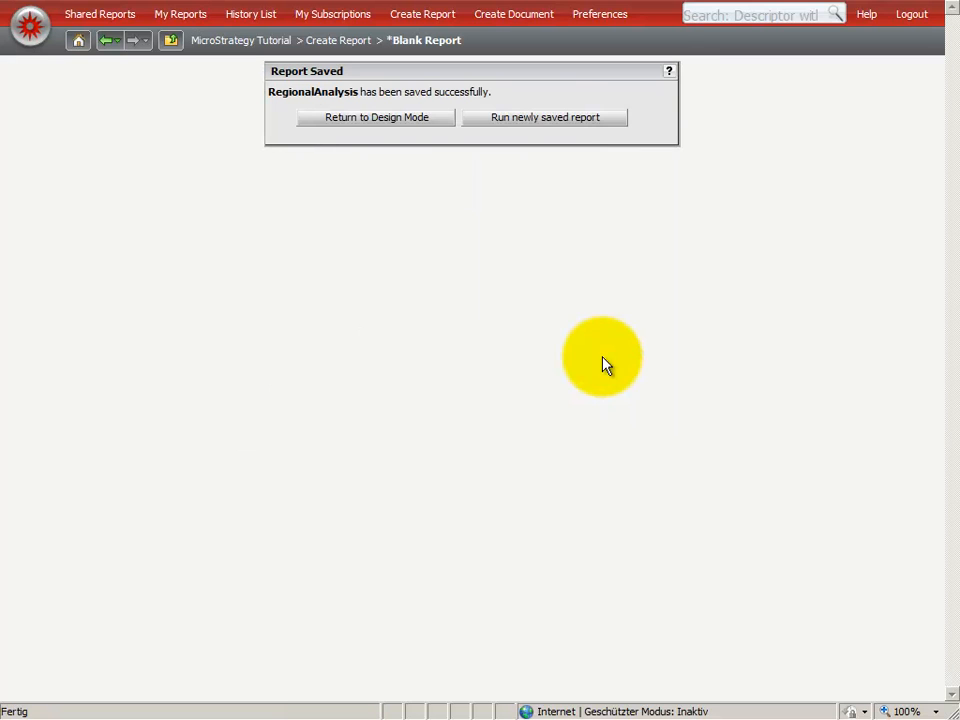
mouse_move(560, 117)
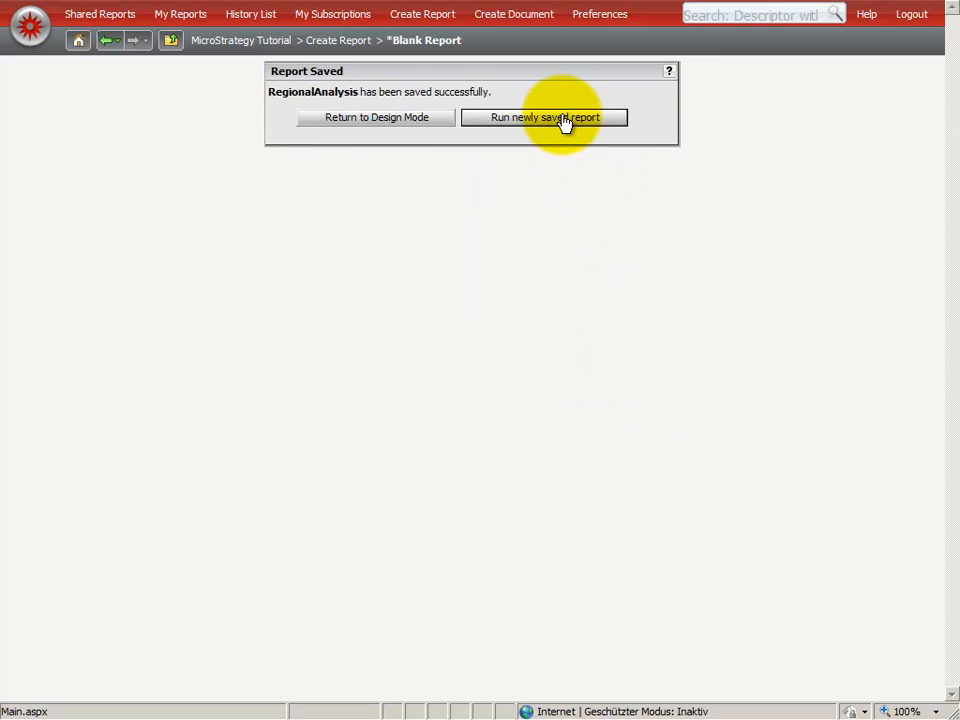
Run the newly saved RegionalAnalysis report from the save confirmation.
left_click(544, 117)
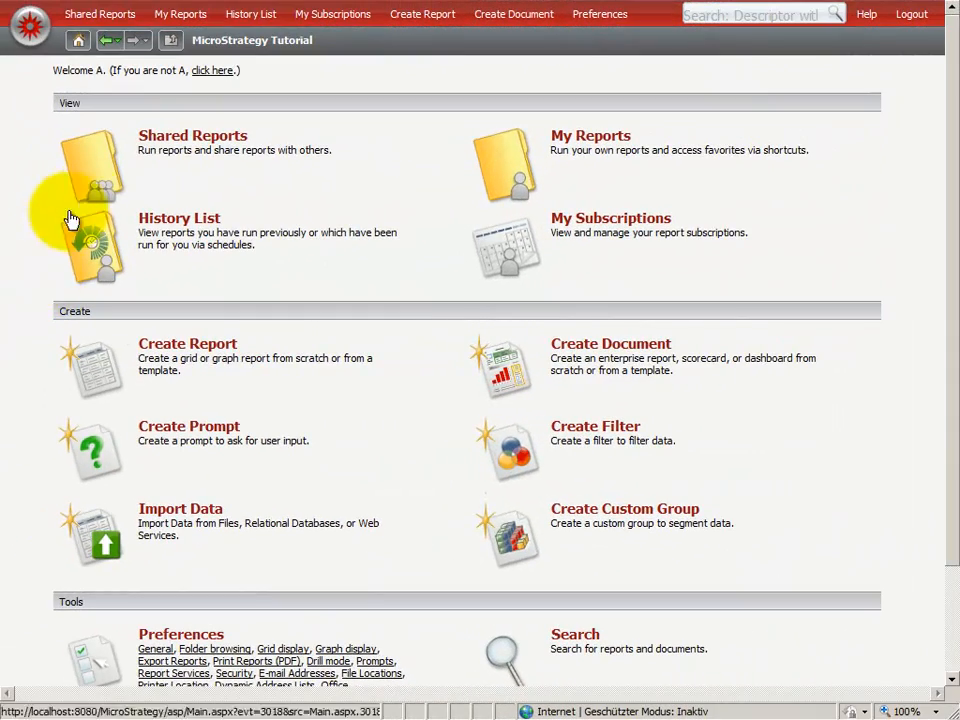
mouse_move(165, 143)
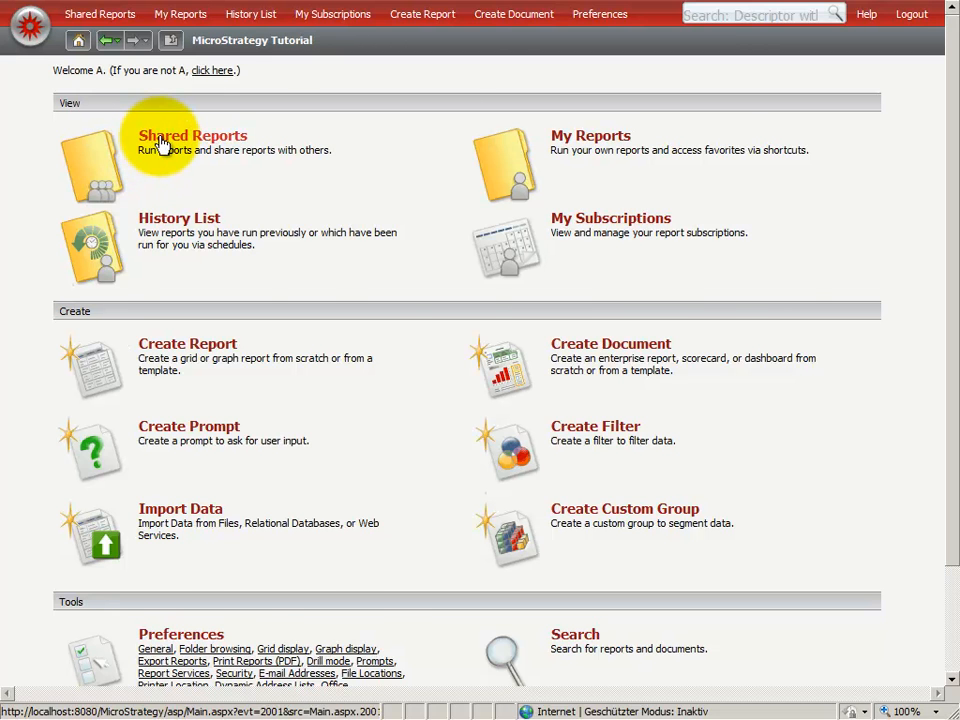
Create an analysis from the ExcelCustomerPerformance report in Shared Reports > Demo.
left_click(192, 135)
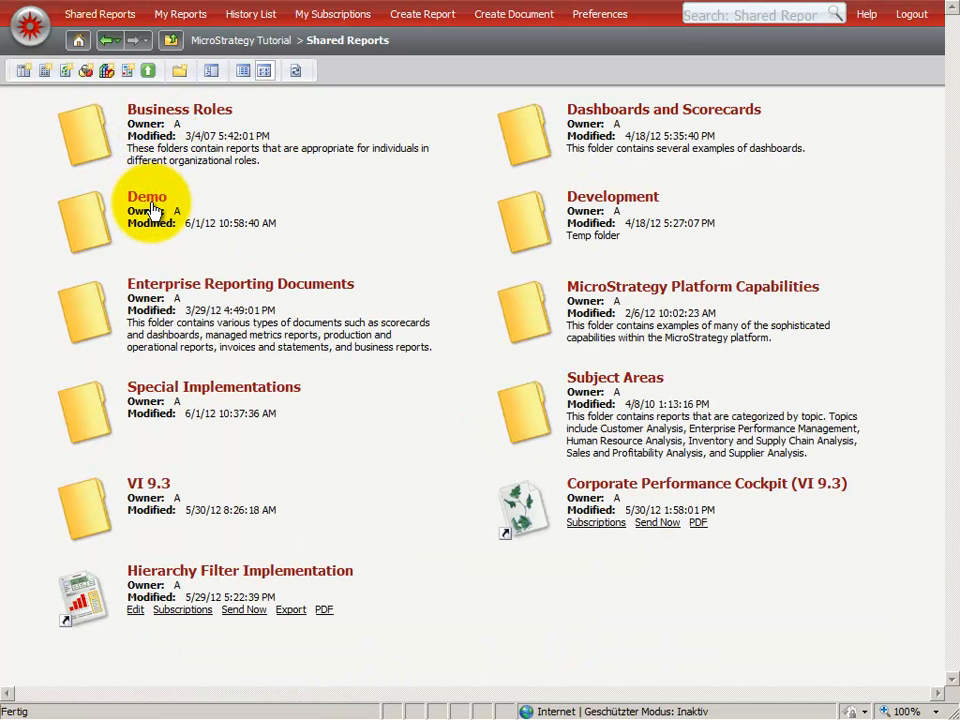
left_click(146, 196)
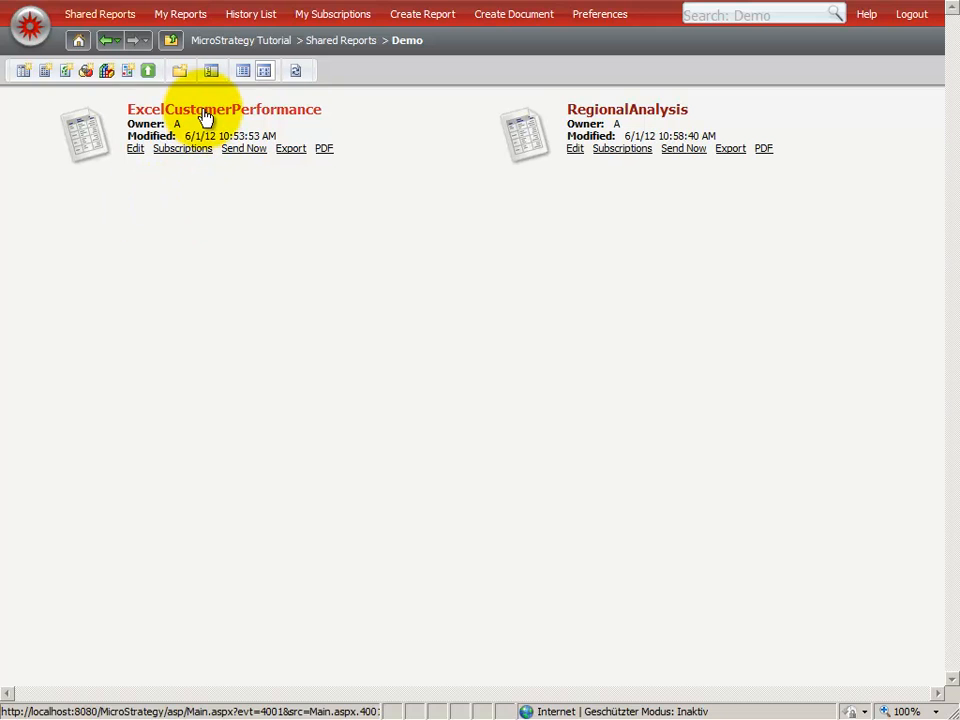
mouse_move(627, 109)
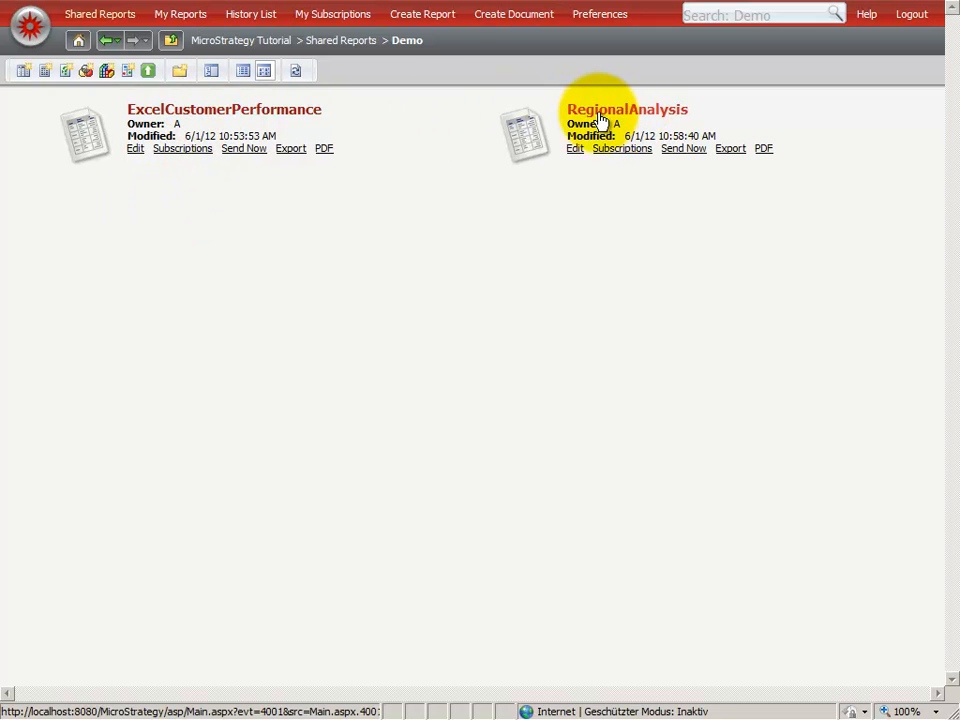
right_click(224, 109)
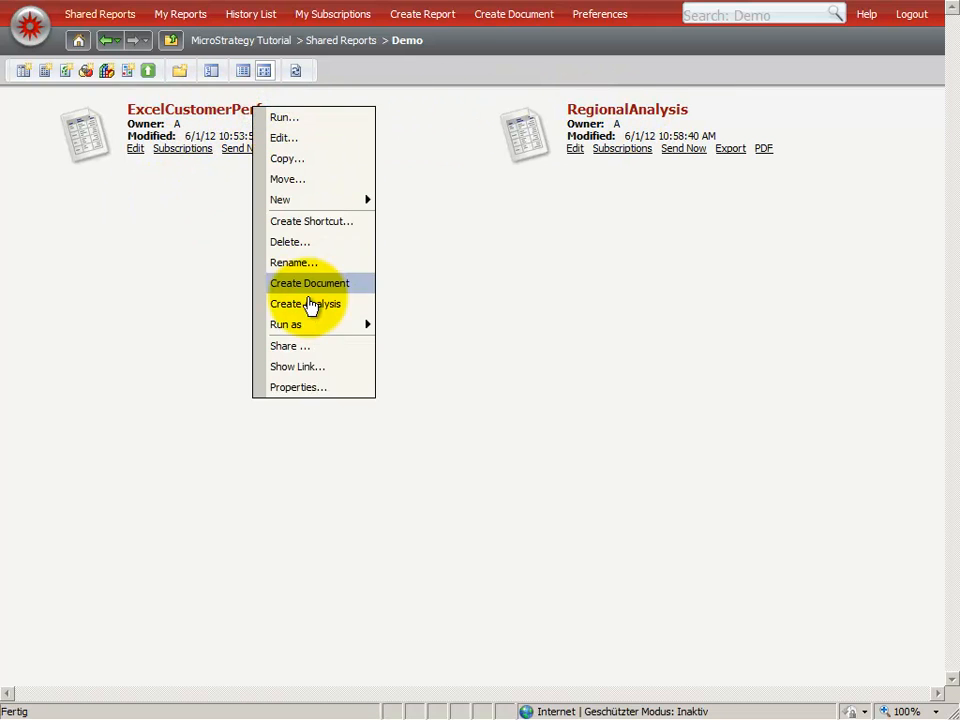
left_click(309, 283)
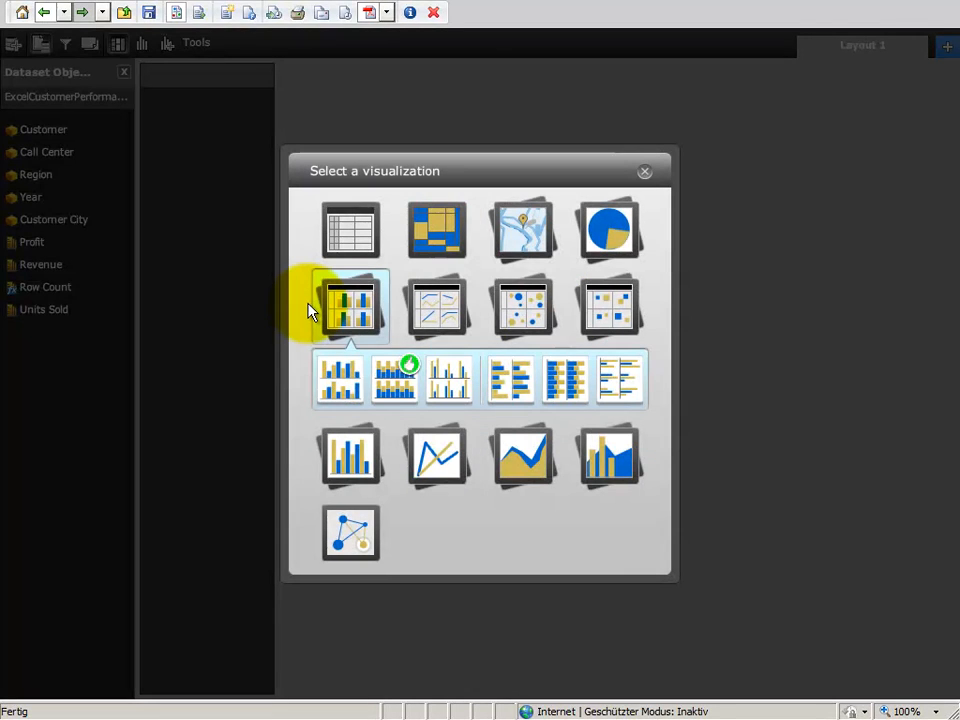
mouse_move(437, 307)
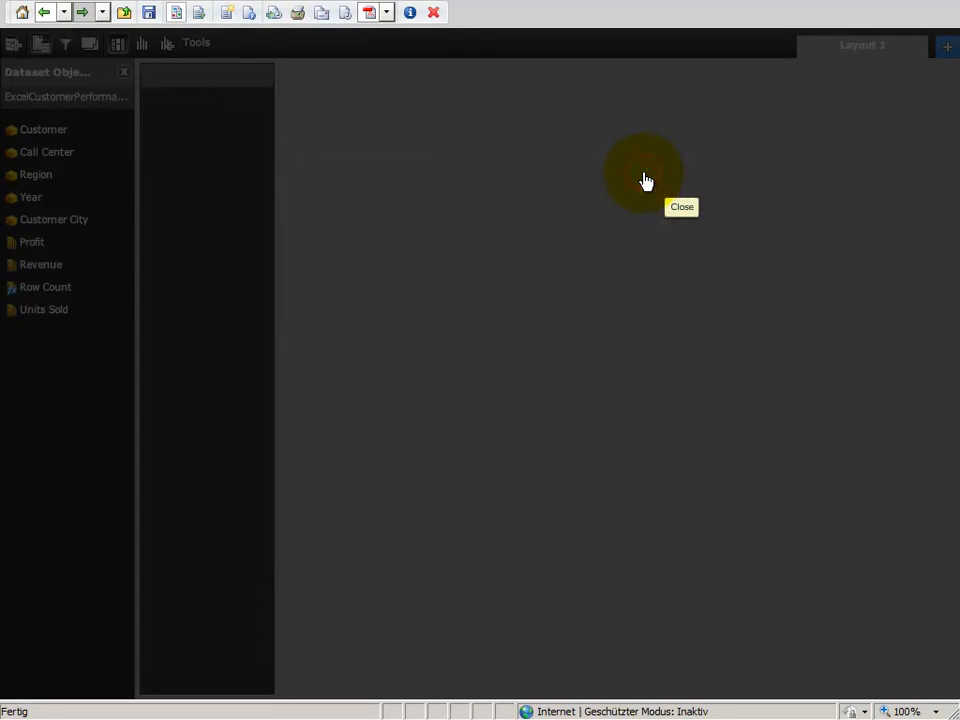
Add the RegionalAnalysis dataset from Shared Reports > Demo to the dashboard.
left_click(681, 207)
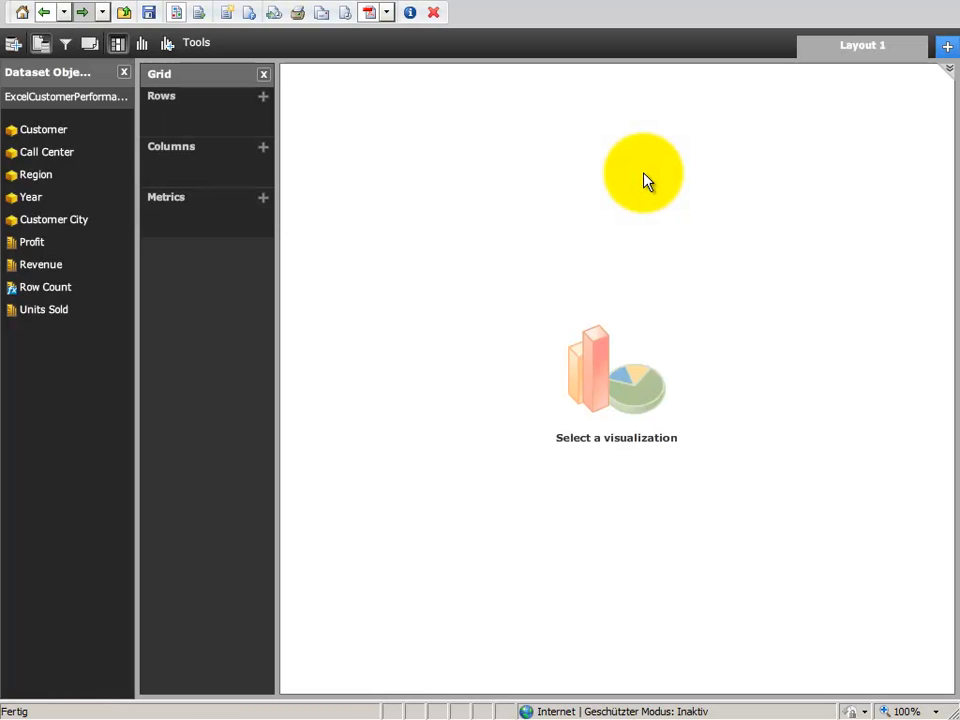
left_click(44, 309)
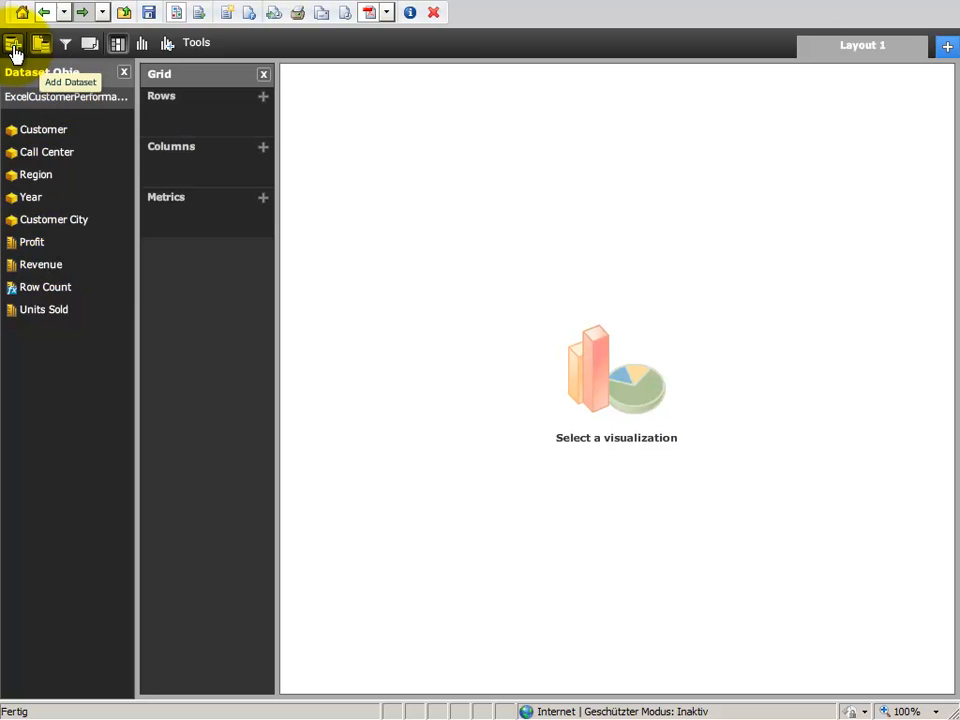
left_click(14, 43)
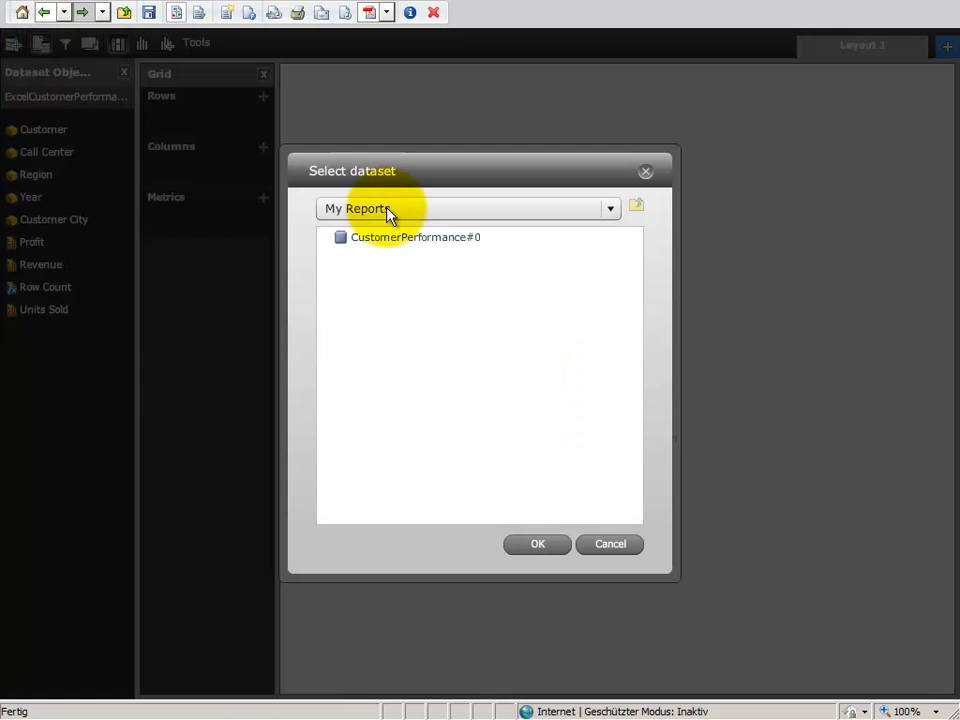
left_click(609, 208)
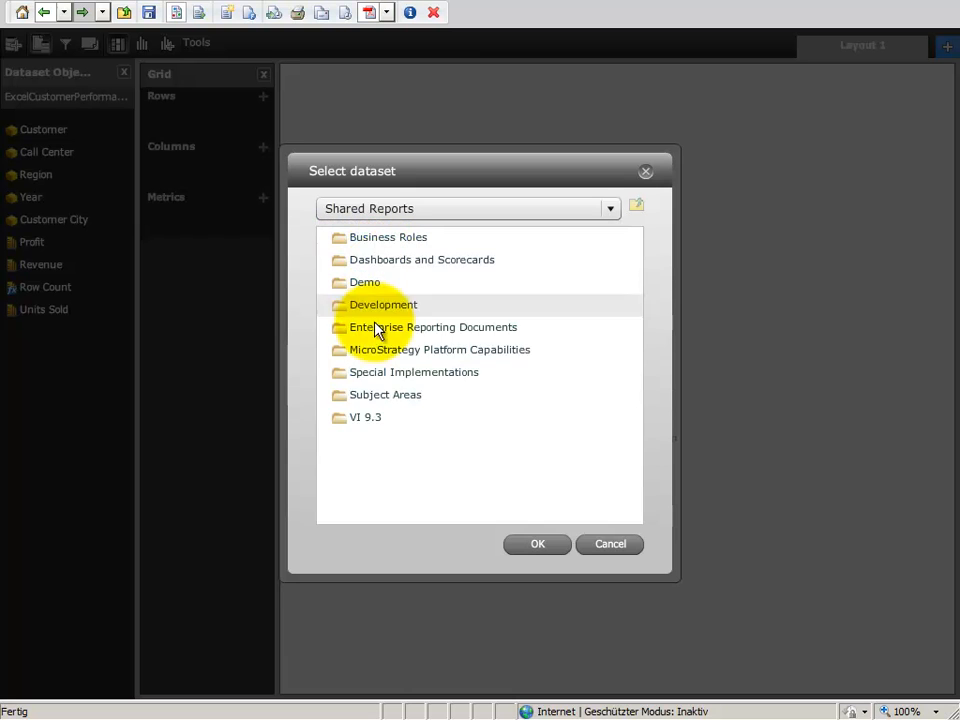
double_click(364, 282)
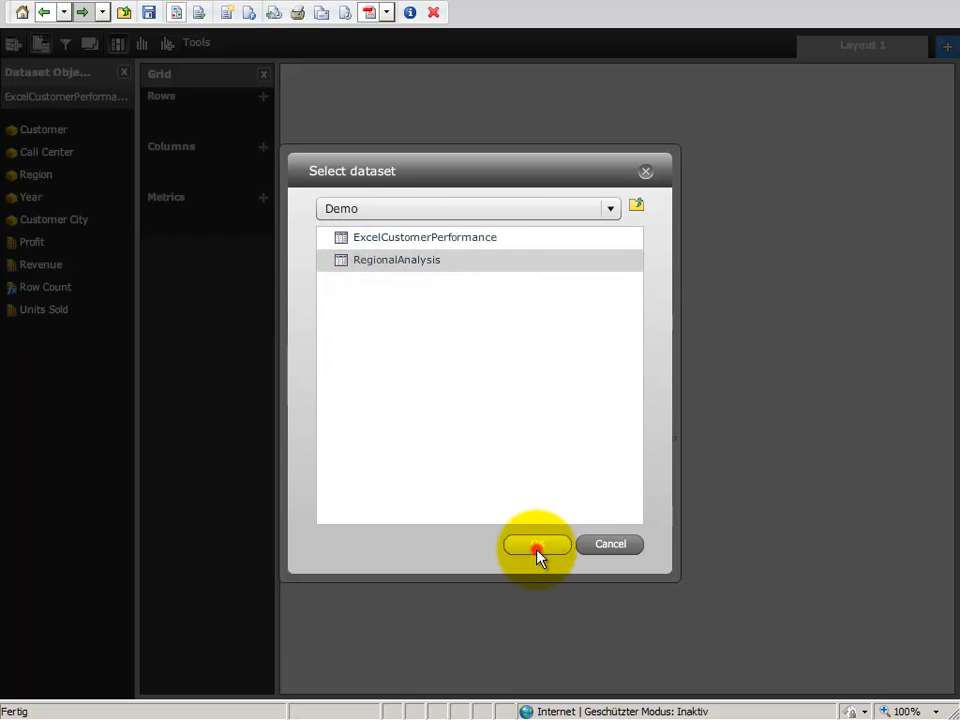
left_click(537, 544)
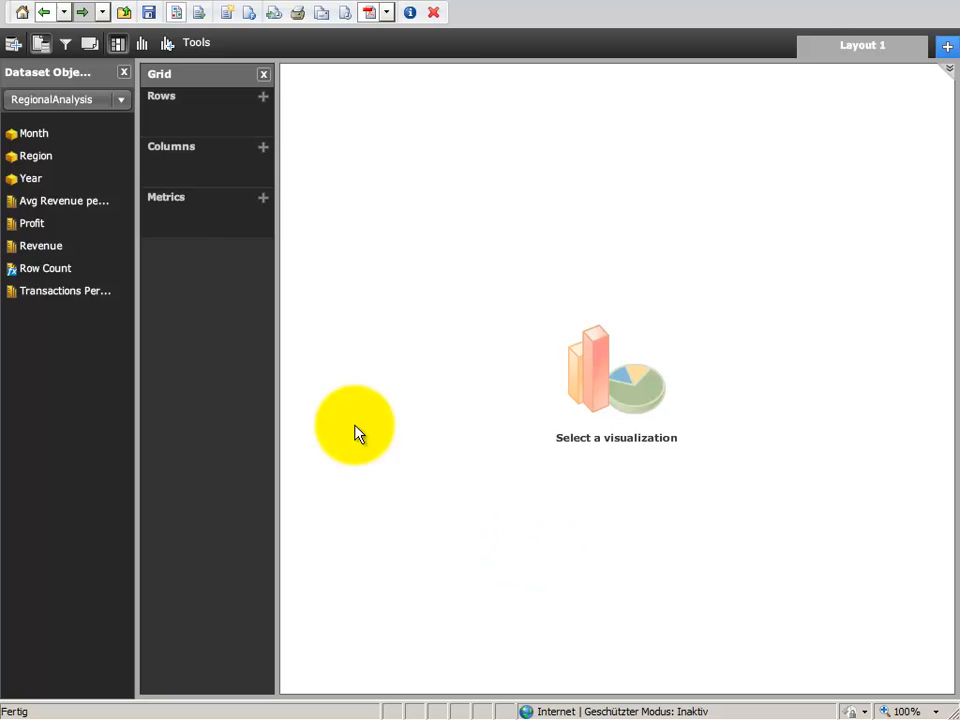
Toggle the Dataset Objects list between ExcelCustomerPerformance and RegionalAnalysis, ending on RegionalAnalysis.
left_click(120, 99)
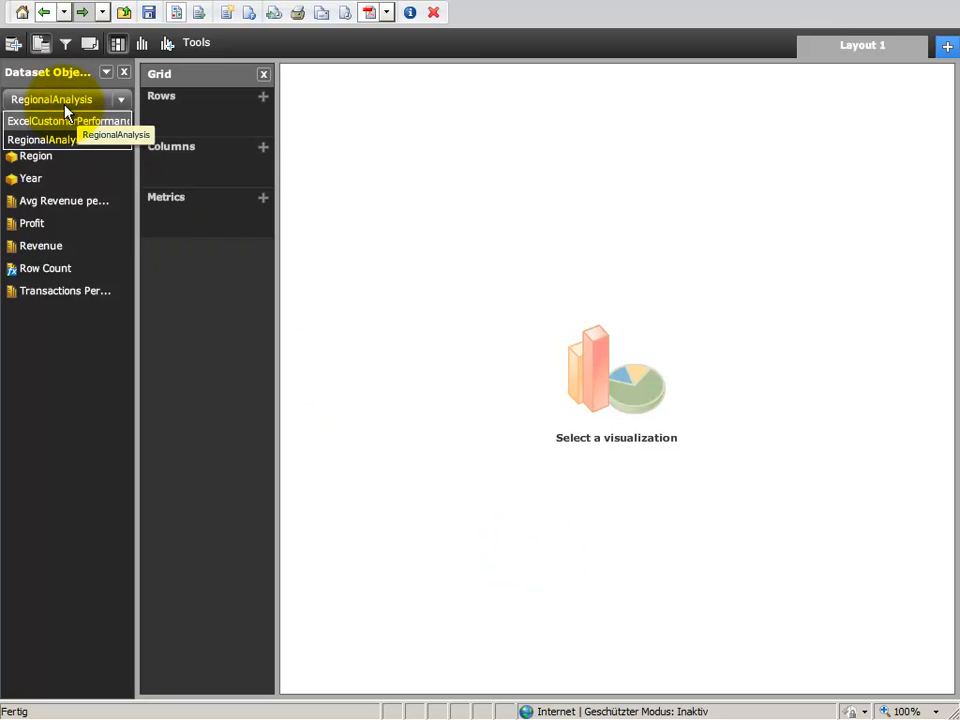
left_click(40, 139)
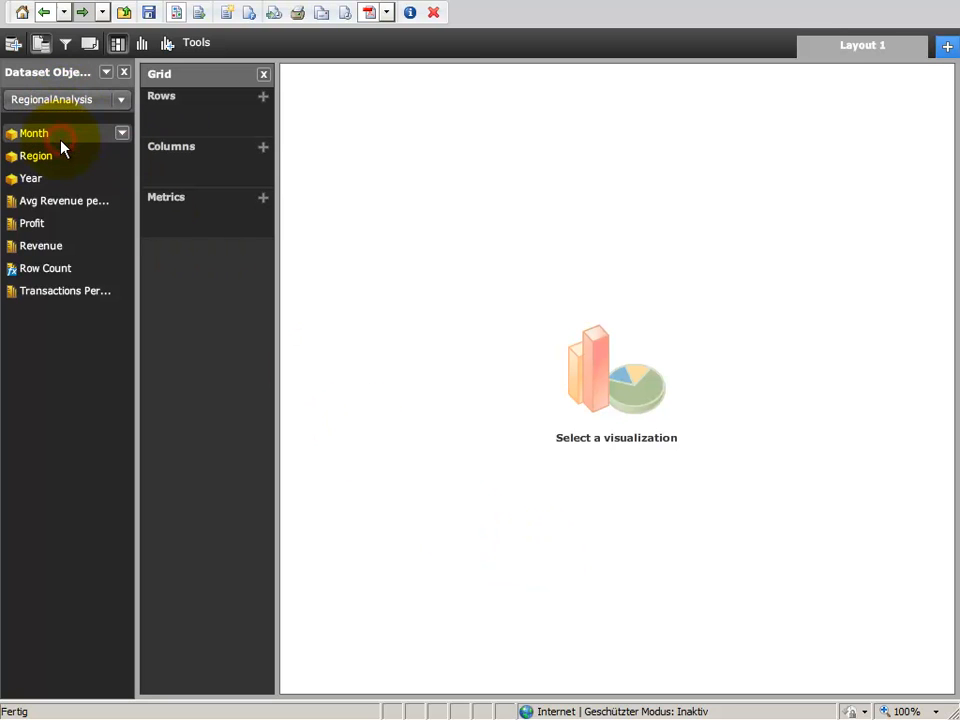
left_click(120, 99)
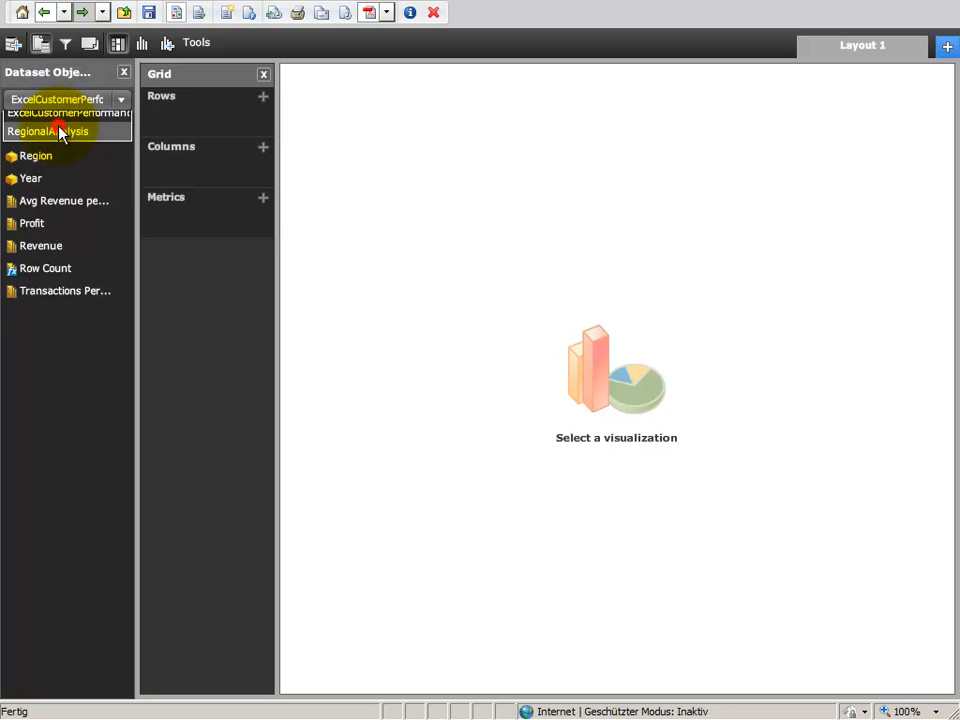
left_click(49, 139)
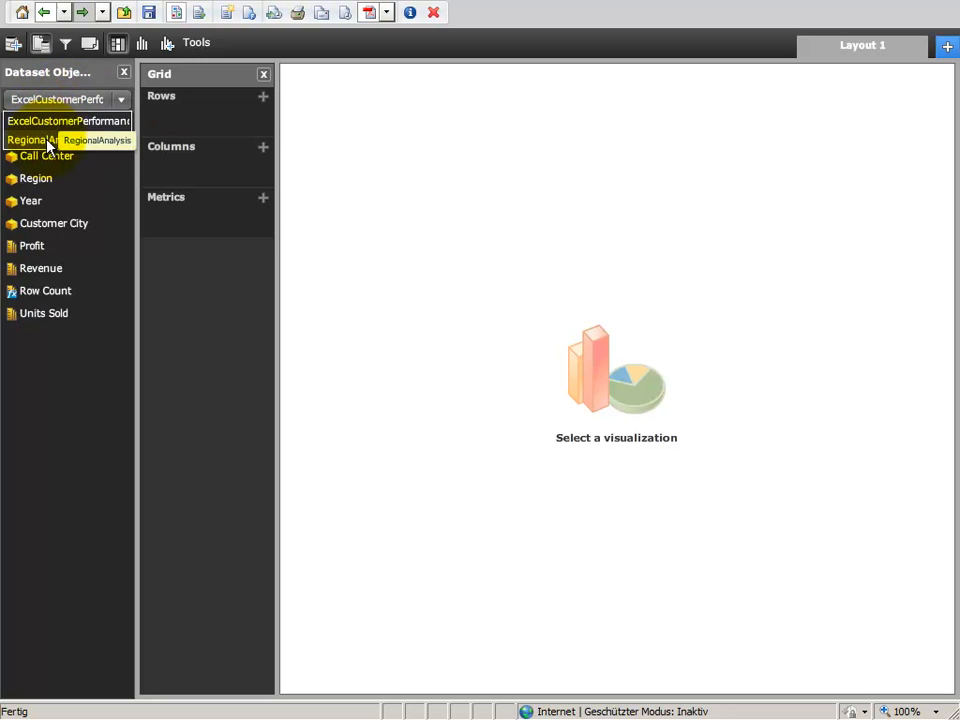
left_click(97, 140)
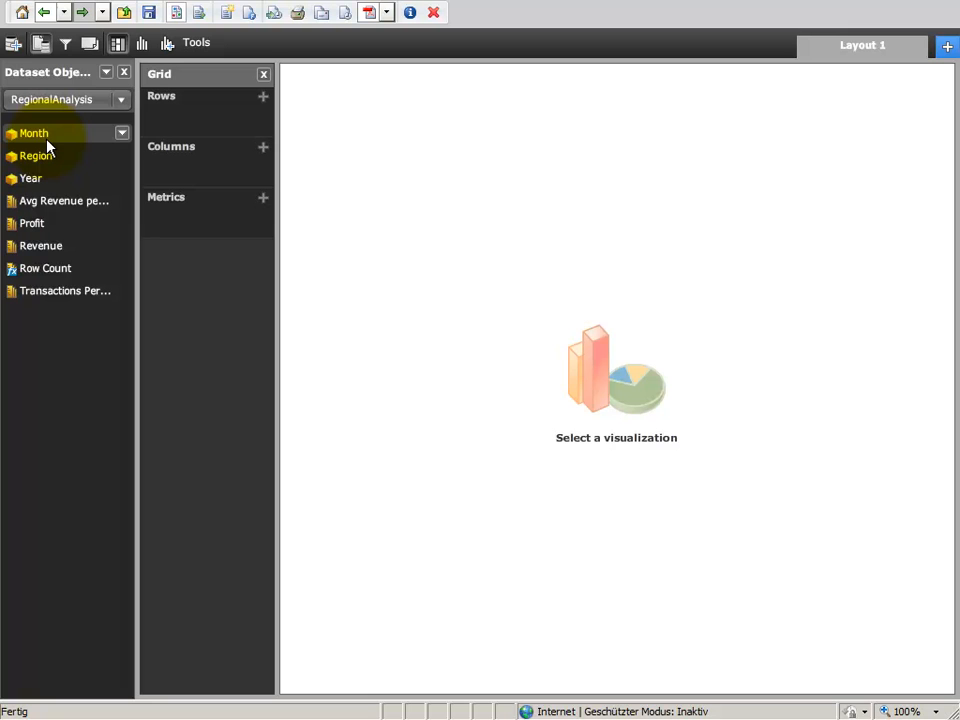
mouse_move(167, 47)
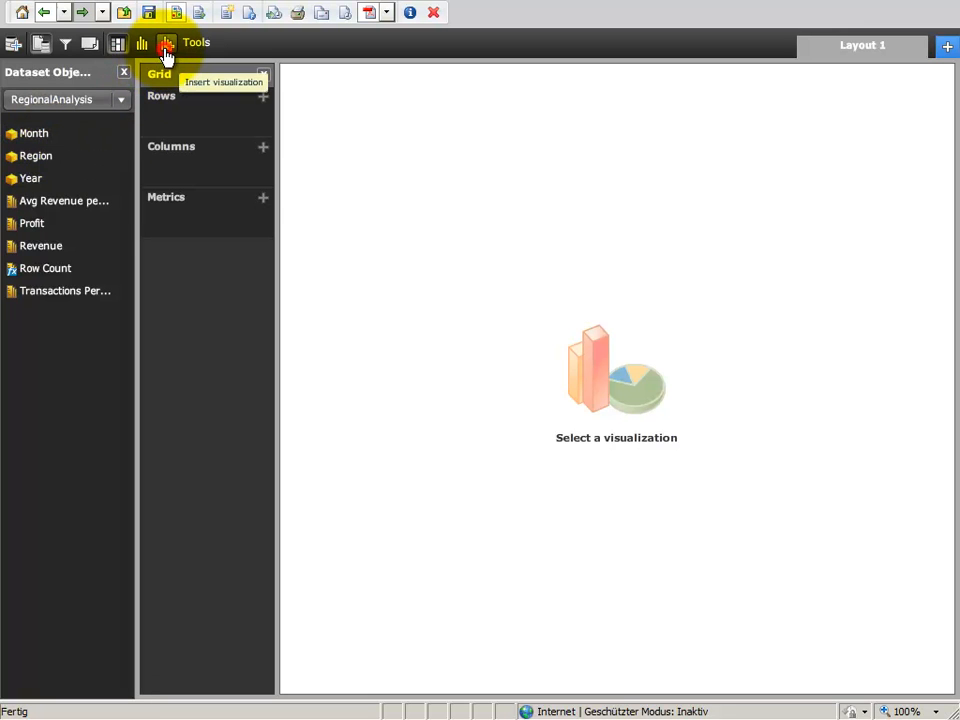
Insert visualization zones and title the top zone Regional Performance.
left_click(167, 46)
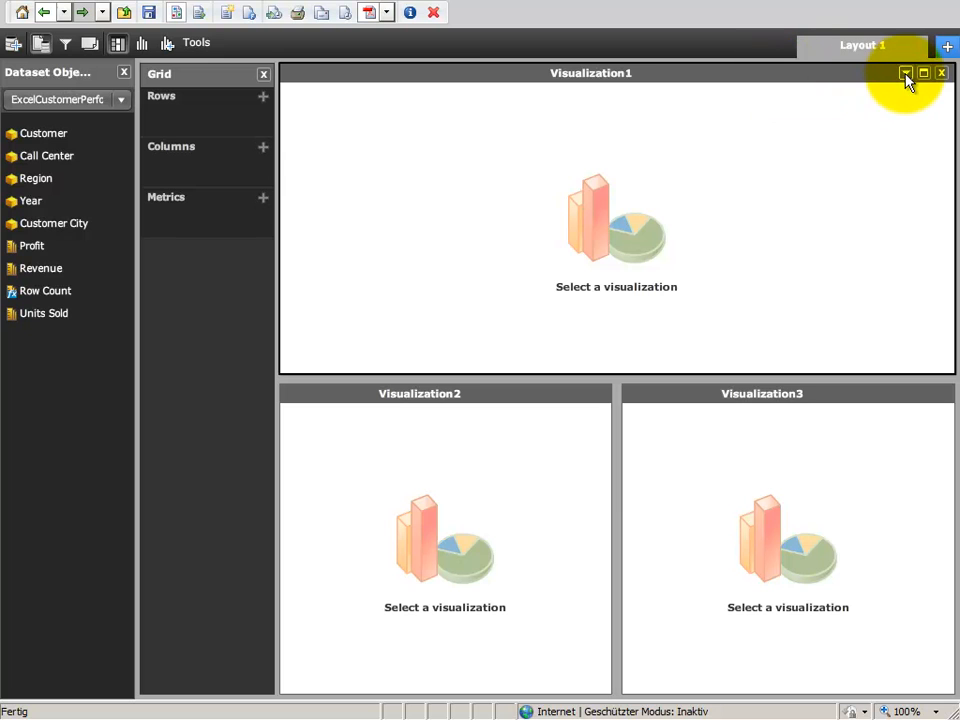
left_click(905, 73)
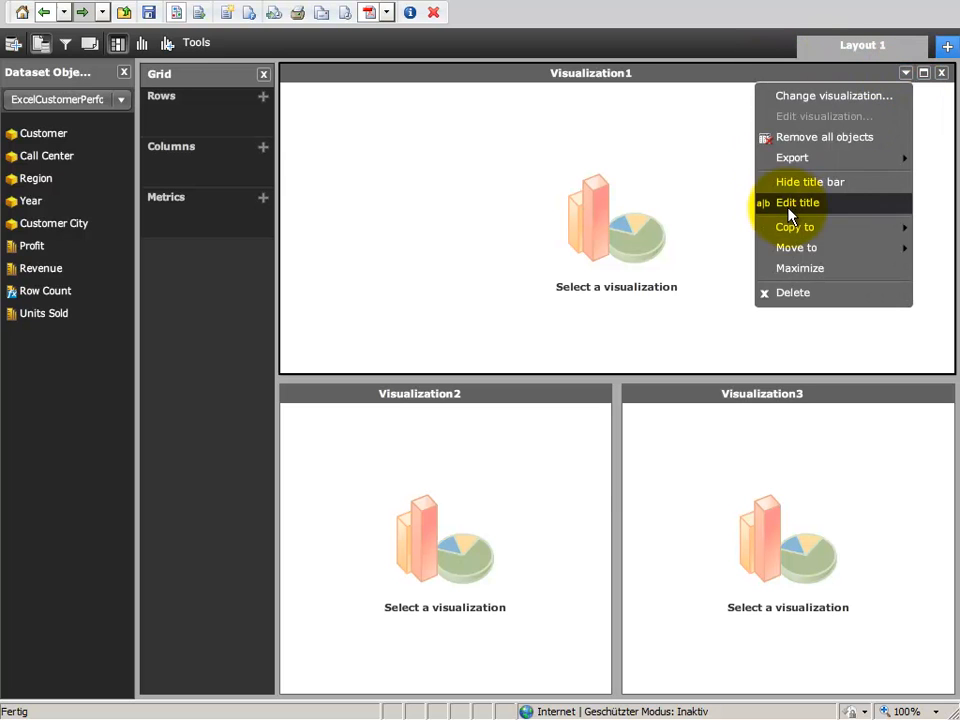
left_click(797, 202)
type("Regional Perf")
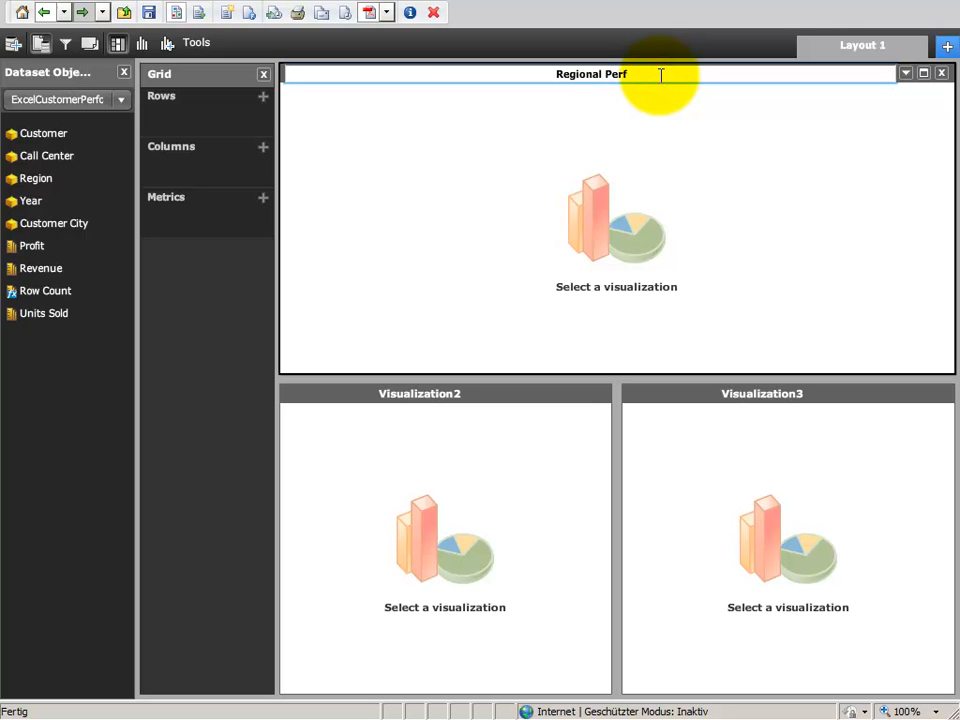
type("ormance")
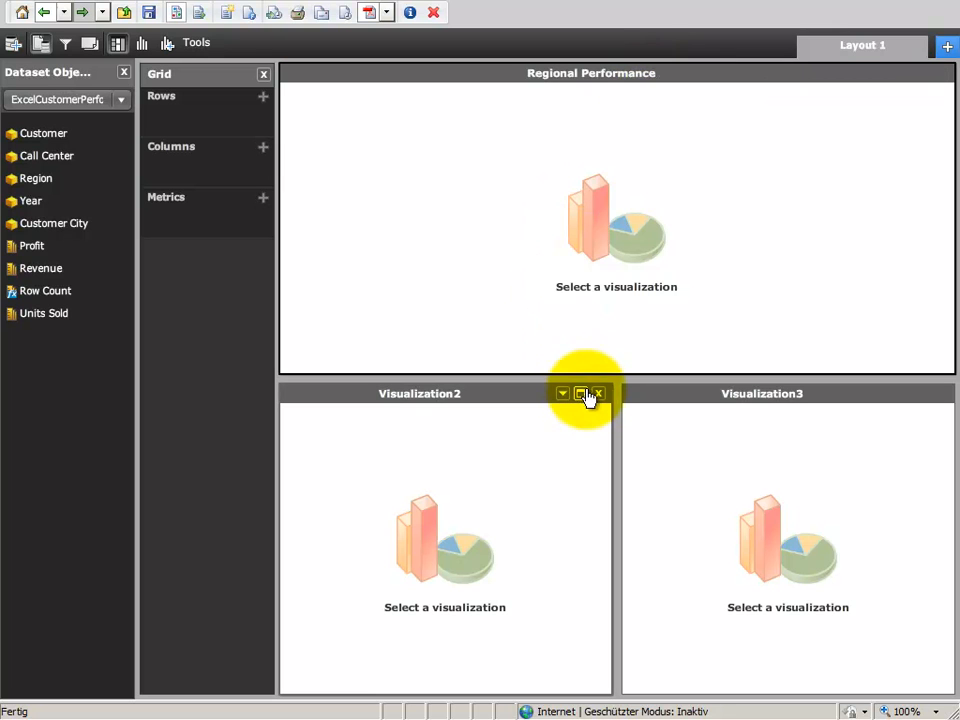
Title the lower zones City Performance and Customer Performance.
left_click(562, 393)
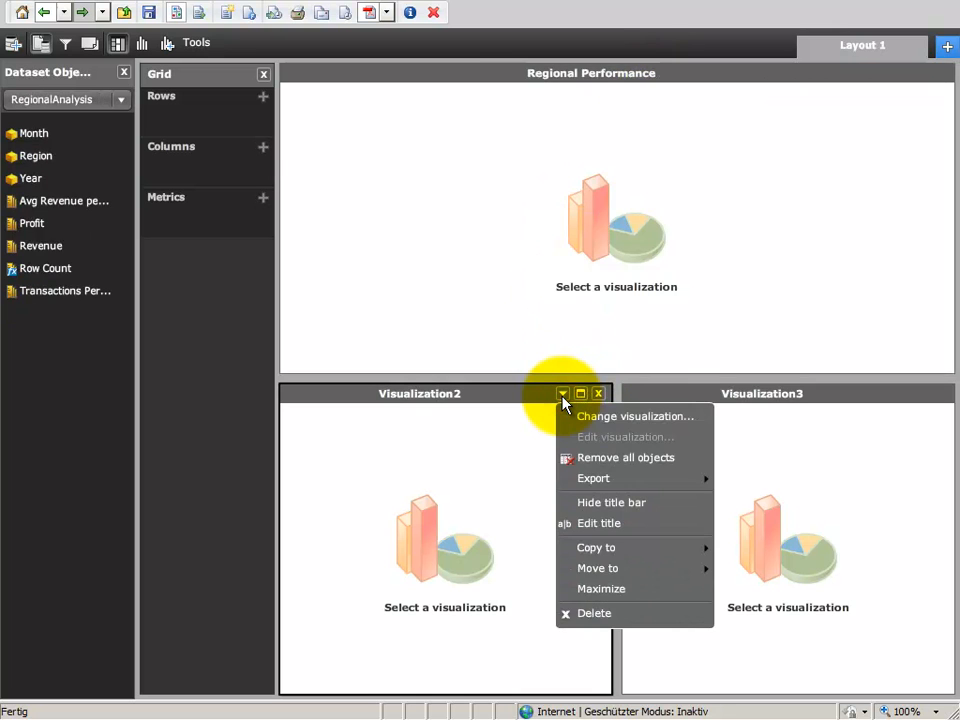
left_click(599, 523)
type("City")
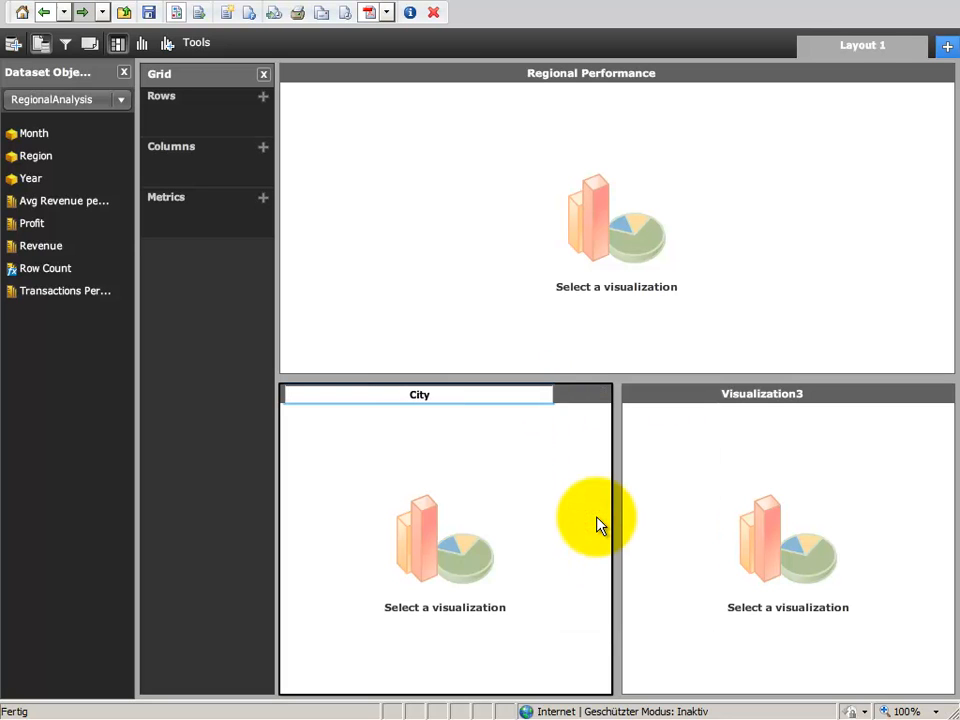
type("Performance")
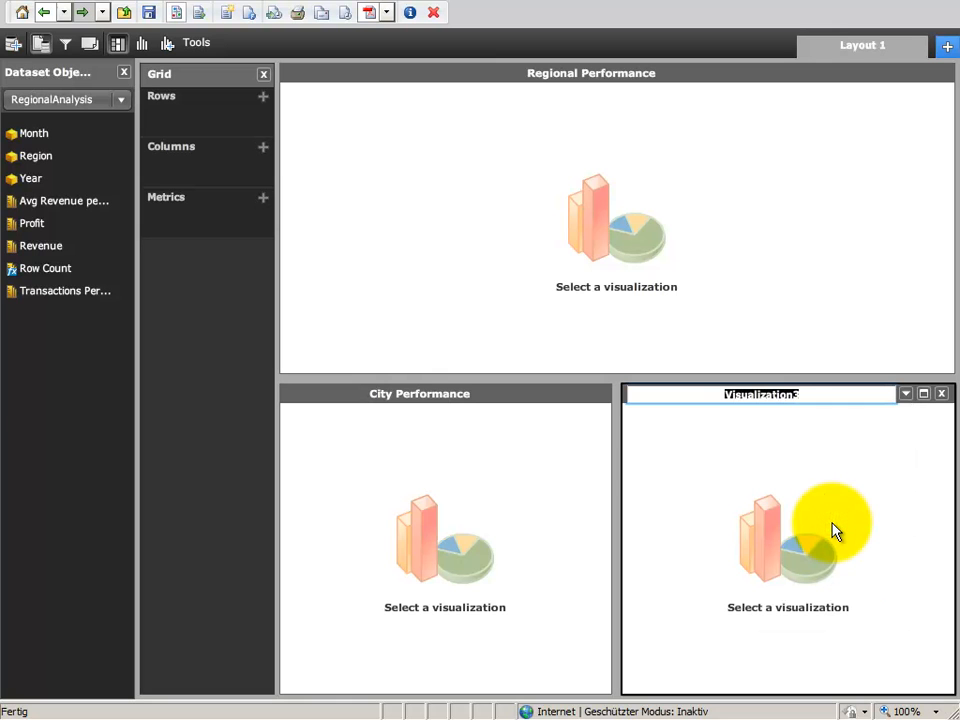
type("Customer")
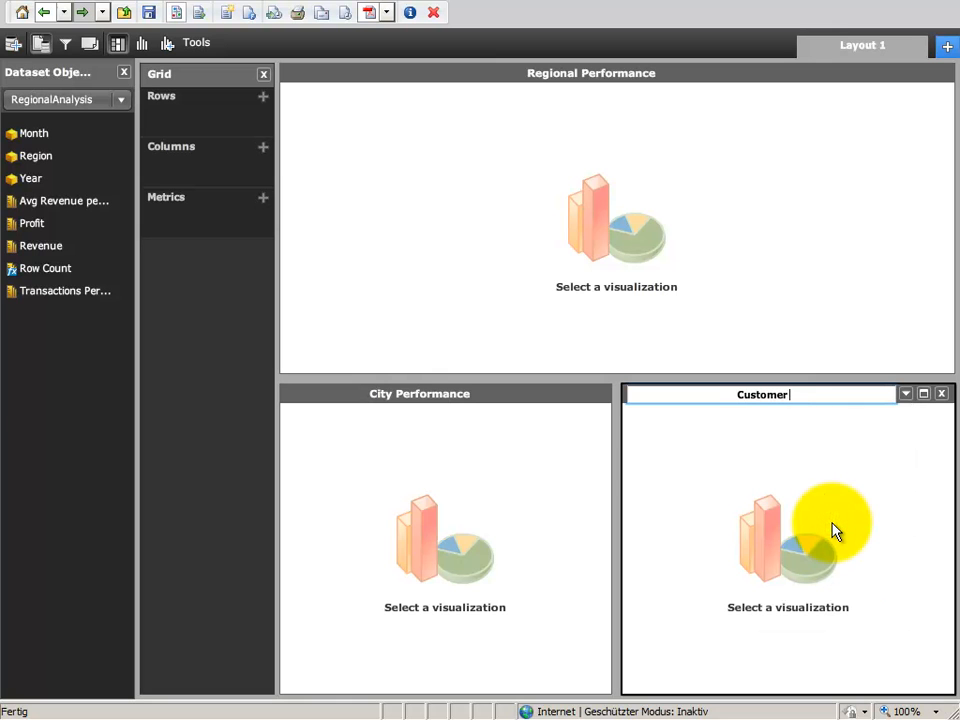
type("Performance")
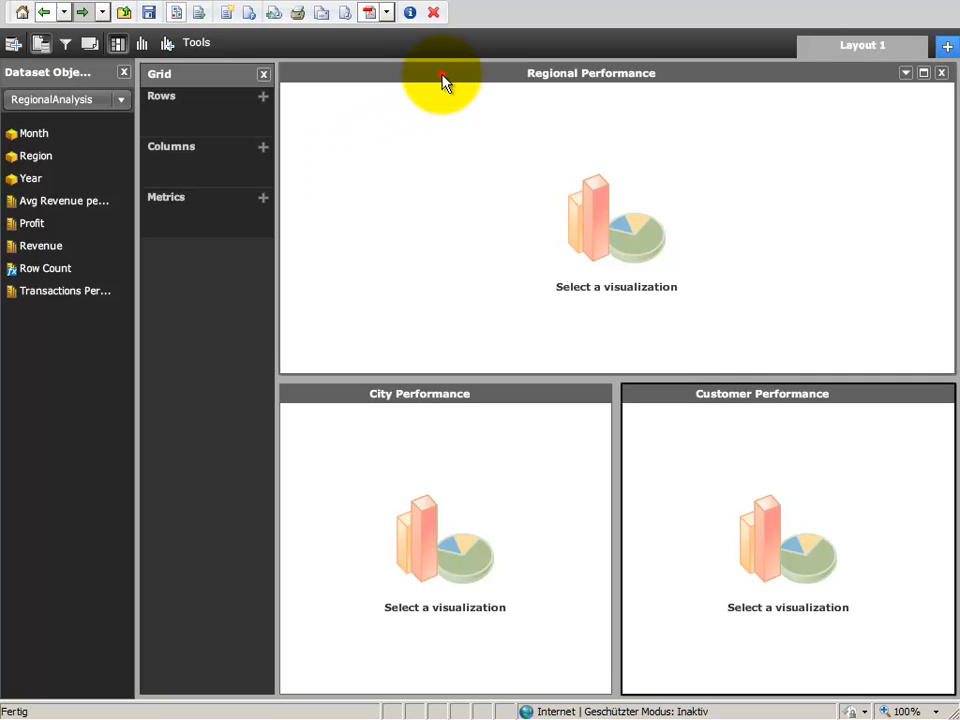
Make the Regional Performance zone a line Graph Matrix and hide the Filters panel.
left_click(63, 99)
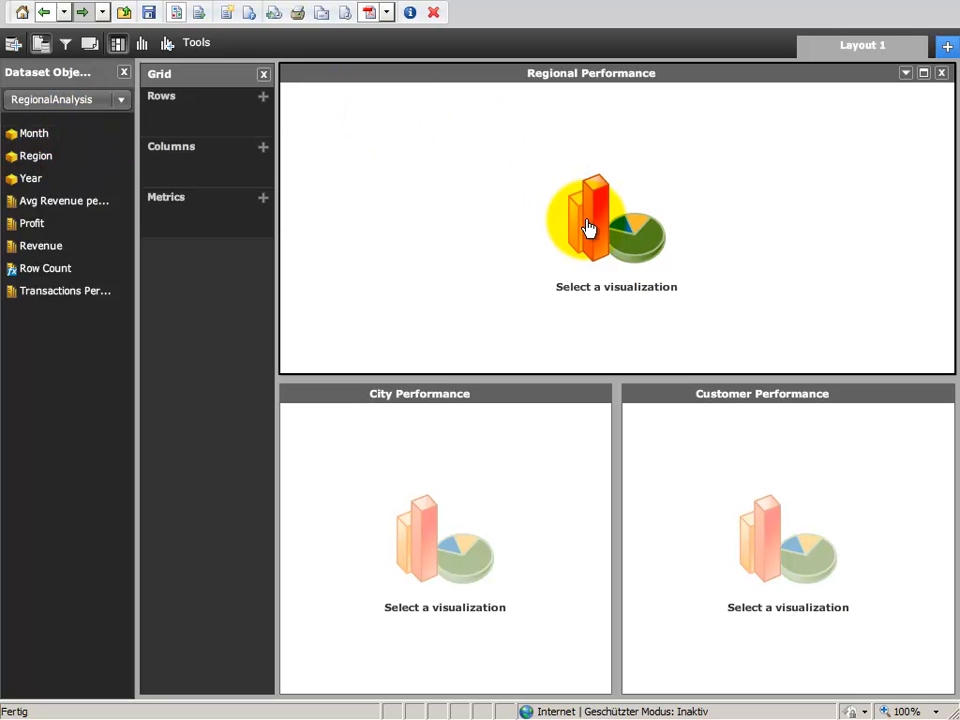
left_click(616, 220)
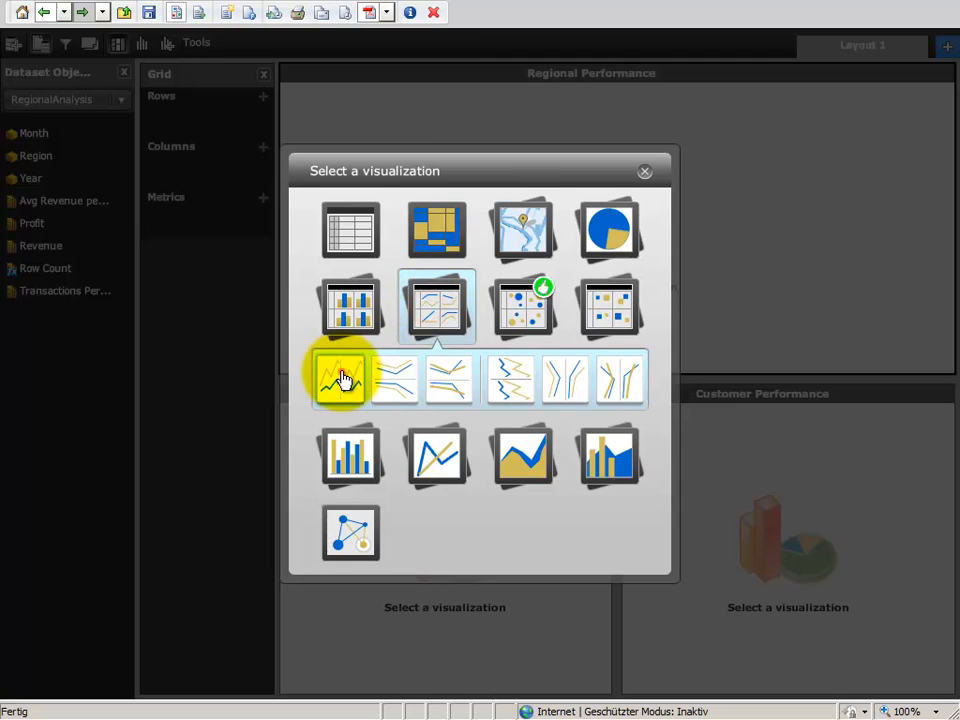
left_click(340, 378)
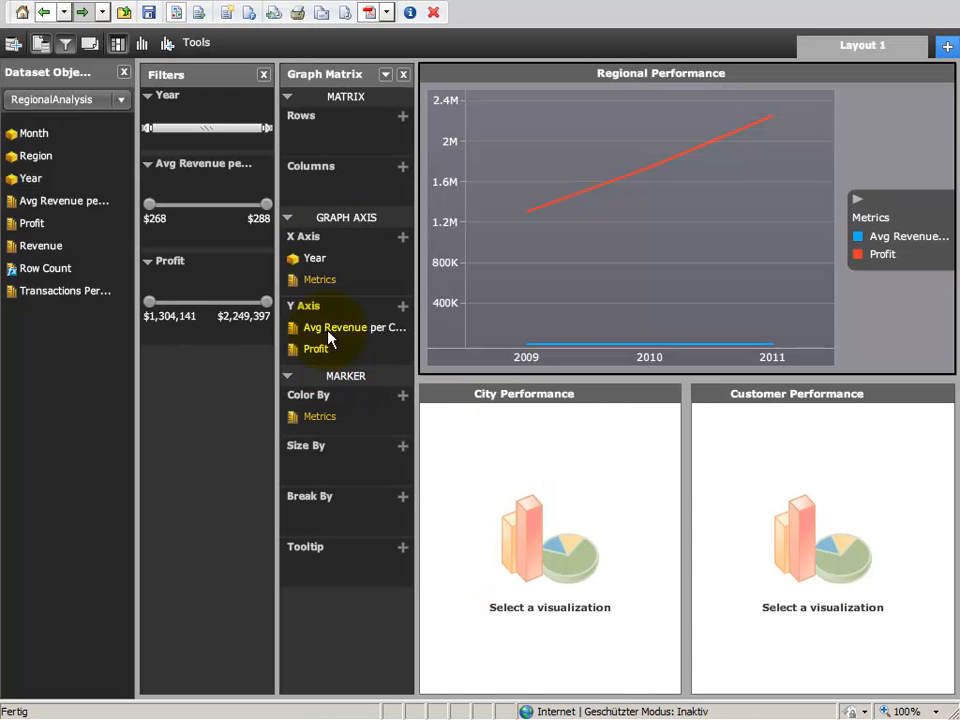
left_click(264, 74)
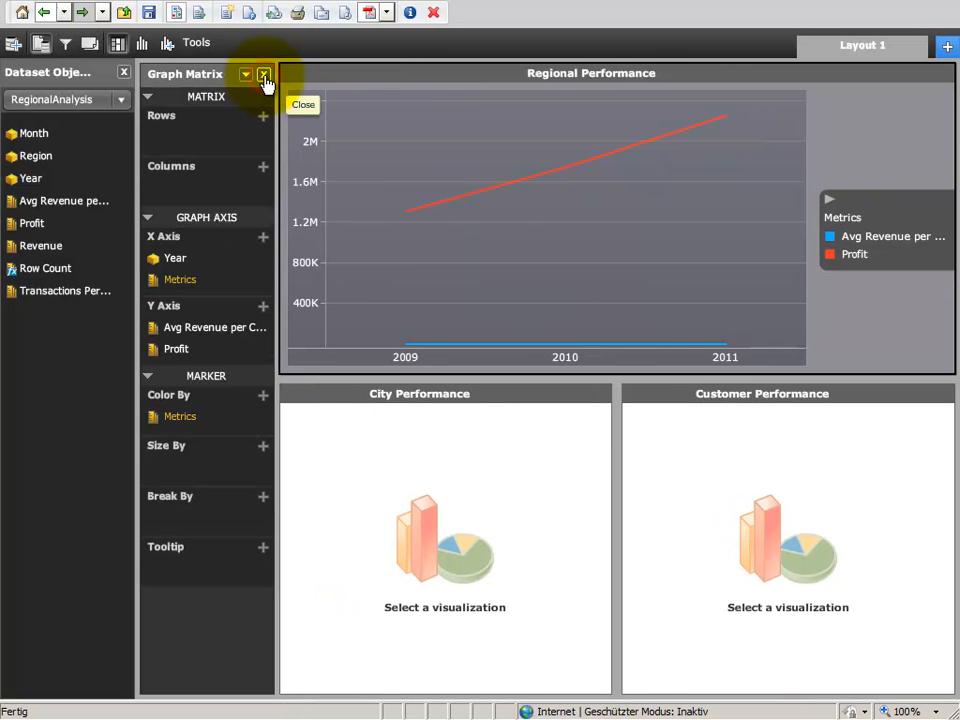
Clear the graph, then chart Avg Revenue and Transactions per Customer, split into Region columns.
left_click(263, 75)
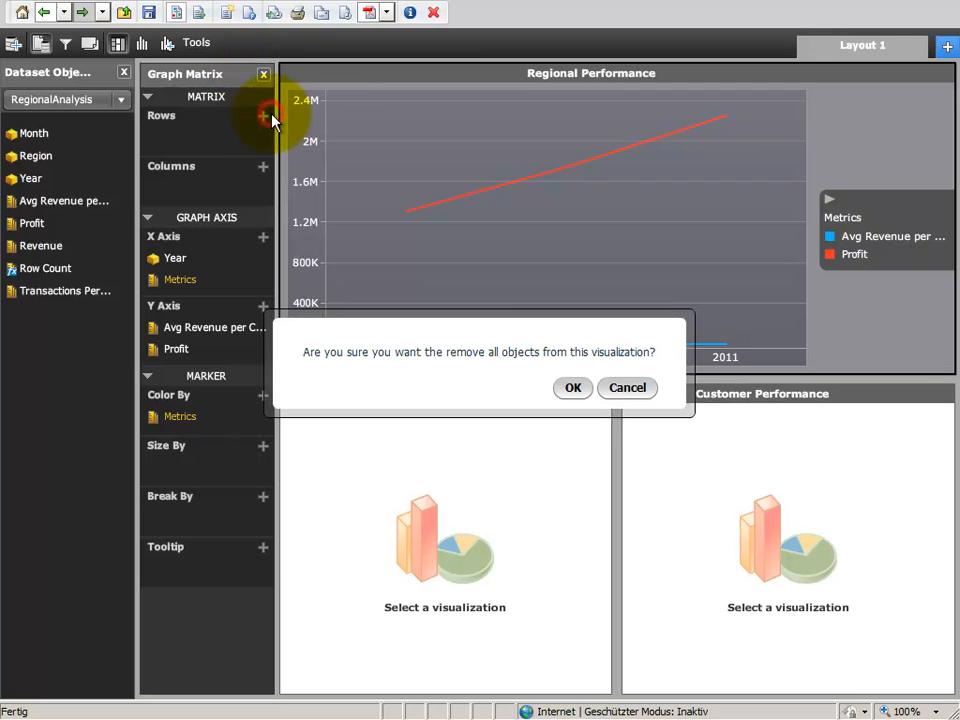
left_click(573, 388)
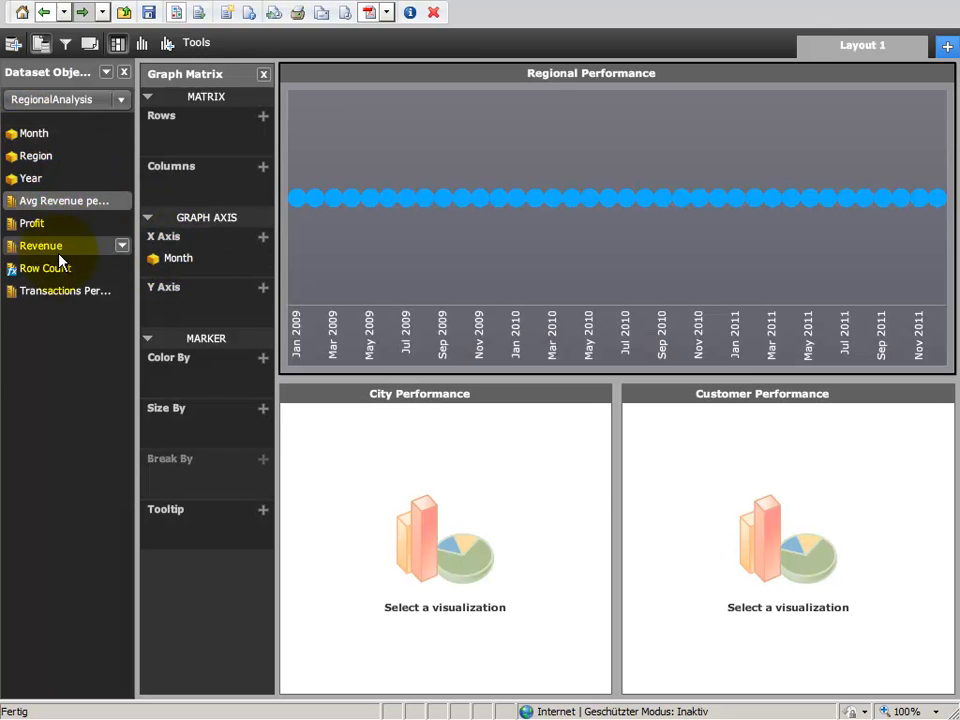
left_click_drag(65, 290, 165, 310)
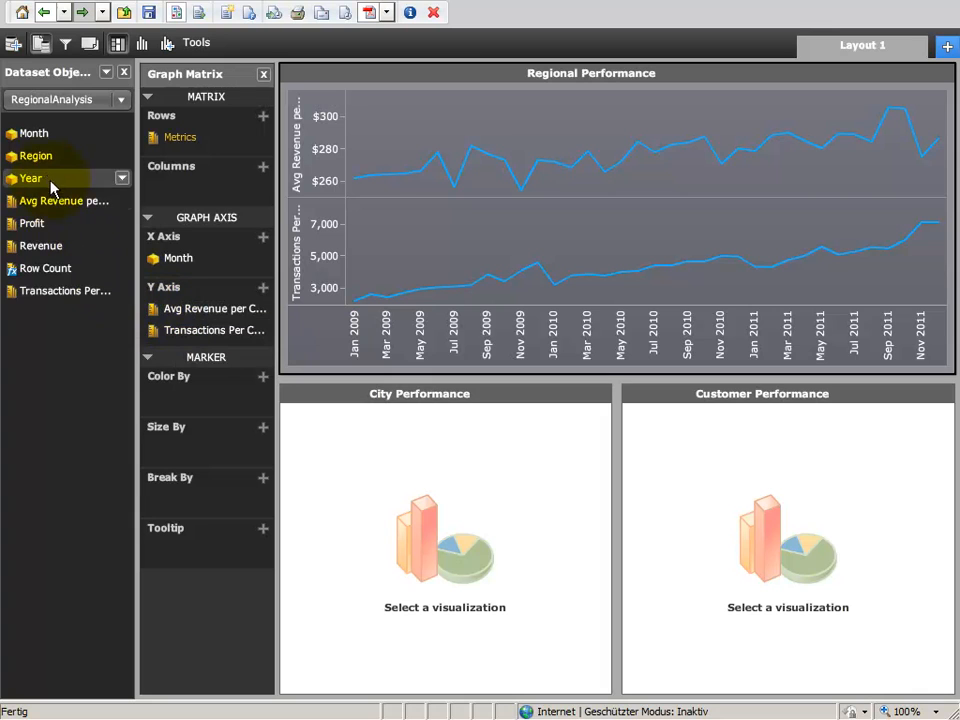
left_click_drag(36, 155, 200, 185)
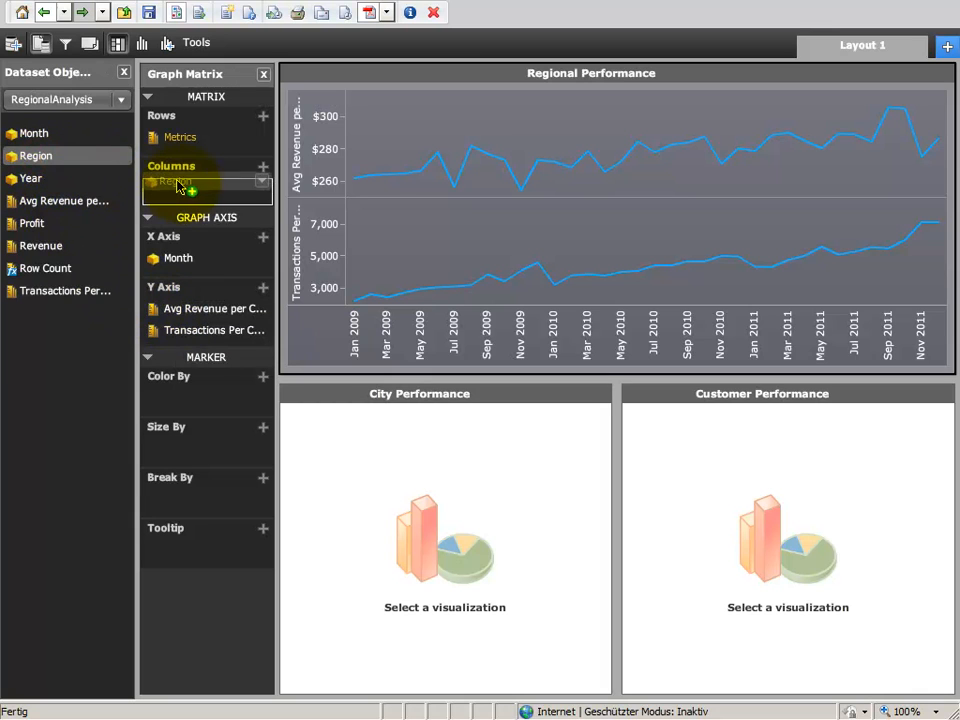